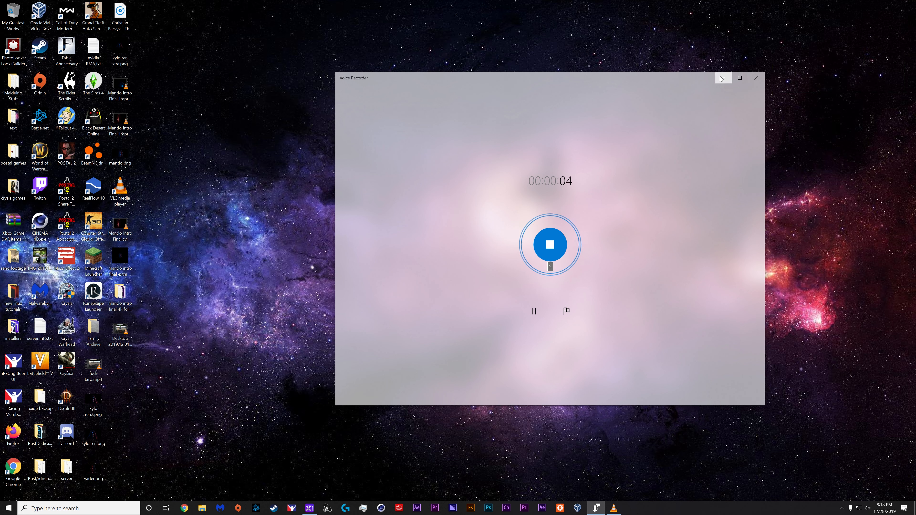
{"action": "mouse_move", "coordinate": [724, 78]}
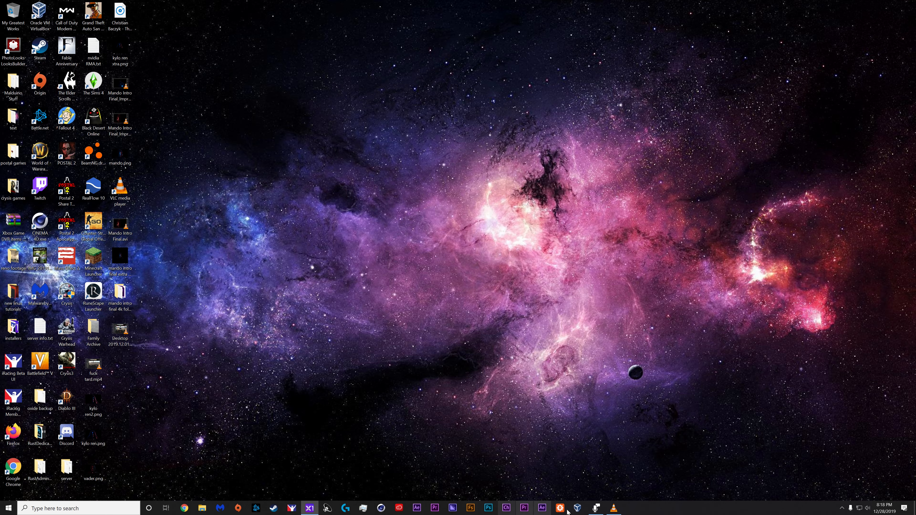
Browse to the mando intro final 4k folder and launch its .aep project
{"action": "left_click", "coordinate": [560, 508]}
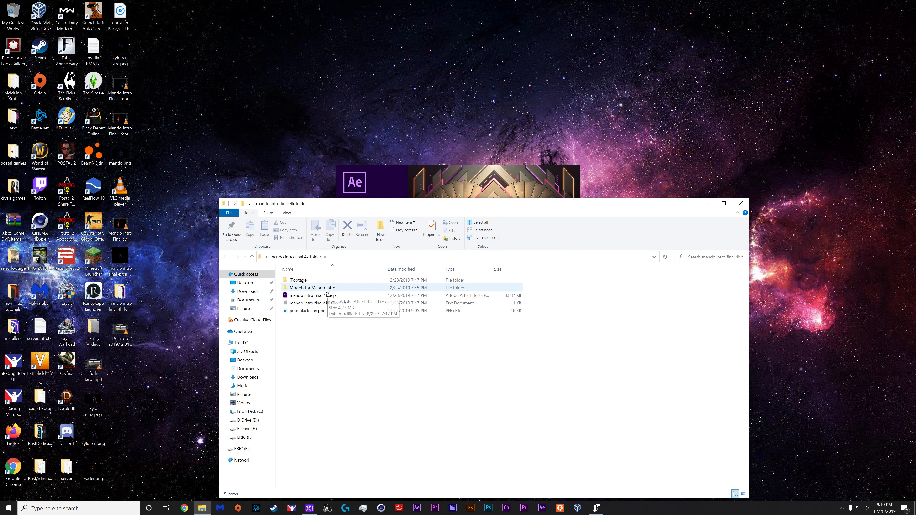
{"action": "double_click", "coordinate": [312, 287]}
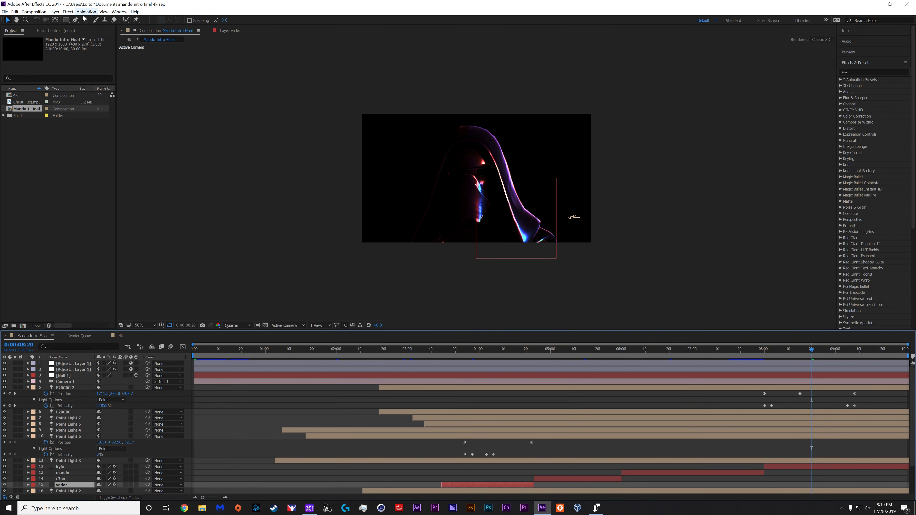
Create the Tutorial Mando composition with an e3d Element layer and enter Scene Setup
{"action": "left_click", "coordinate": [33, 11]}
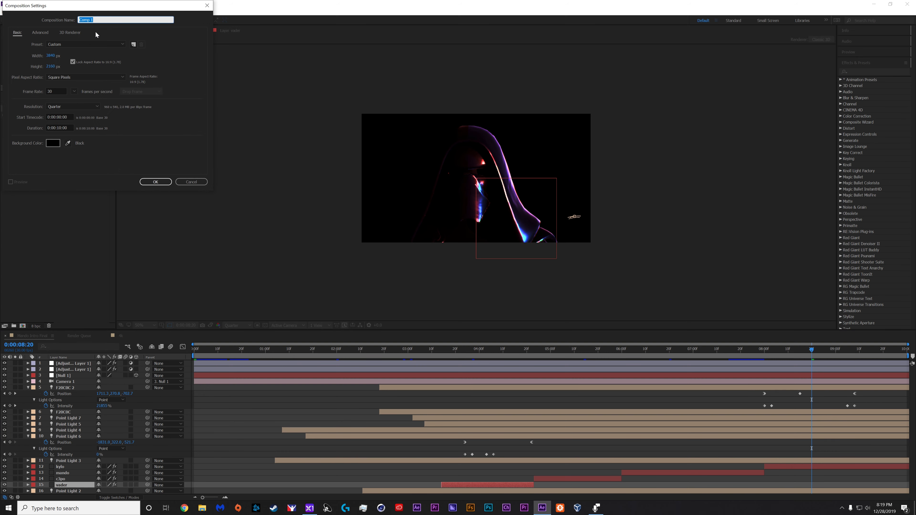
{"action": "type", "text": "Tutorial"}
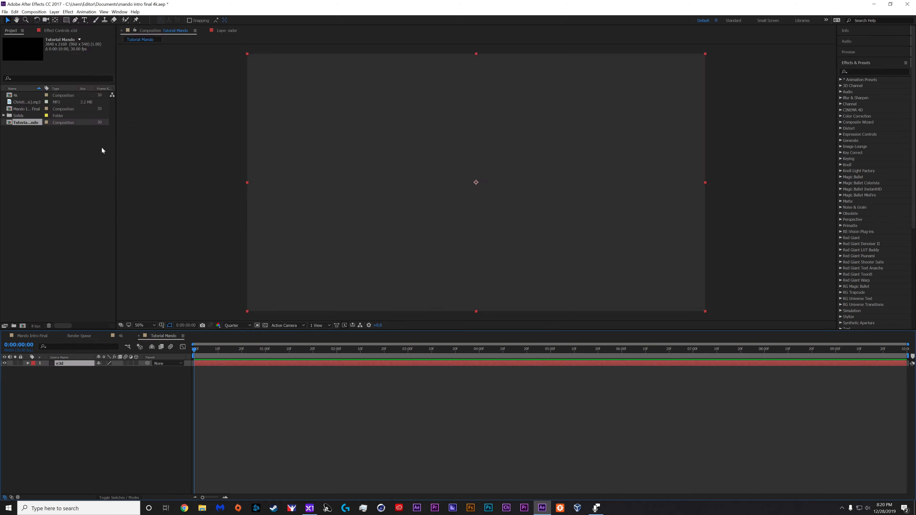
{"action": "left_click", "coordinate": [67, 12]}
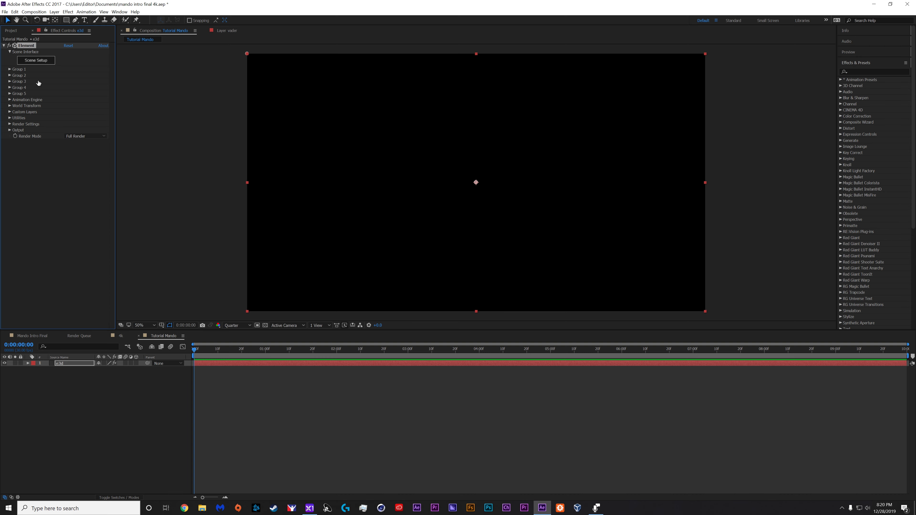
{"action": "left_click", "coordinate": [35, 60]}
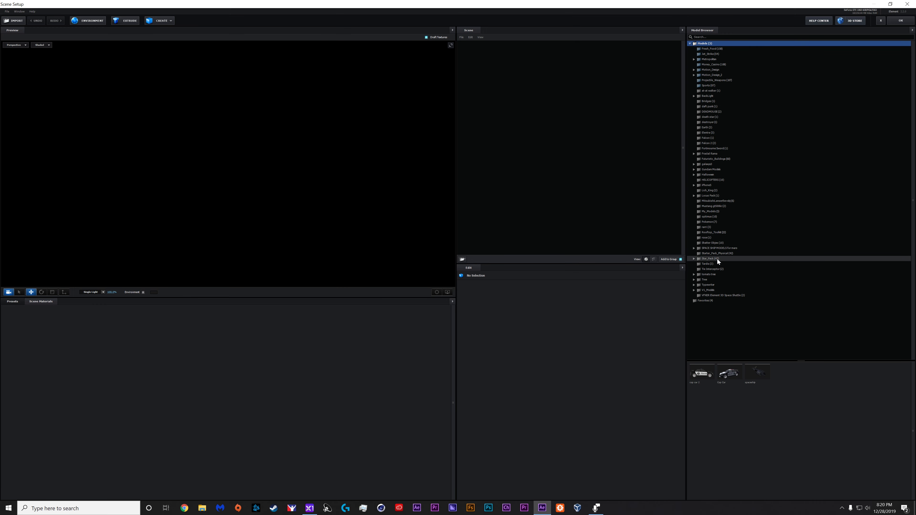
Add a character model from the Star_Wars collection to the Element scene
{"action": "left_click", "coordinate": [695, 258]}
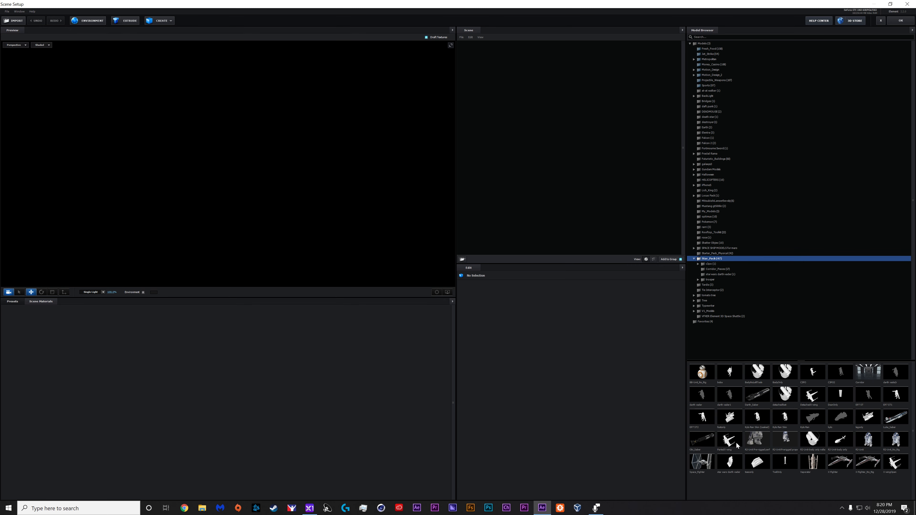
{"action": "mouse_move", "coordinate": [703, 115]}
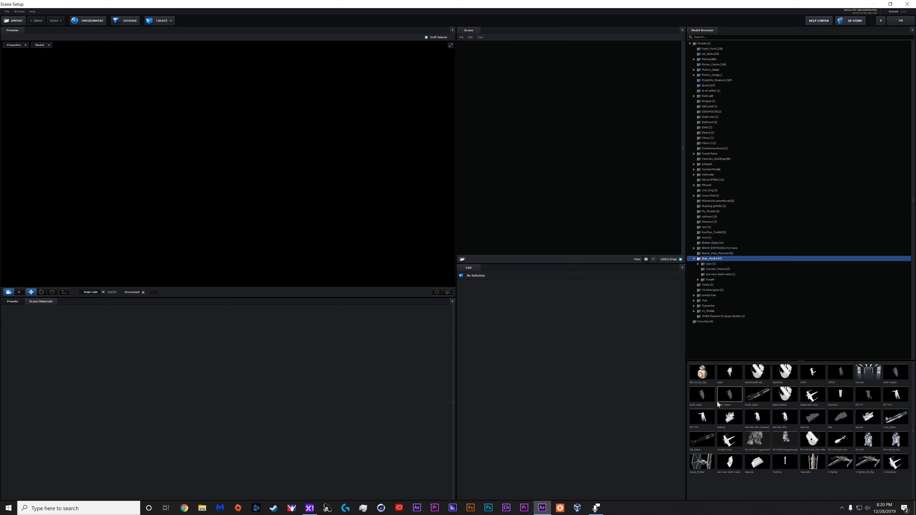
{"action": "double_click", "coordinate": [729, 395]}
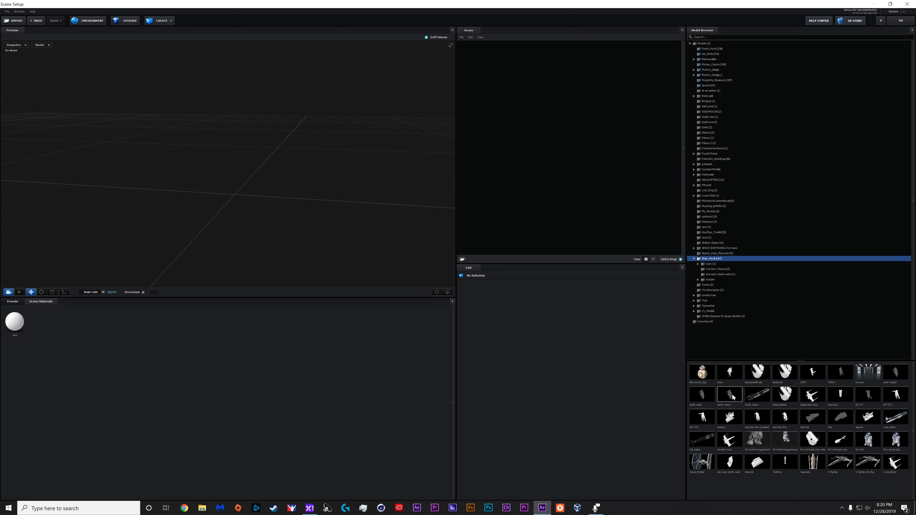
{"action": "mouse_move", "coordinate": [895, 395]}
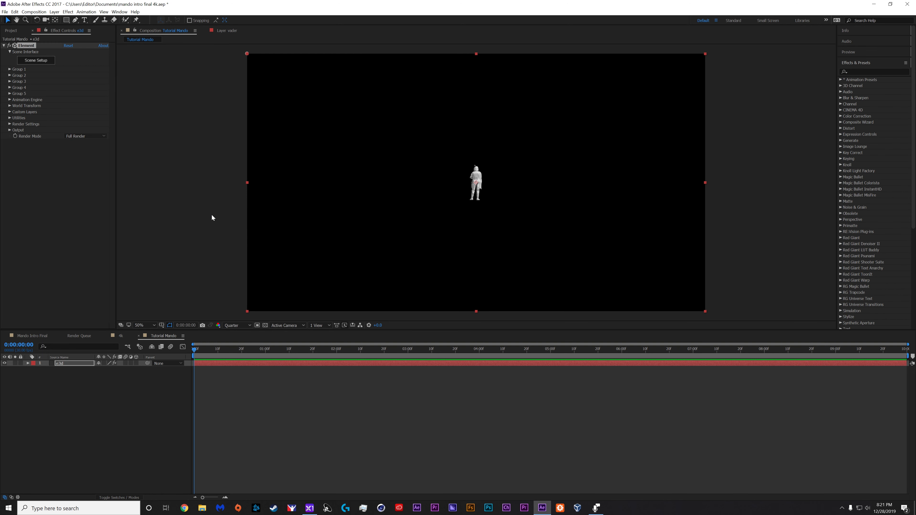
Add a new camera and a null object layer to the composition
{"action": "left_click", "coordinate": [54, 11]}
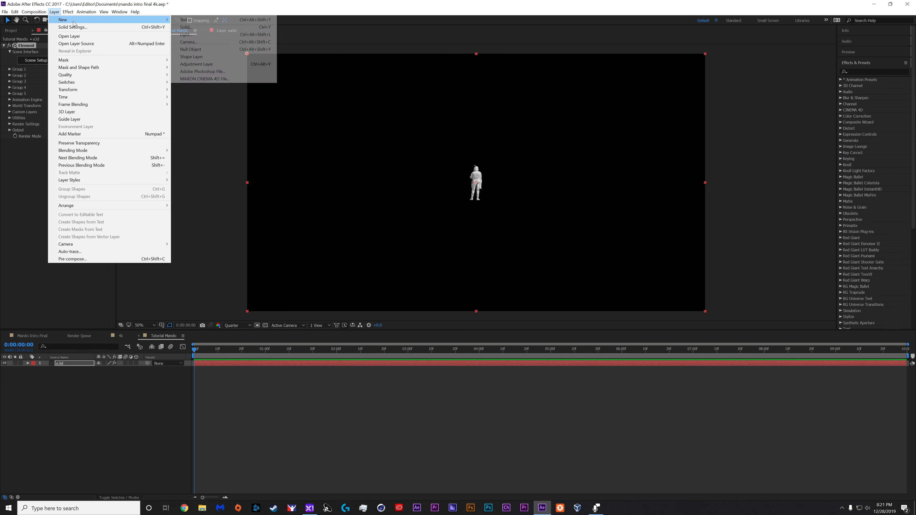
{"action": "left_click", "coordinate": [185, 42]}
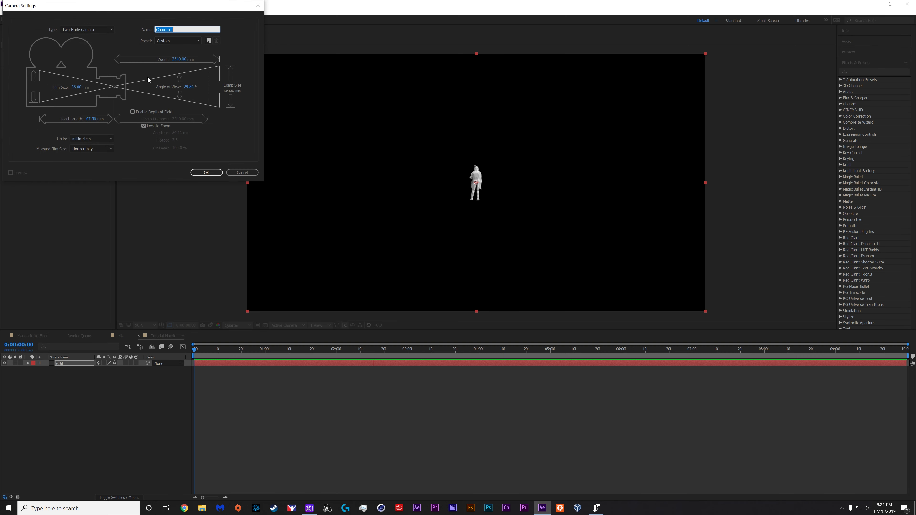
{"action": "left_click", "coordinate": [177, 40]}
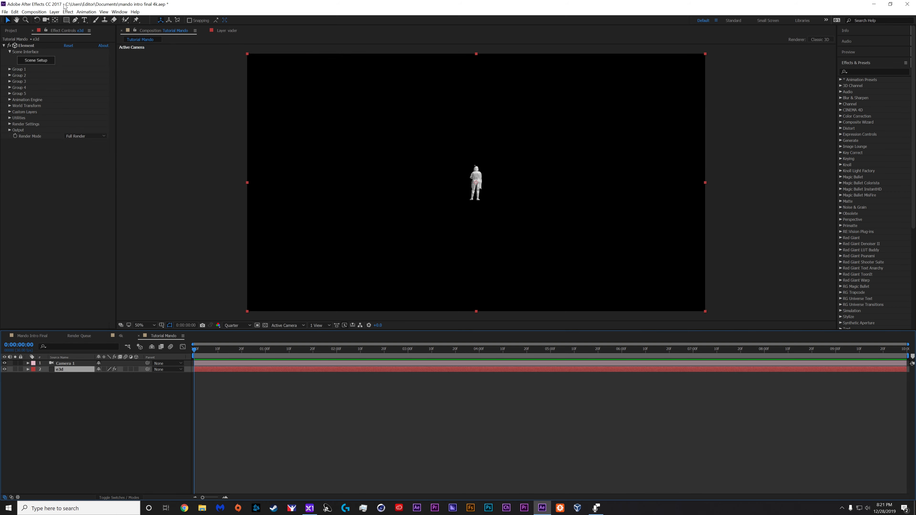
{"action": "left_click", "coordinate": [54, 11]}
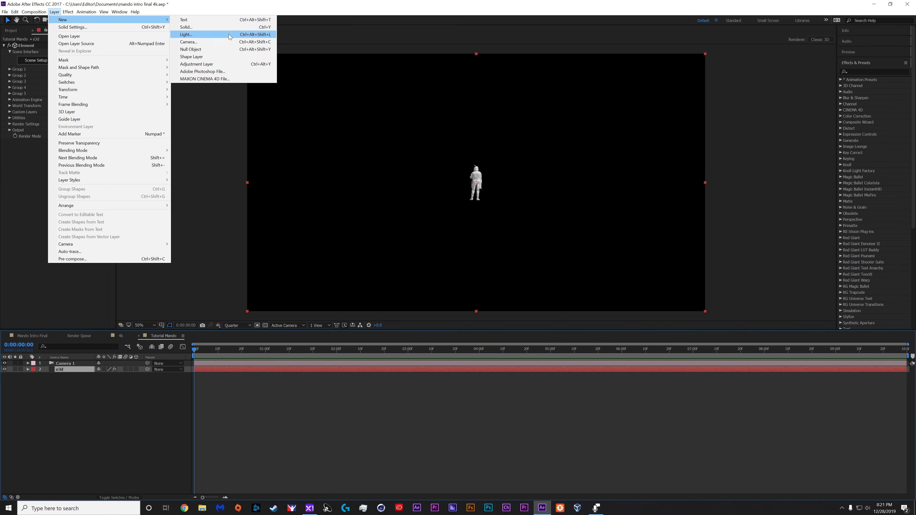
{"action": "left_click", "coordinate": [190, 49]}
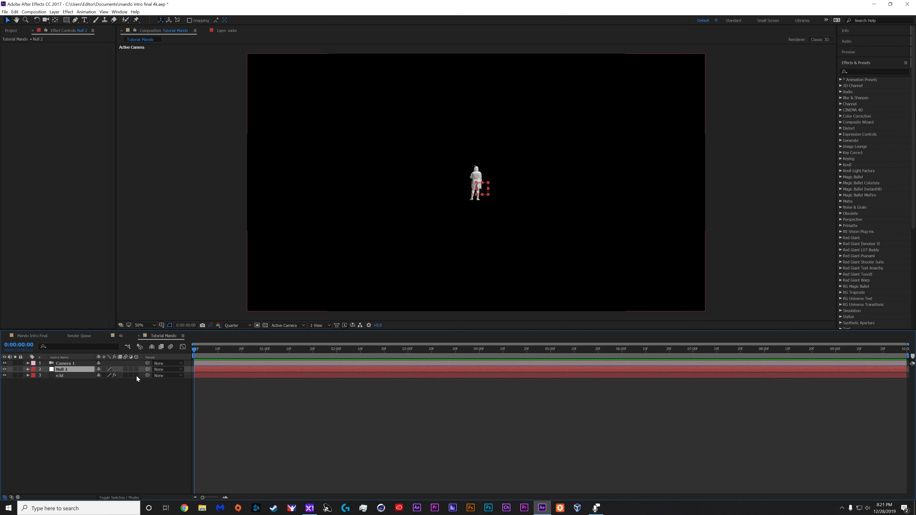
Rename the null to dolly and parent Camera 1 to it
{"action": "left_click", "coordinate": [62, 369]}
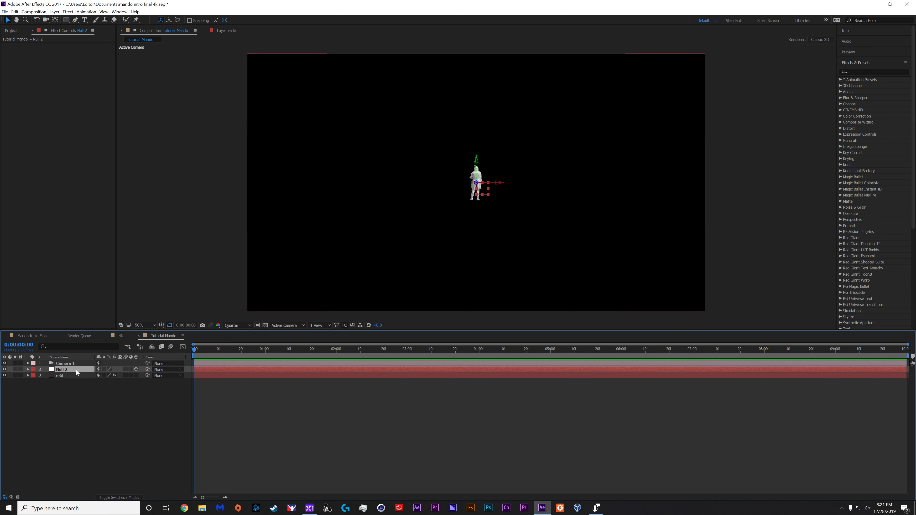
{"action": "double_click", "coordinate": [62, 369]}
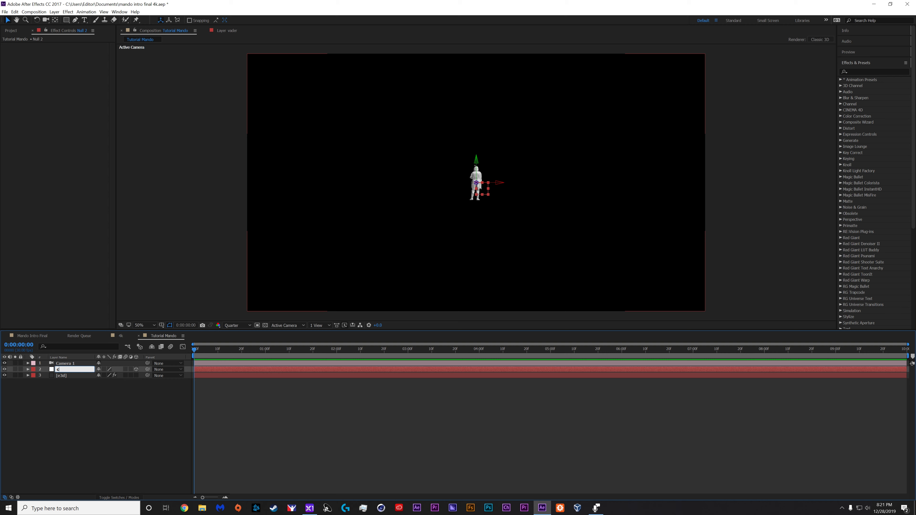
{"action": "type", "text": "dolly"}
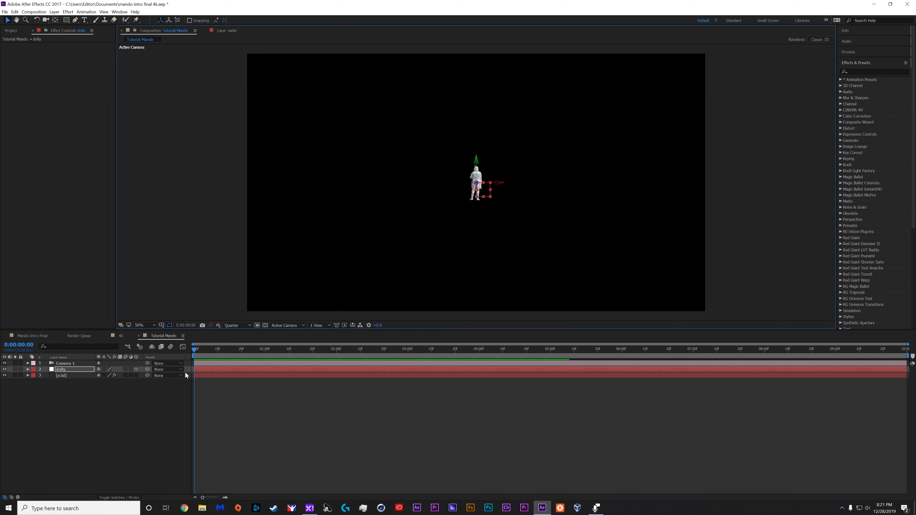
{"action": "left_click", "coordinate": [167, 364]}
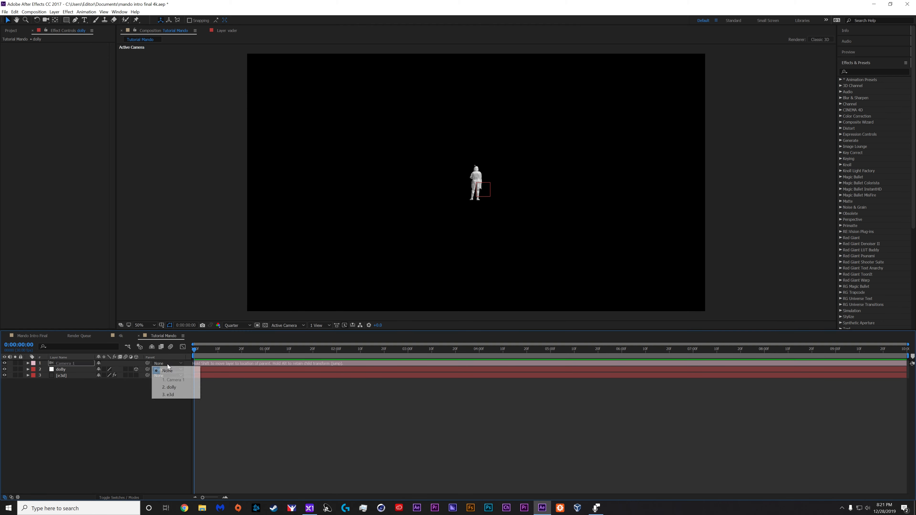
{"action": "left_click", "coordinate": [174, 380]}
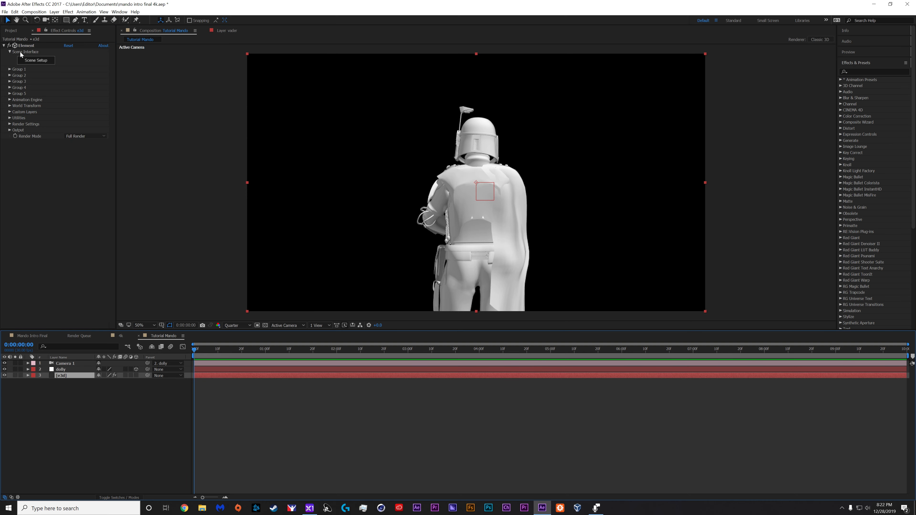
{"action": "left_click", "coordinate": [35, 60]}
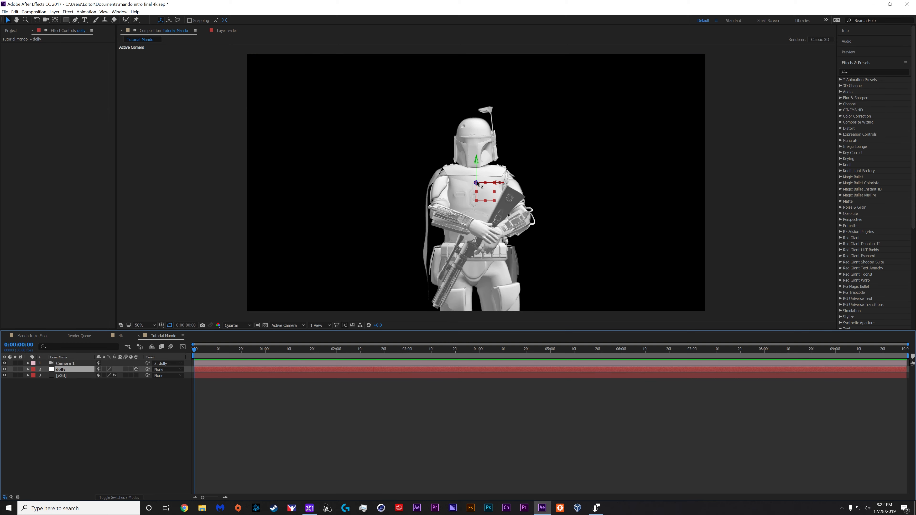
{"action": "left_click", "coordinate": [62, 375]}
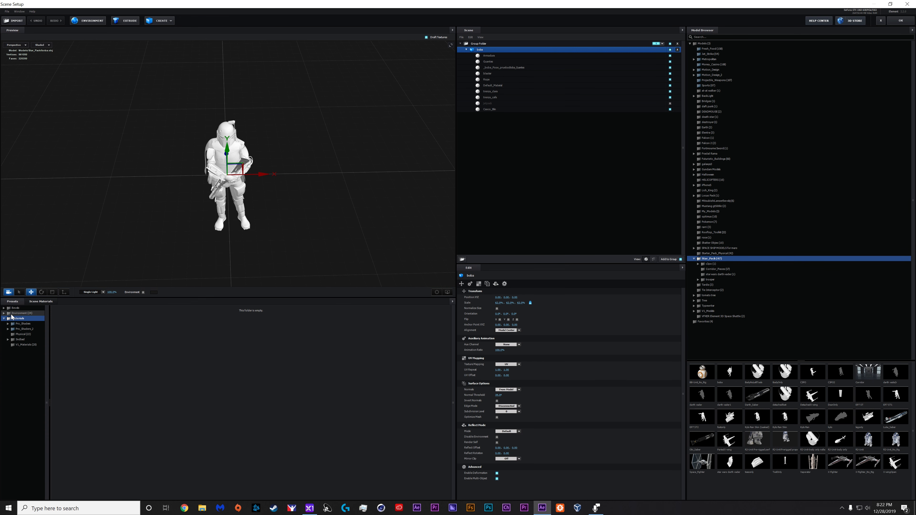
Apply the Pro_Shaders_2 clean metal material to all parts of the figure
{"action": "left_click", "coordinate": [7, 329]}
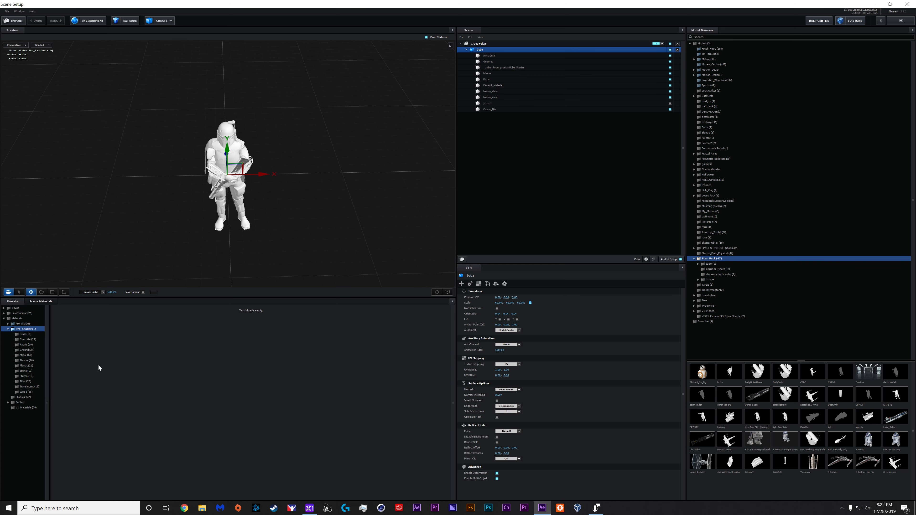
{"action": "left_click", "coordinate": [24, 355]}
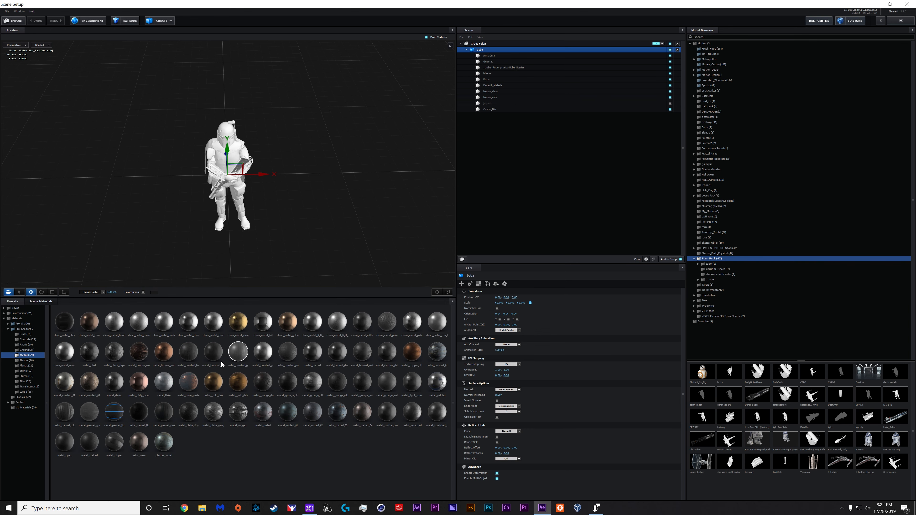
{"action": "left_click", "coordinate": [88, 351]}
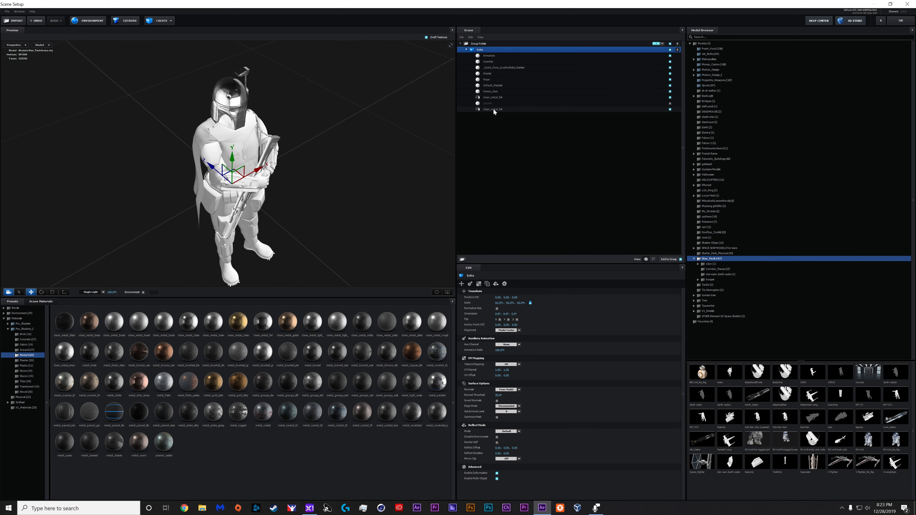
{"action": "right_click", "coordinate": [493, 103]}
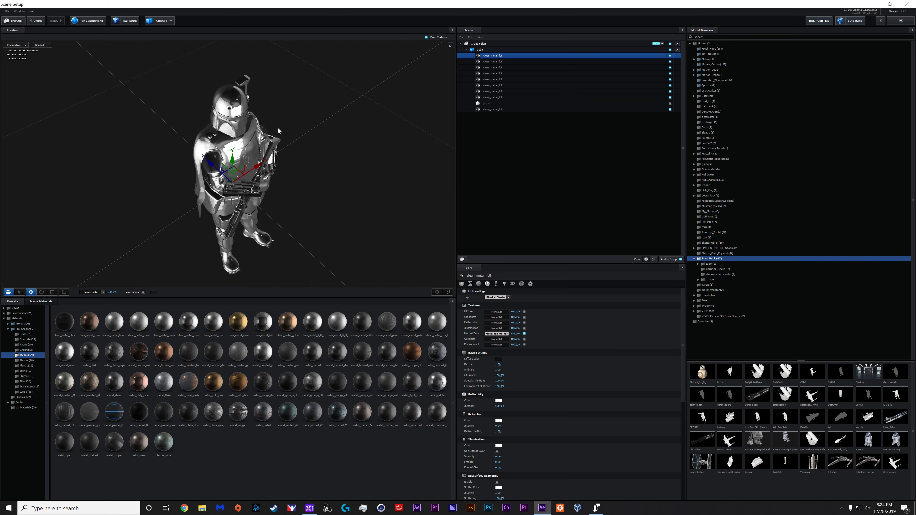
{"action": "left_click", "coordinate": [496, 334]}
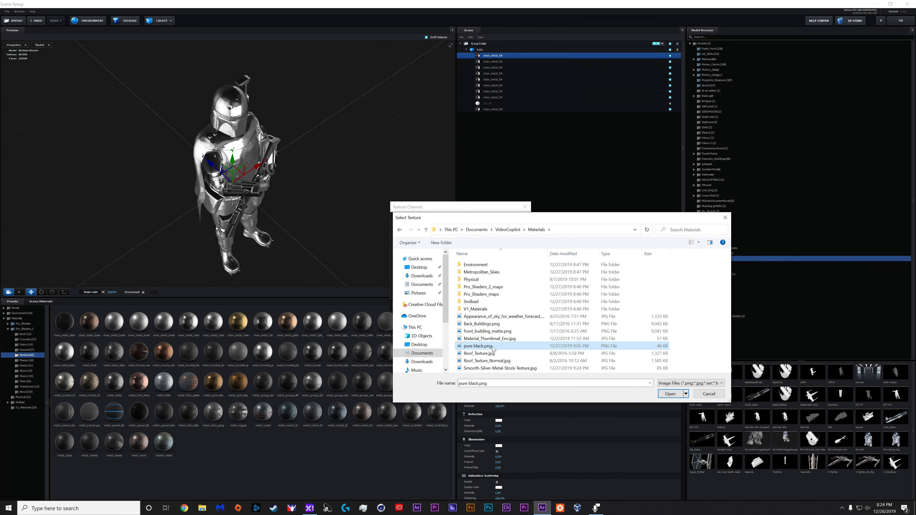
Pick pure black.png from the VideoCopilot Materials folder as the metal texture
{"action": "right_click", "coordinate": [478, 346]}
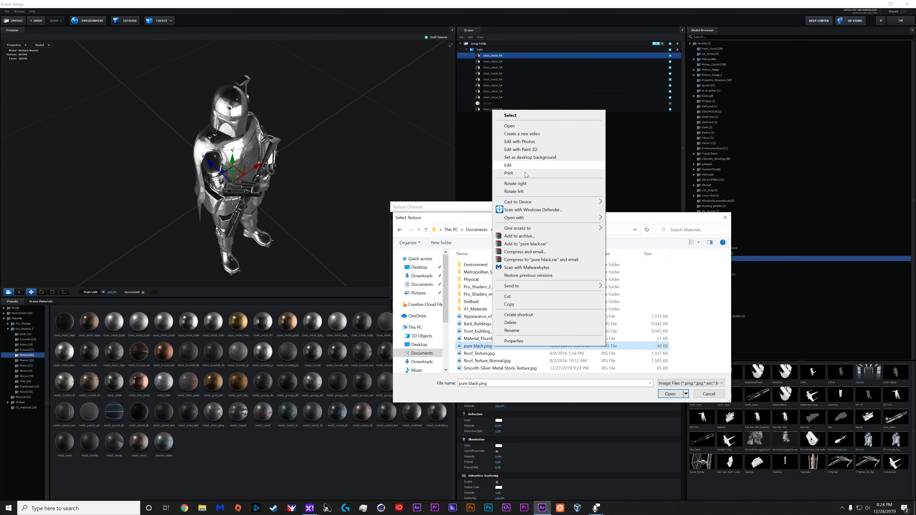
{"action": "left_click", "coordinate": [509, 125]}
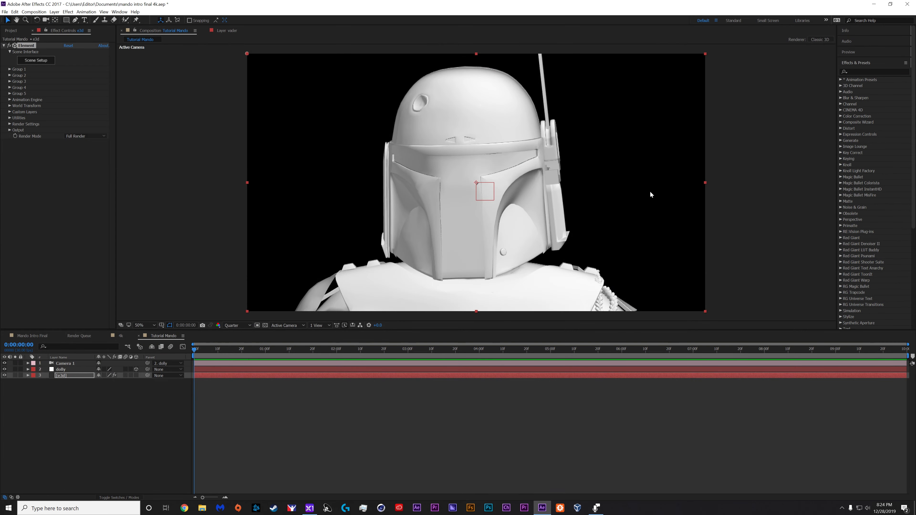
Add a blue Parallel light layer to light the helmet model
{"action": "left_click", "coordinate": [54, 11]}
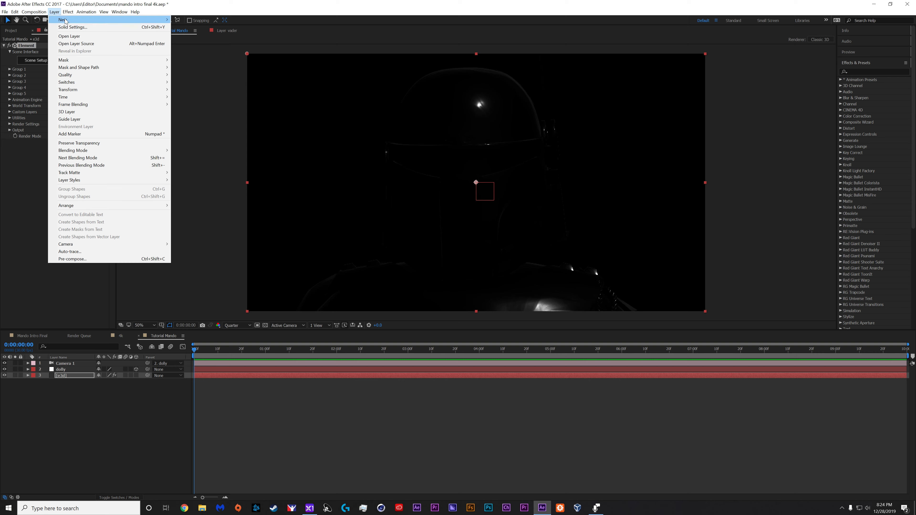
{"action": "left_click", "coordinate": [72, 27]}
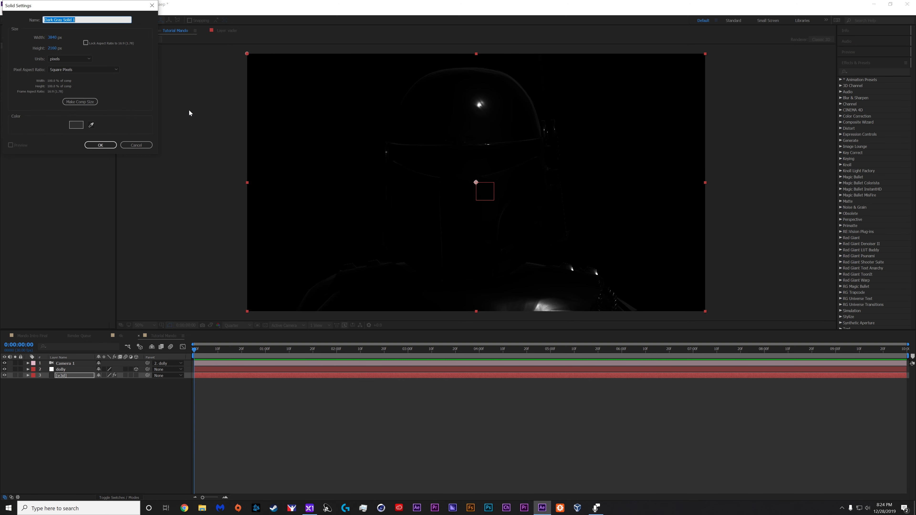
{"action": "mouse_move", "coordinate": [51, 109]}
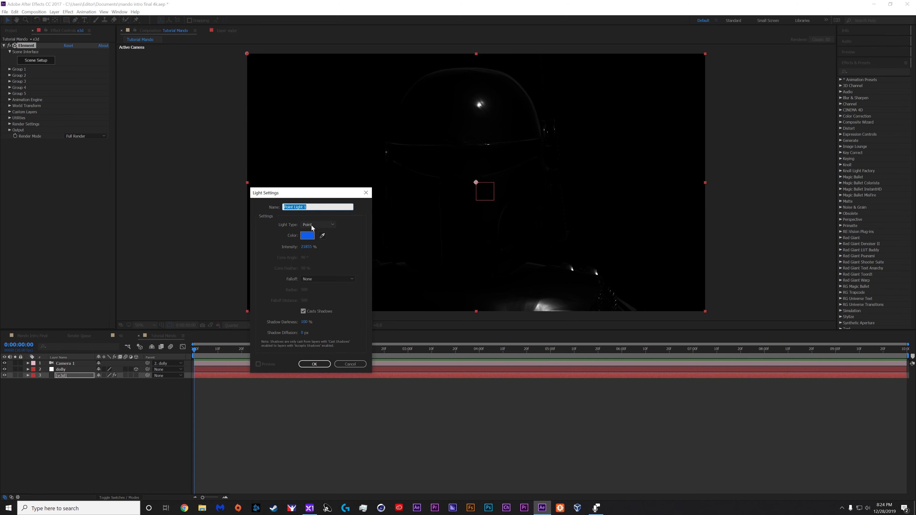
{"action": "left_click", "coordinate": [318, 225]}
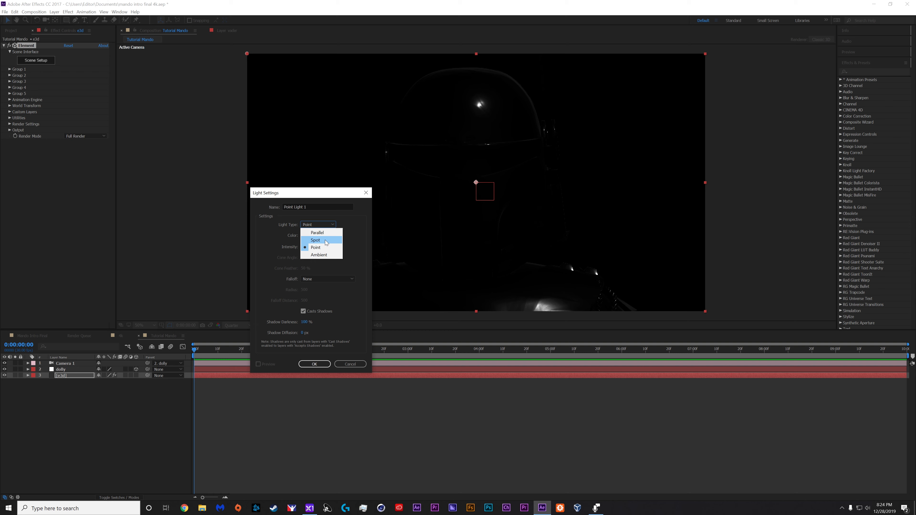
{"action": "mouse_move", "coordinate": [322, 233]}
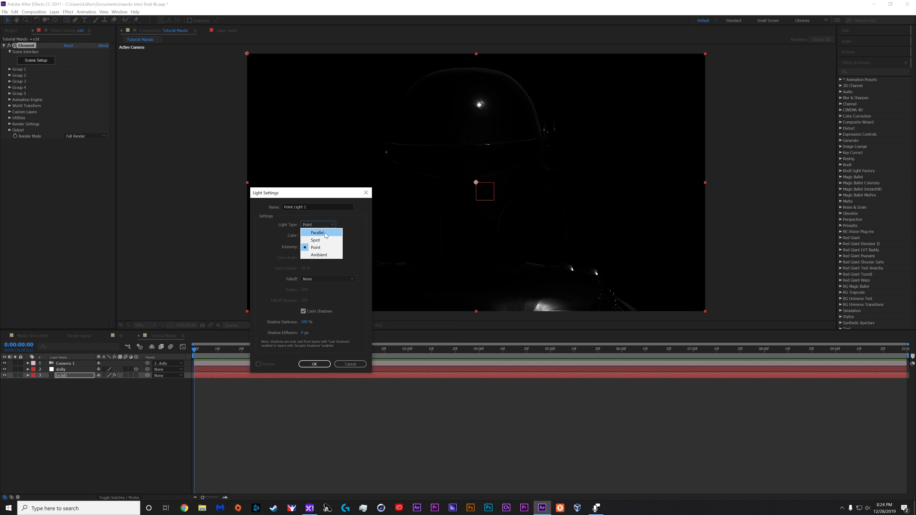
{"action": "left_click", "coordinate": [318, 233]}
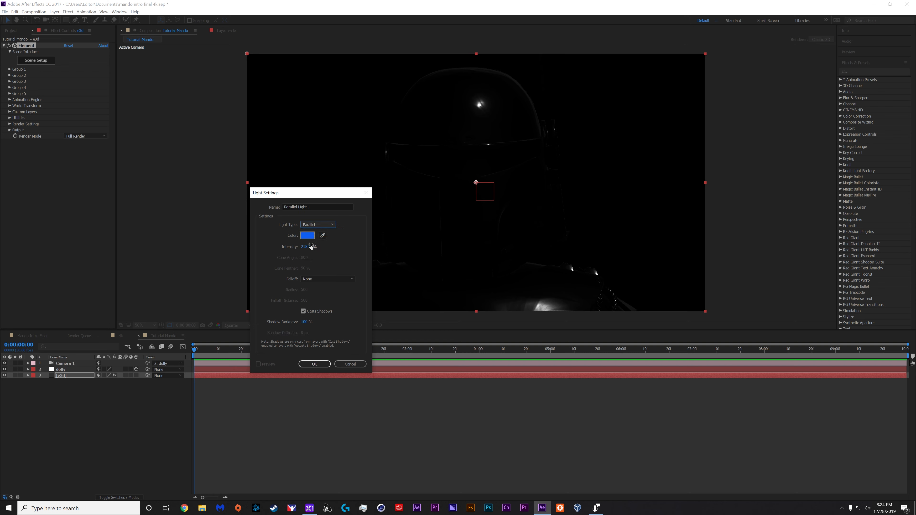
{"action": "left_click_drag", "start_coordinate": [310, 246], "coordinate": [304, 246]}
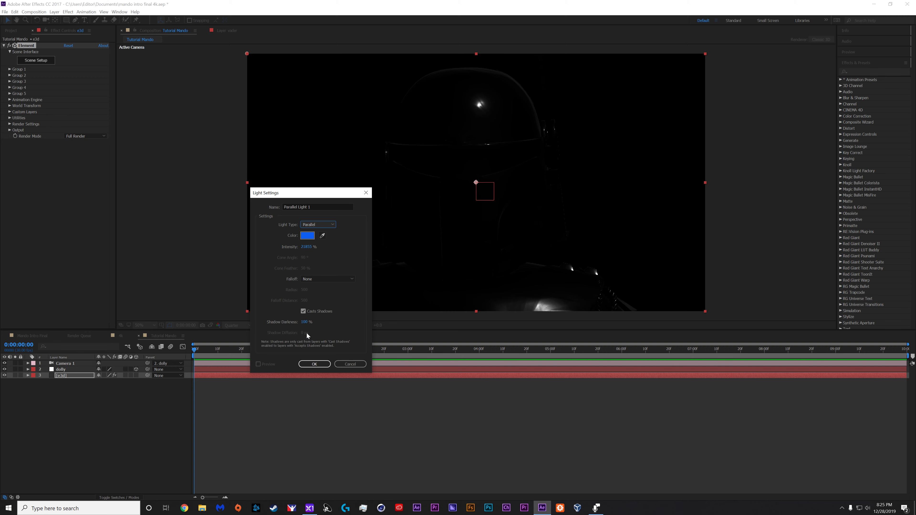
{"action": "left_click", "coordinate": [315, 364]}
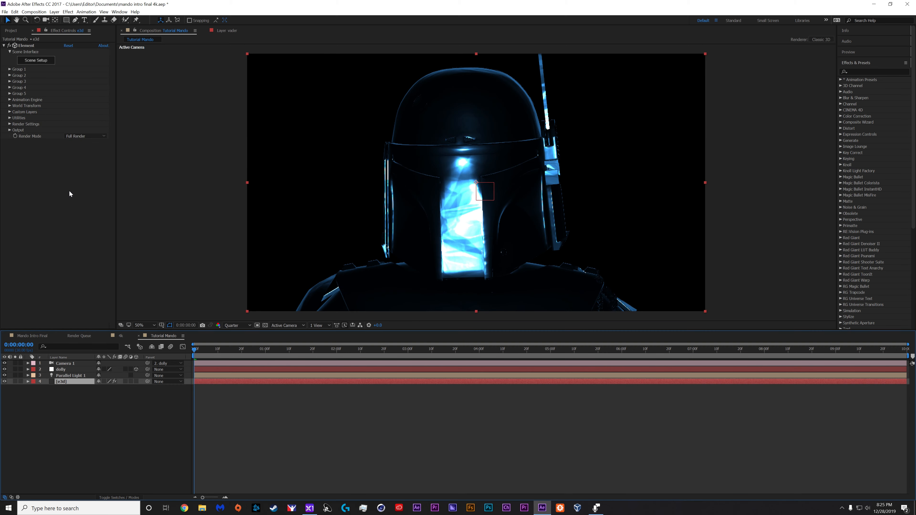
Enable ray-traced shadows and ambient occlusion in Element's render settings
{"action": "left_click", "coordinate": [10, 123]}
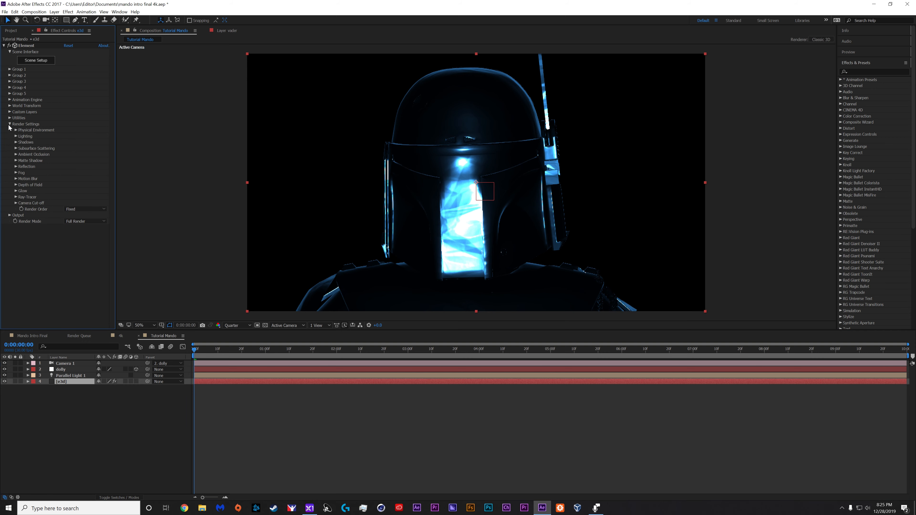
{"action": "left_click", "coordinate": [17, 142]}
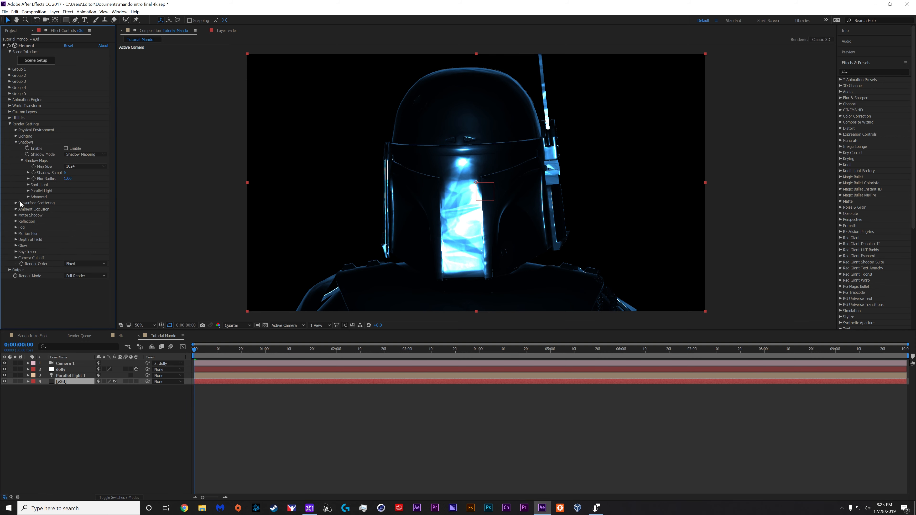
{"action": "left_click", "coordinate": [16, 209]}
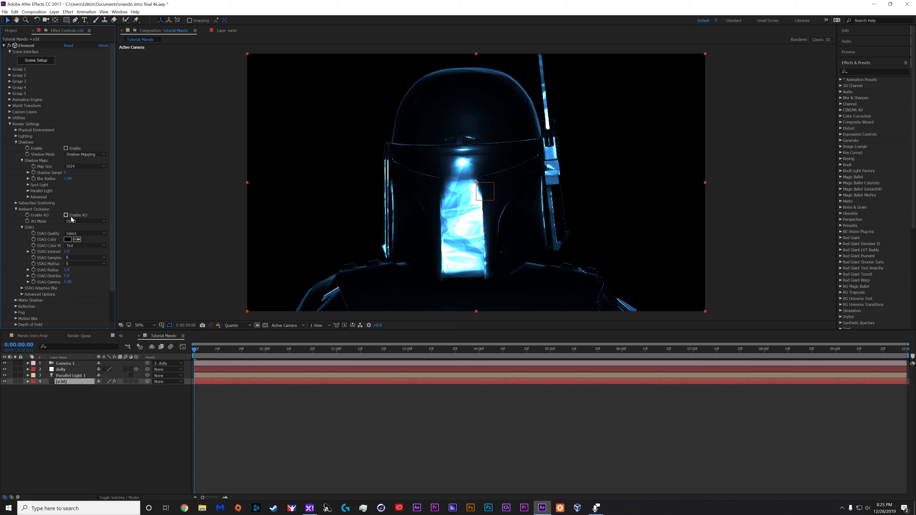
{"action": "left_click", "coordinate": [65, 216]}
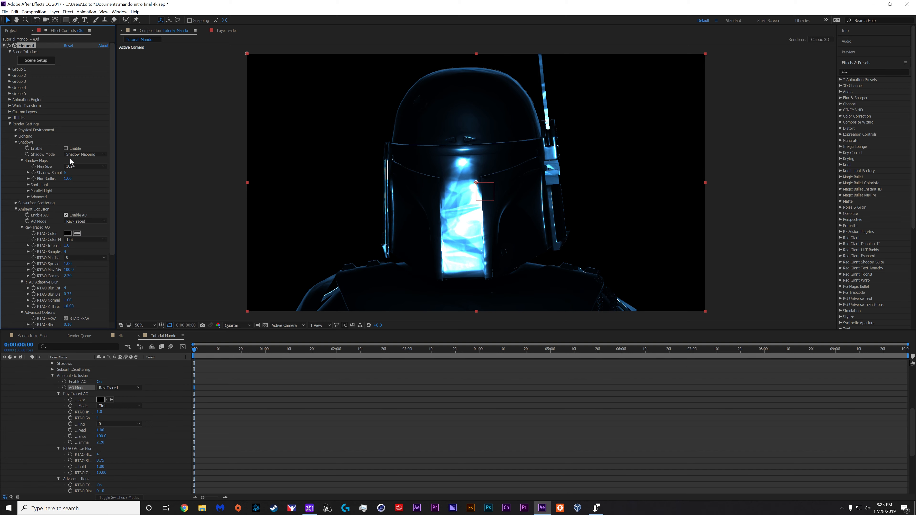
{"action": "left_click", "coordinate": [85, 154]}
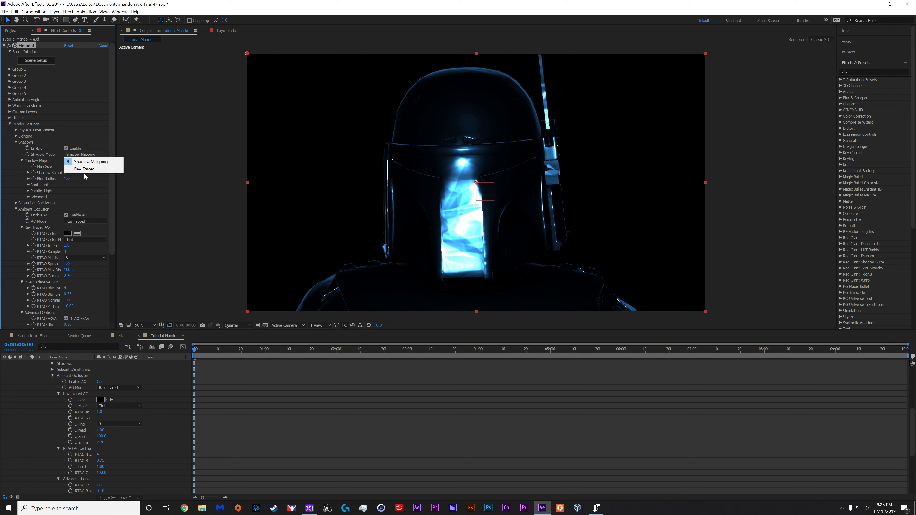
{"action": "left_click", "coordinate": [84, 170]}
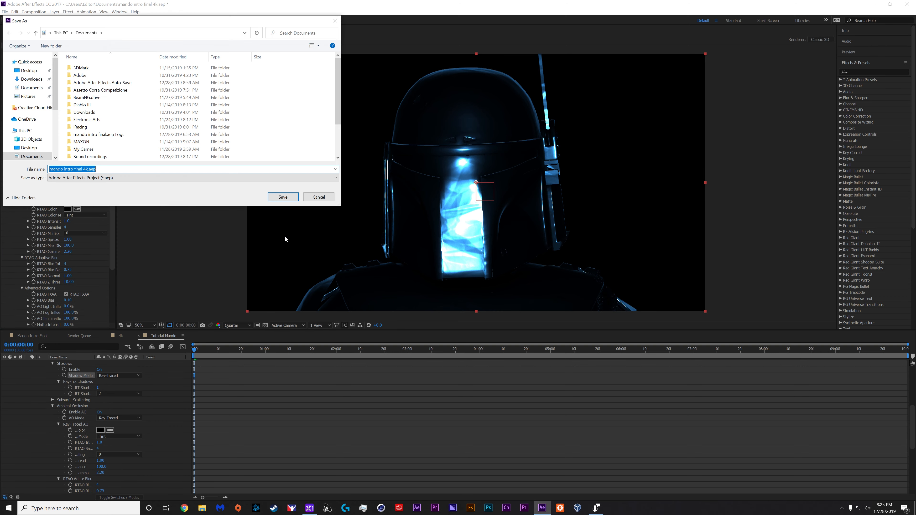
Save the project as mando intro final 4k tutorial.aep
{"action": "left_click", "coordinate": [283, 197]}
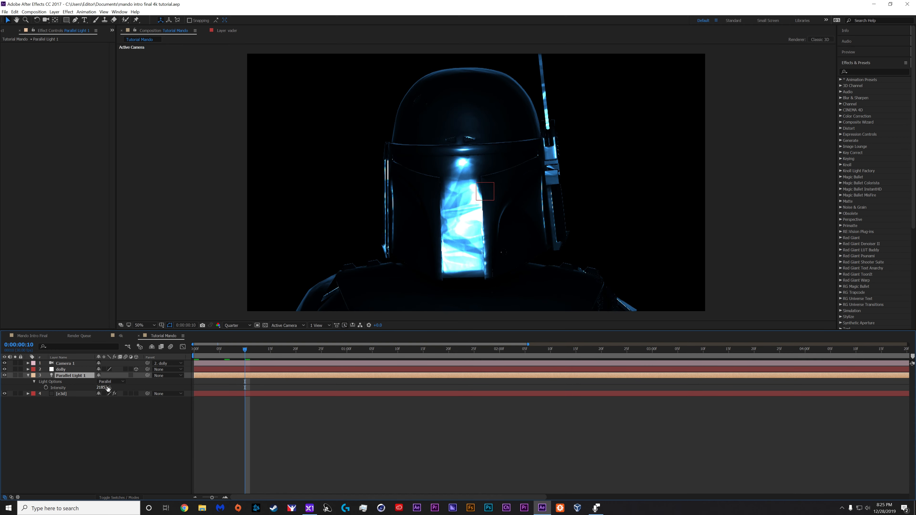
Set Parallel Light 1's first intensity keyframe to 0 so the light fades up
{"action": "left_click", "coordinate": [46, 388]}
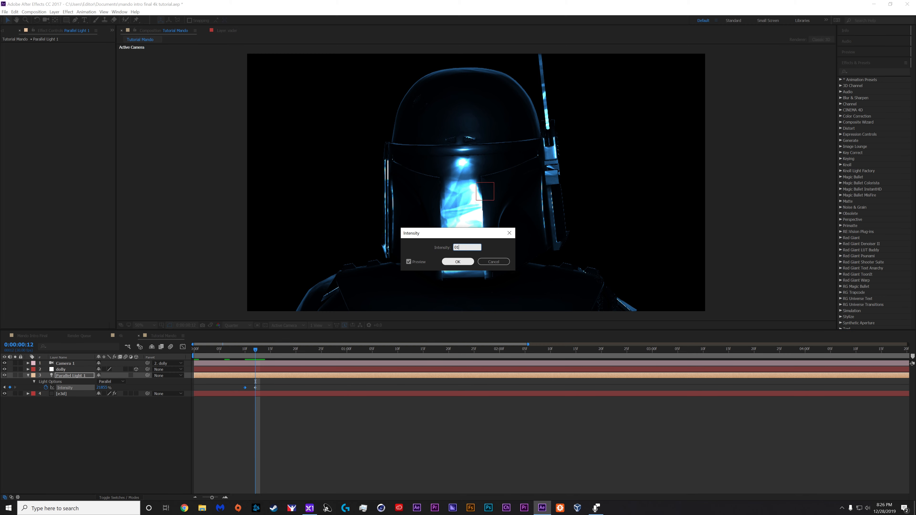
{"action": "left_click", "coordinate": [458, 261]}
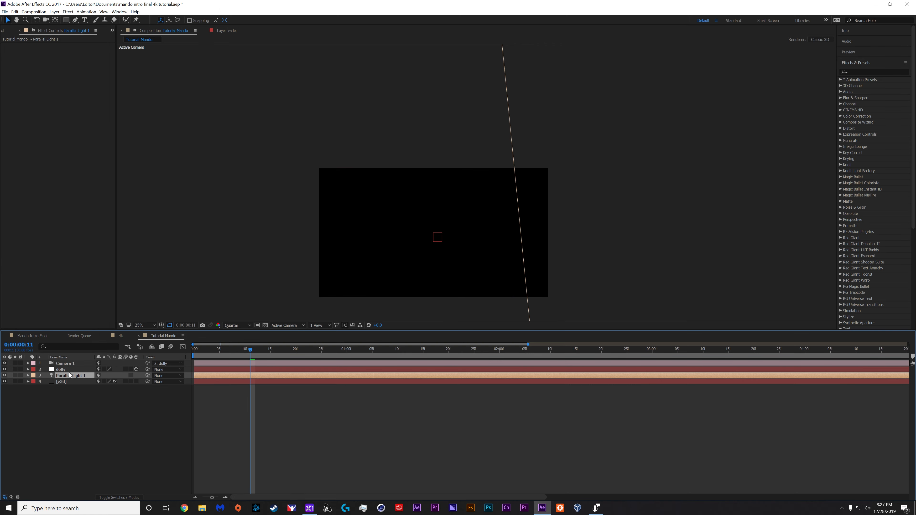
Change the animated parallel light to a Point light via Layer > Light Settings, keeping its intensity keyframes
{"action": "left_click", "coordinate": [54, 12]}
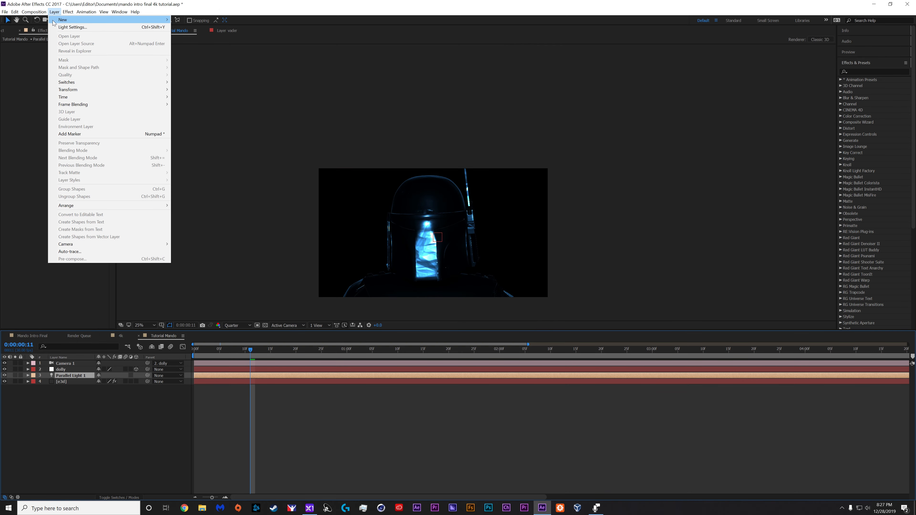
{"action": "left_click", "coordinate": [72, 26]}
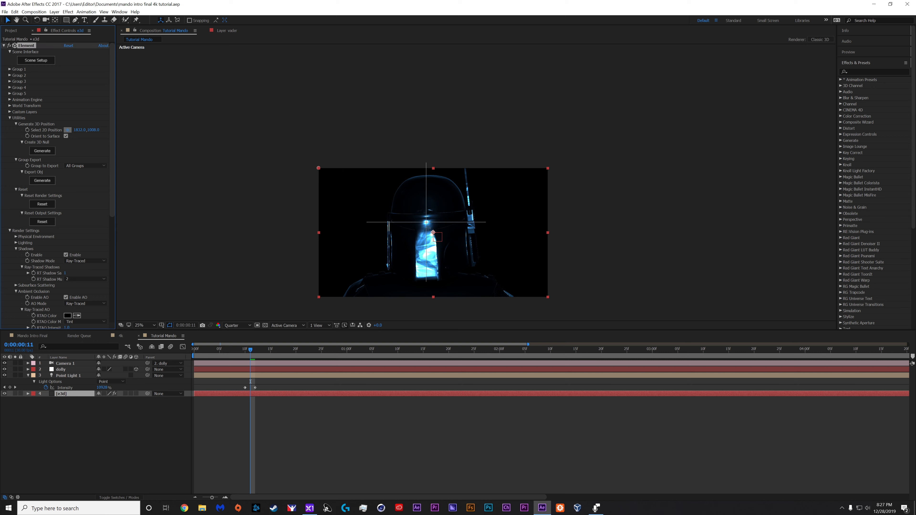
Generate a 3D position on the helmet's upper front and move Point Light 1 onto it
{"action": "left_click_drag", "start_coordinate": [427, 223], "coordinate": [433, 253]}
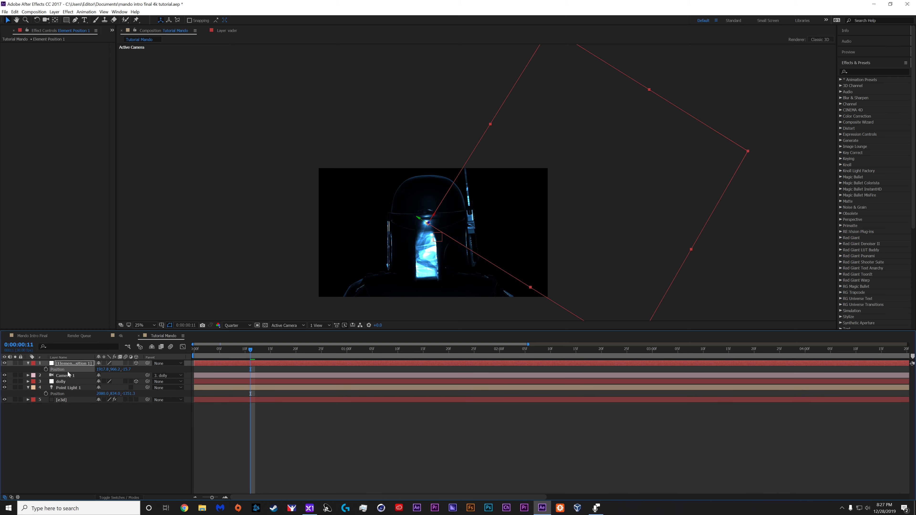
{"action": "left_click", "coordinate": [68, 388]}
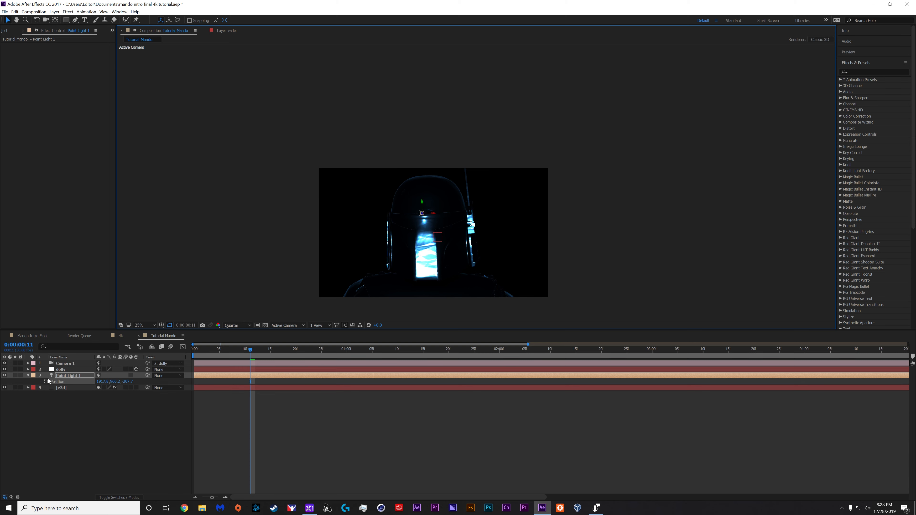
Add Position keyframes on Point Light 1 and push the later one to X 13716.8
{"action": "left_click", "coordinate": [45, 382]}
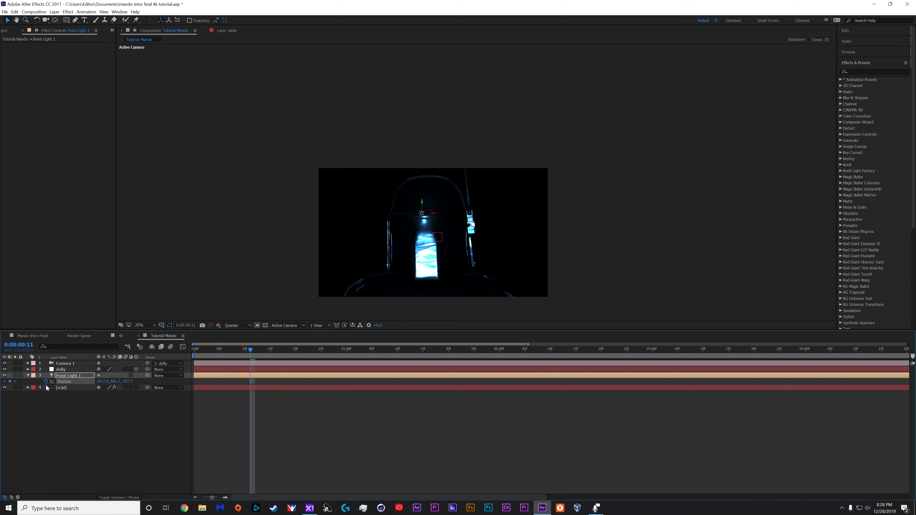
{"action": "left_click", "coordinate": [28, 381]}
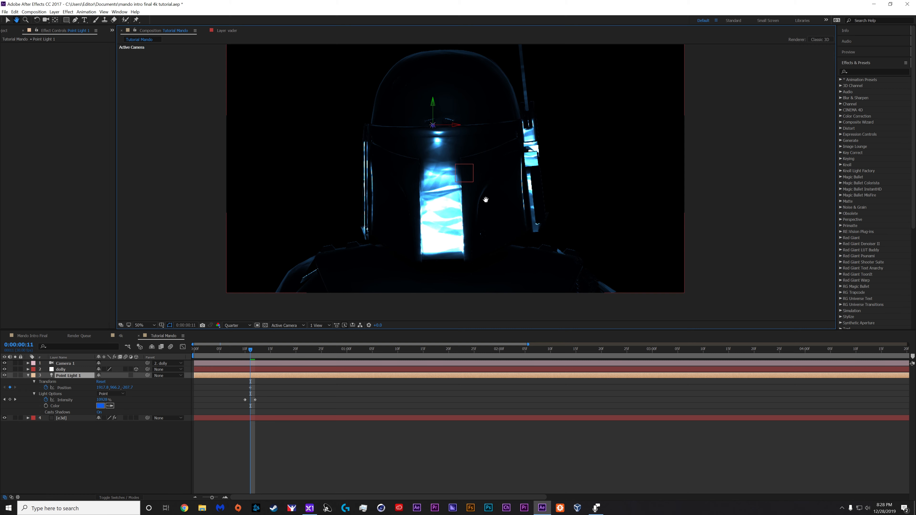
{"action": "left_click", "coordinate": [139, 326]}
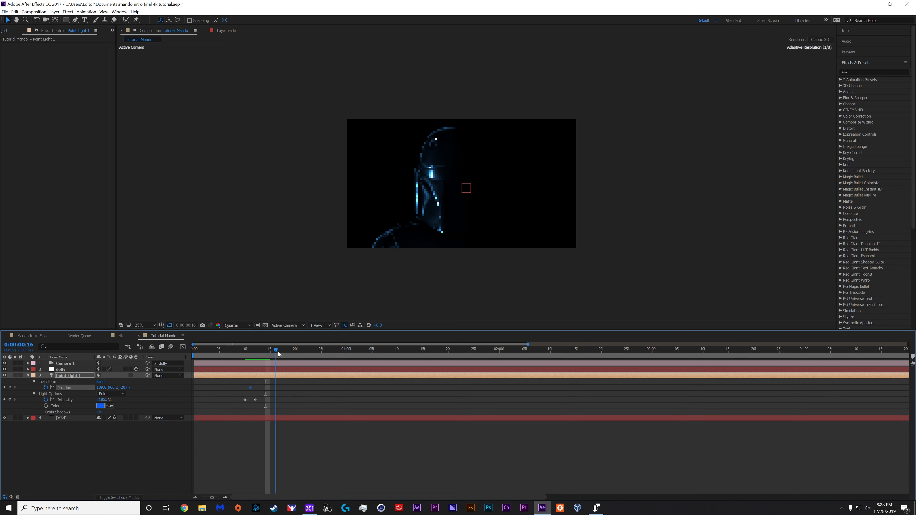
Retime the far-side position keyframe to 0:00:00:25 so the glow sweeps across the helmet
{"action": "left_click", "coordinate": [352, 349]}
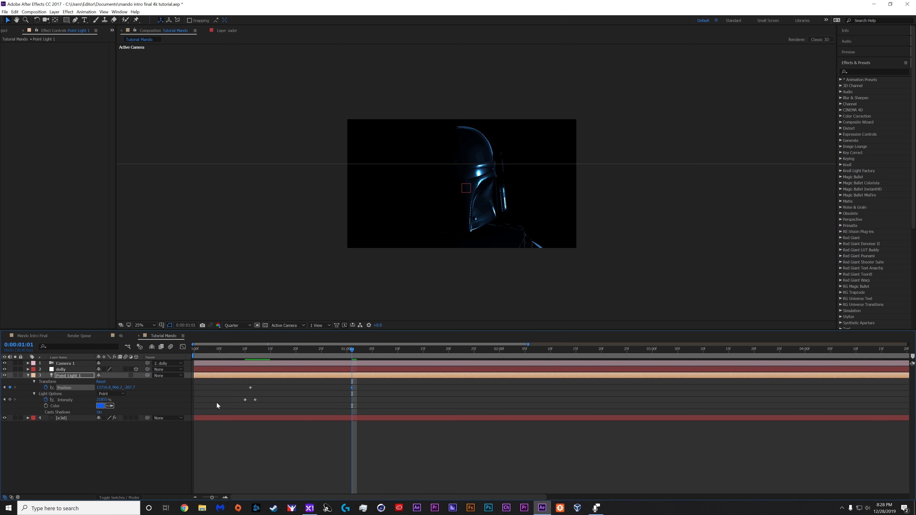
{"action": "left_click", "coordinate": [235, 349]}
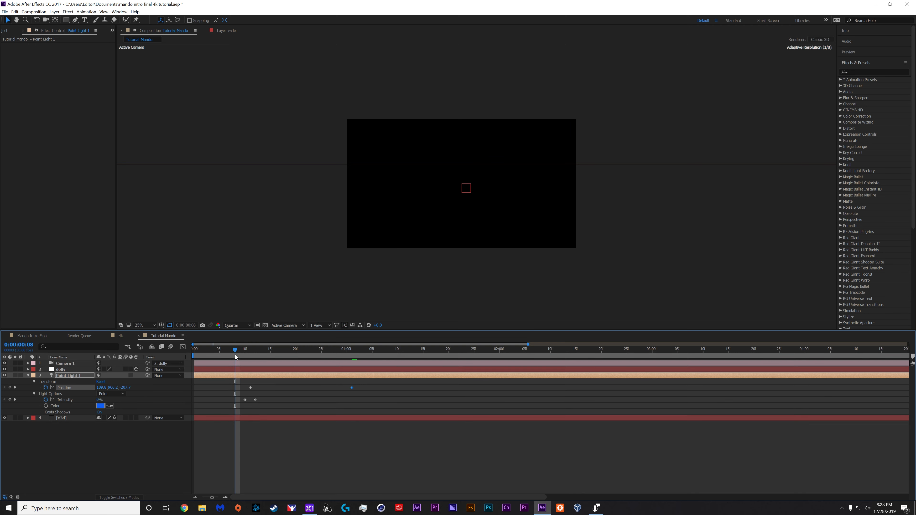
{"action": "left_click", "coordinate": [239, 348]}
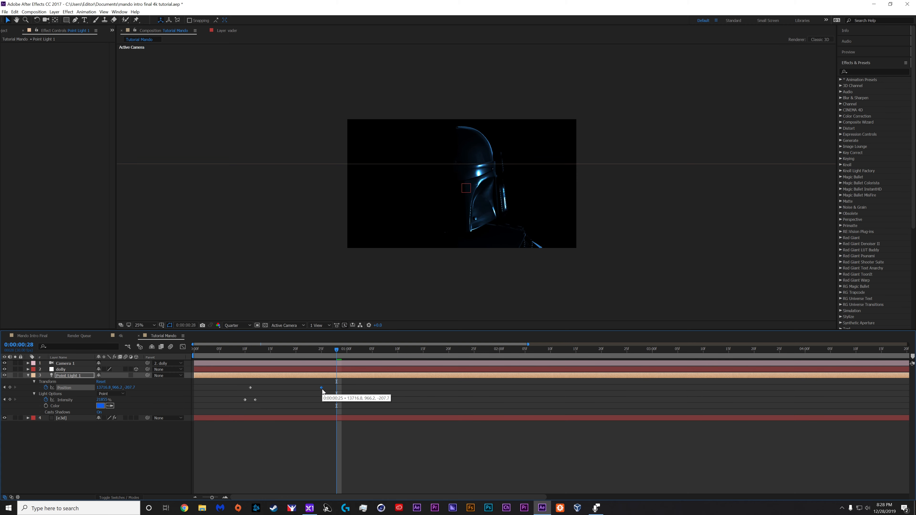
Ease Point Light 1's position keyframe and keyframe its Intensity at 0% near the start
{"action": "right_click", "coordinate": [321, 391]}
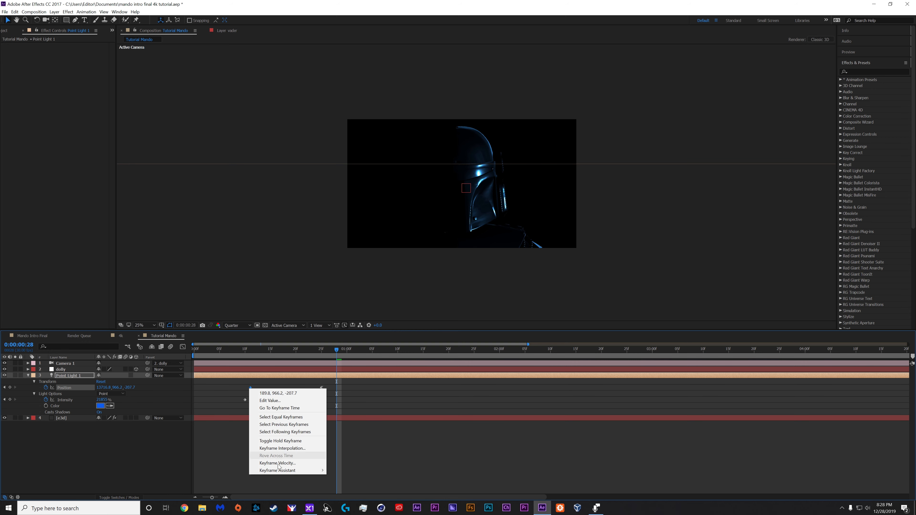
{"action": "left_click", "coordinate": [281, 417]}
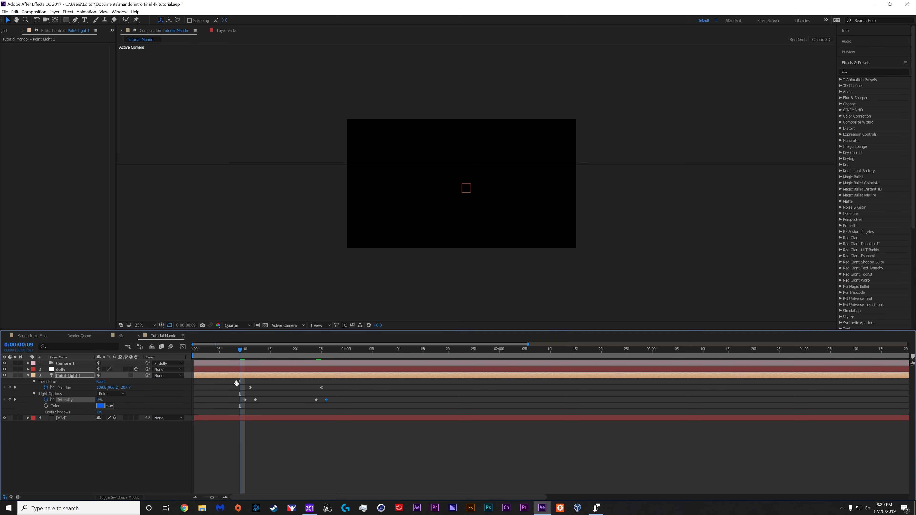
{"action": "left_click", "coordinate": [270, 349]}
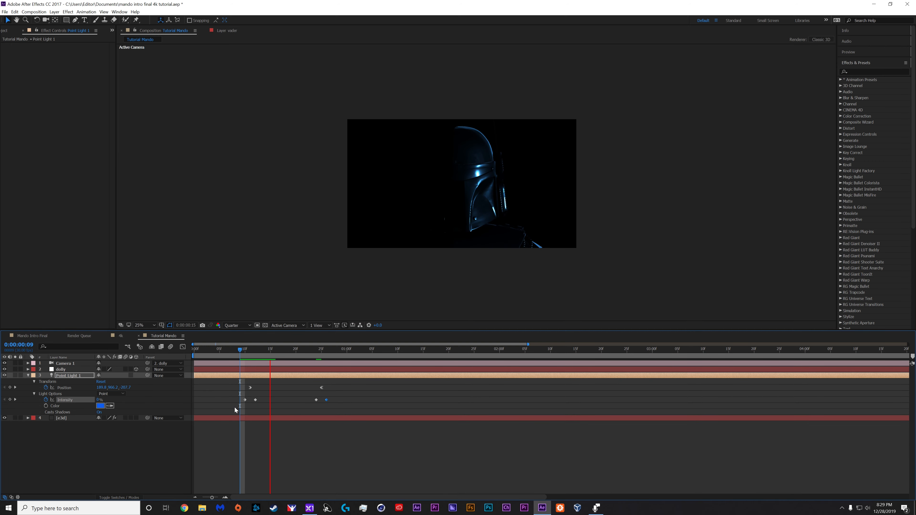
Add a later, higher Intensity keyframe on Point Light 1 so the blue light brightens the helmet
{"action": "left_click", "coordinate": [301, 349]}
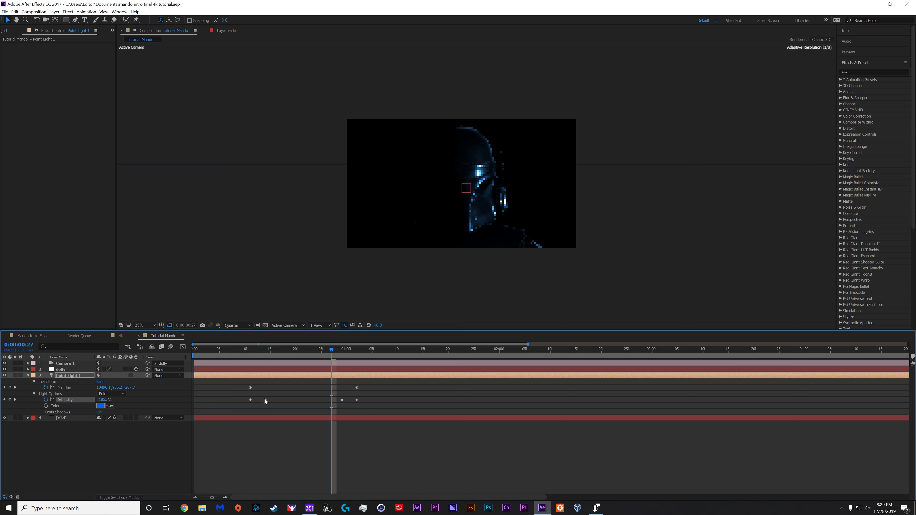
Duplicate Point Light 1 into Point Light 2 with matching keyframes and scrub to preview
{"action": "left_click", "coordinate": [245, 349]}
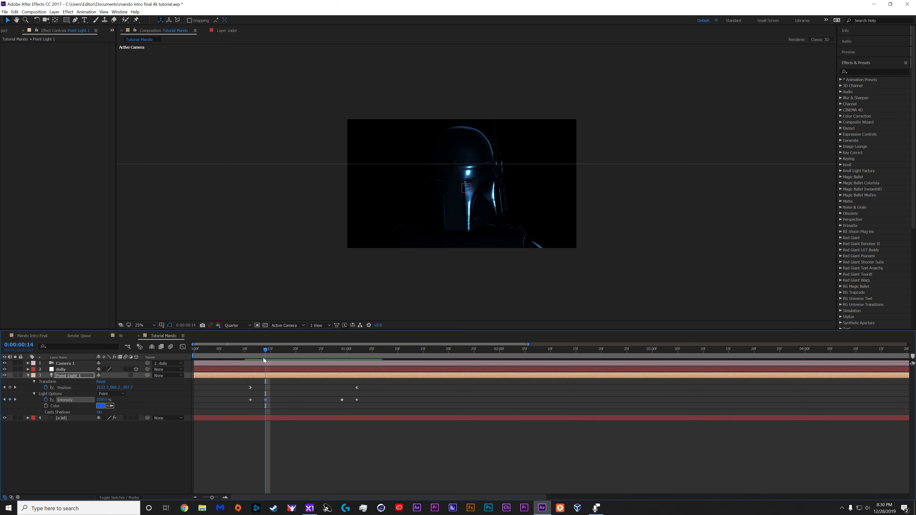
{"action": "left_click_drag", "start_coordinate": [264, 353], "coordinate": [239, 353]}
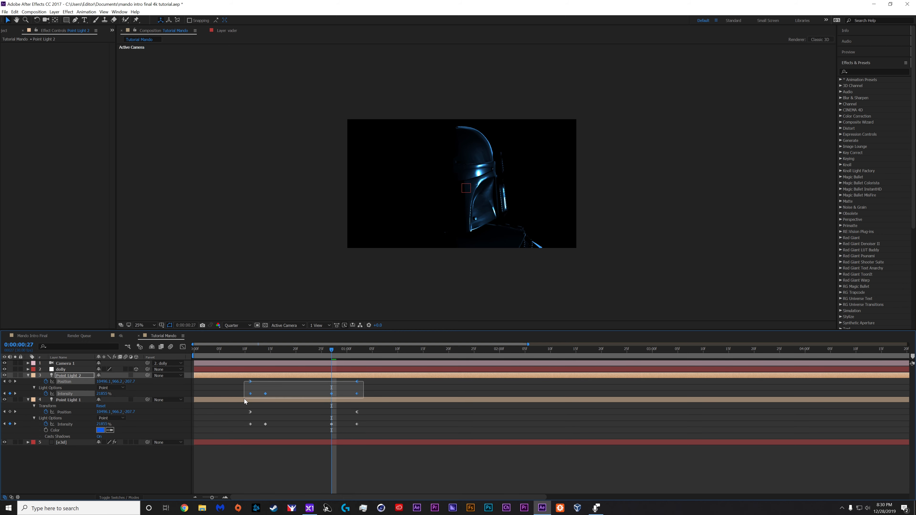
Apply Keyframe Assistant > Time-Reverse Keyframes to Point Light 2's selected keyframes
{"action": "right_click", "coordinate": [245, 402]}
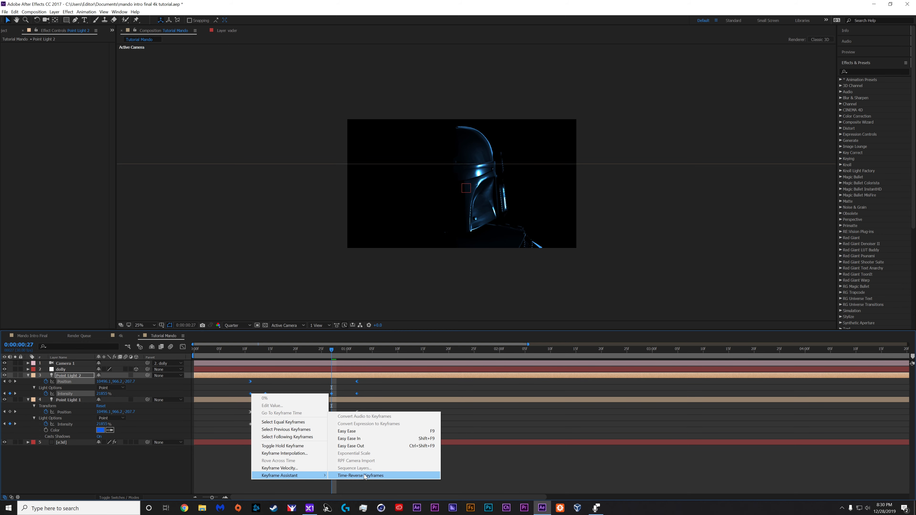
{"action": "left_click", "coordinate": [361, 476]}
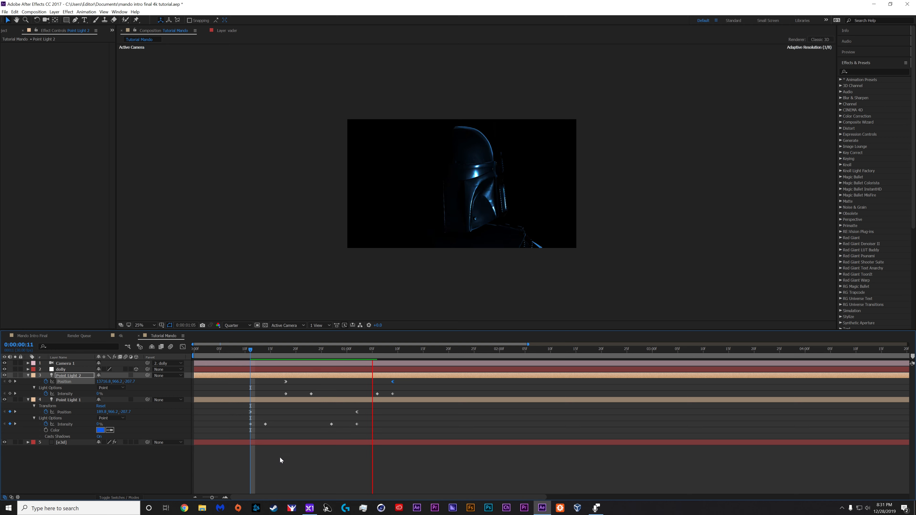
Move Point Light 2's keyframes later so its opening starts around frame 20
{"action": "left_click", "coordinate": [387, 349]}
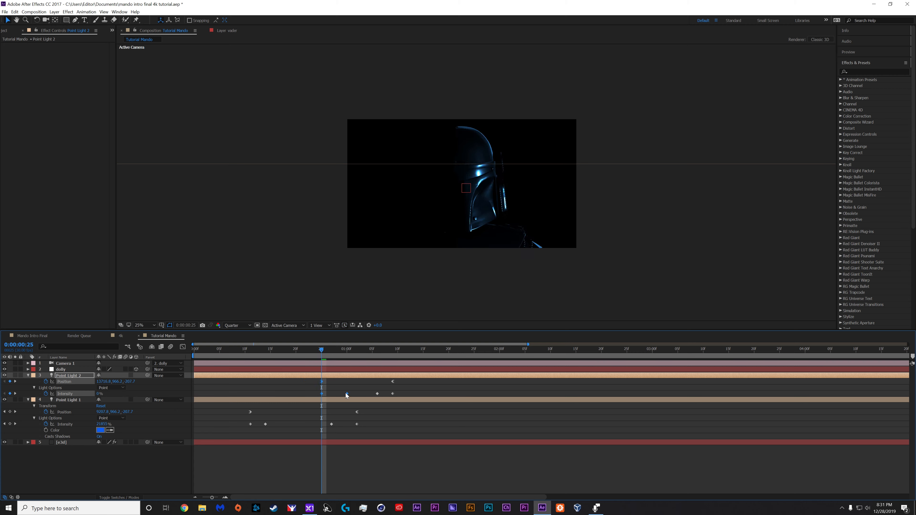
{"action": "left_click", "coordinate": [301, 349]}
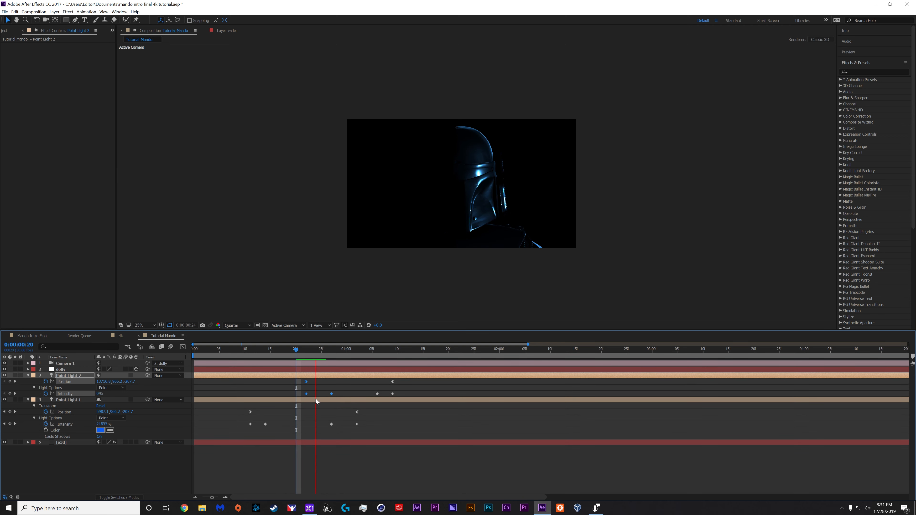
{"action": "left_click", "coordinate": [352, 349]}
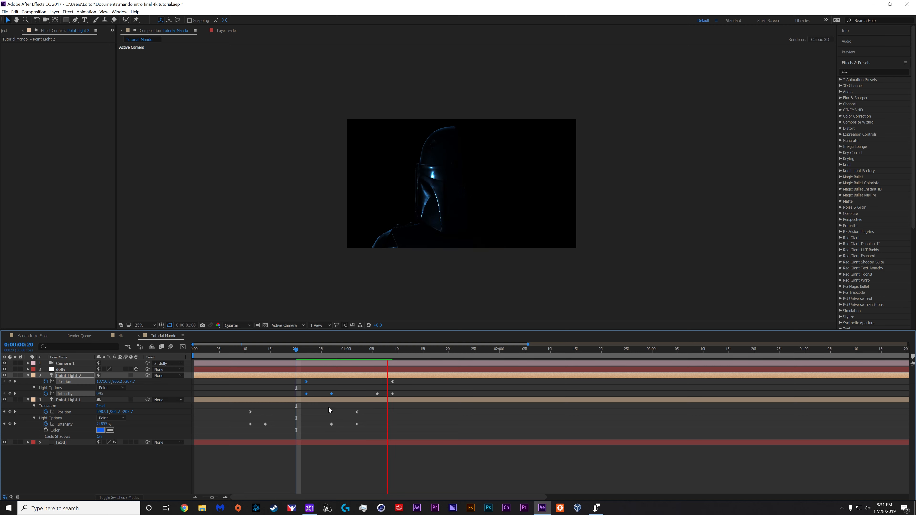
Set Point Light 2's colour to red in Light Settings so the helmet glows red opposite the blue
{"action": "left_click", "coordinate": [54, 11]}
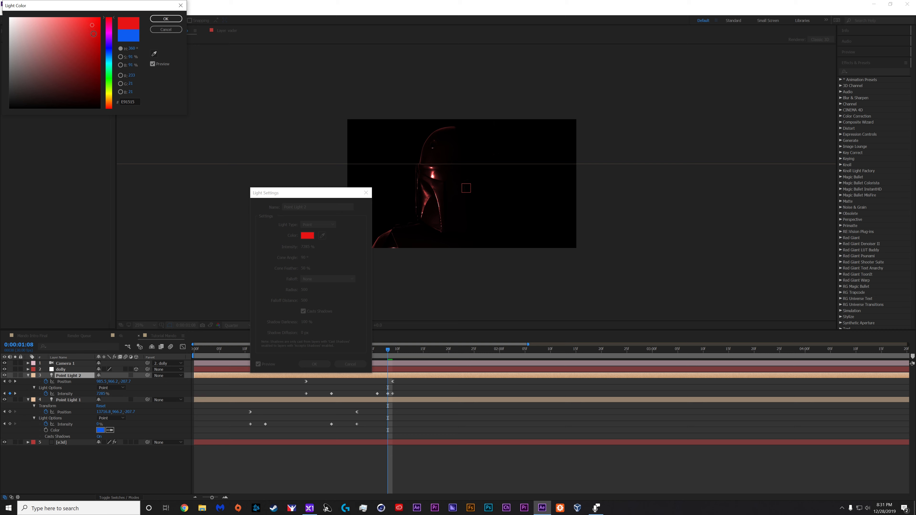
{"action": "left_click", "coordinate": [166, 19]}
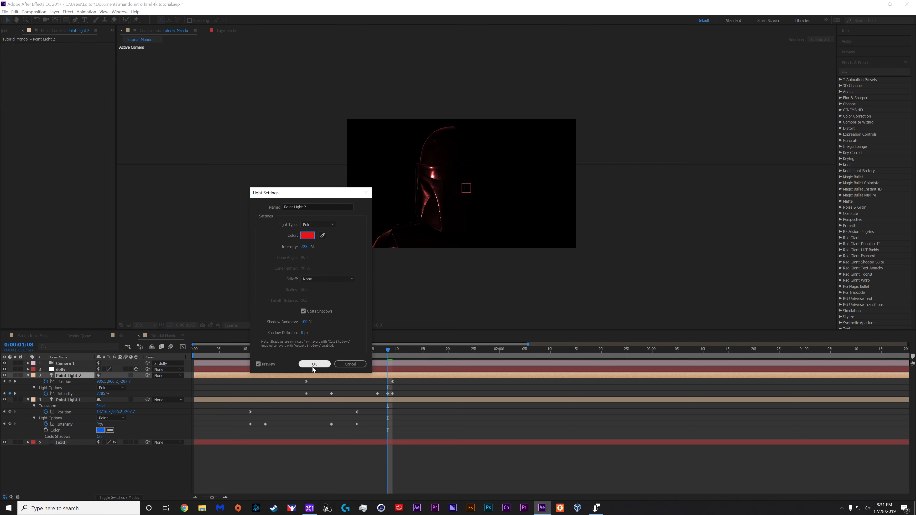
{"action": "left_click", "coordinate": [315, 364]}
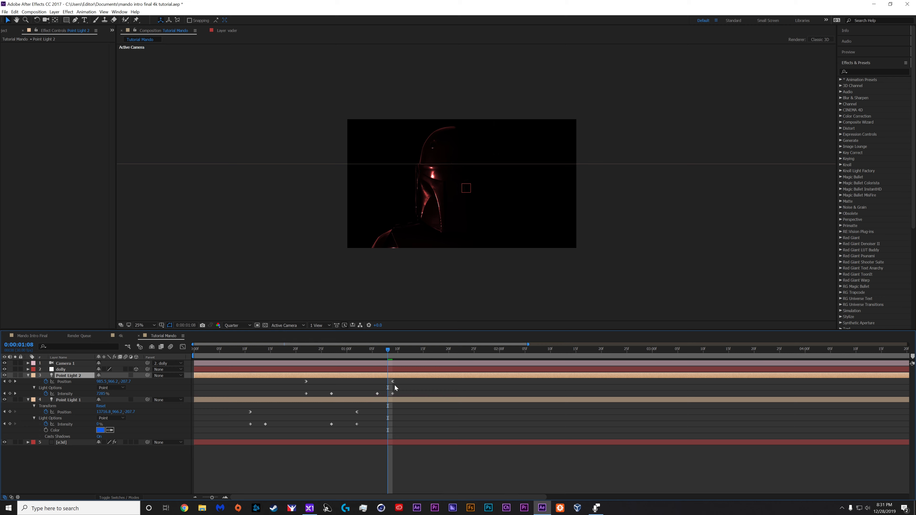
Shift Point Light 2's keyframes well past Point Light 1's and play back the lighting
{"action": "left_click", "coordinate": [286, 349]}
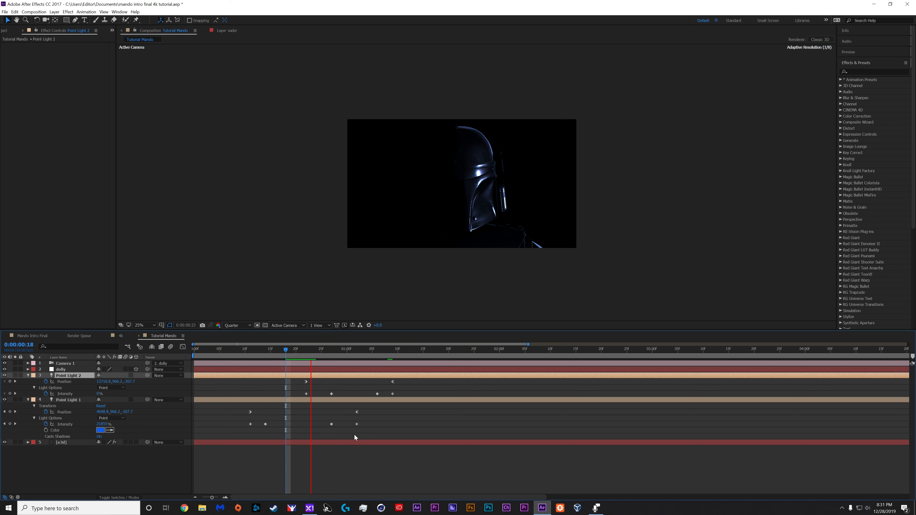
{"action": "left_click", "coordinate": [344, 349]}
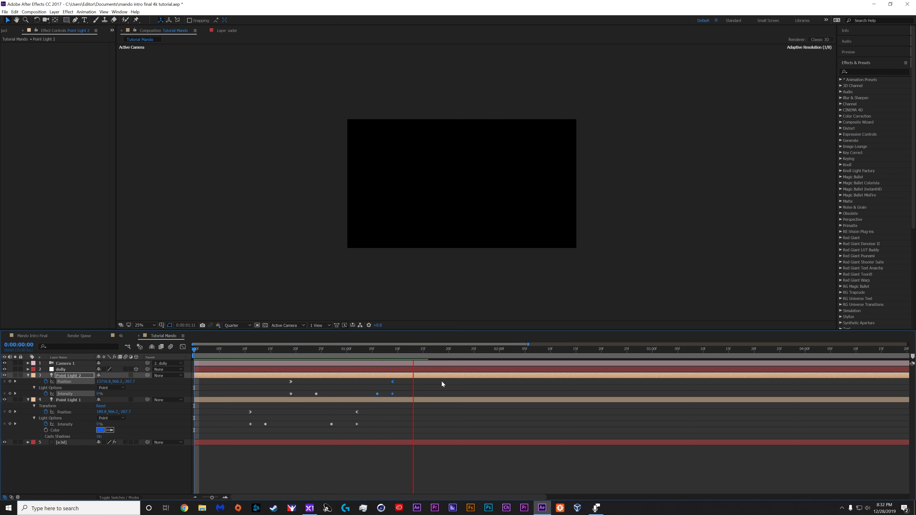
{"action": "left_click", "coordinate": [434, 348]}
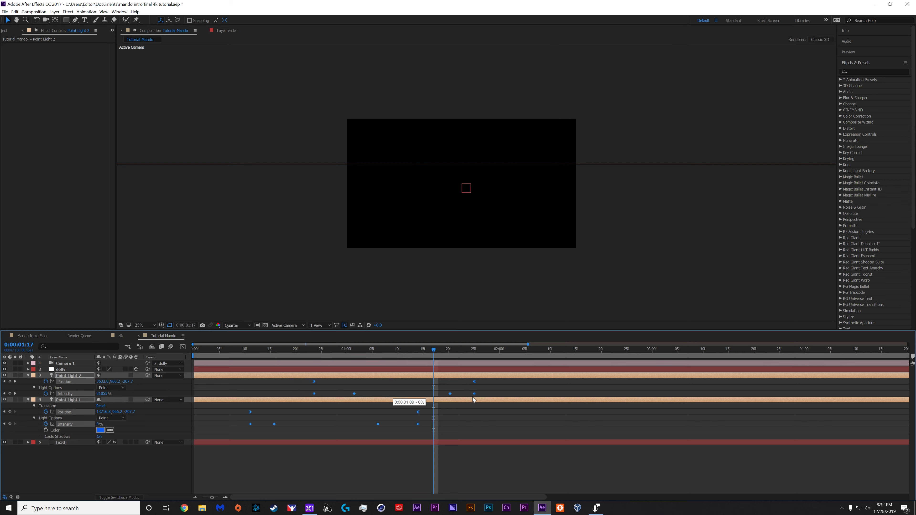
Nudge Point Light 1's keyframe later and preview the blue-then-red reveal from the start
{"action": "left_click", "coordinate": [215, 348]}
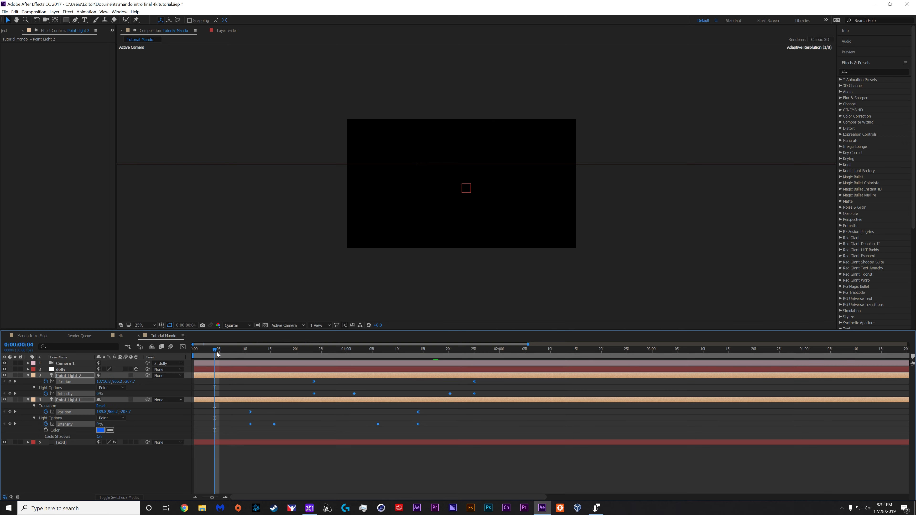
{"action": "left_click", "coordinate": [240, 349]}
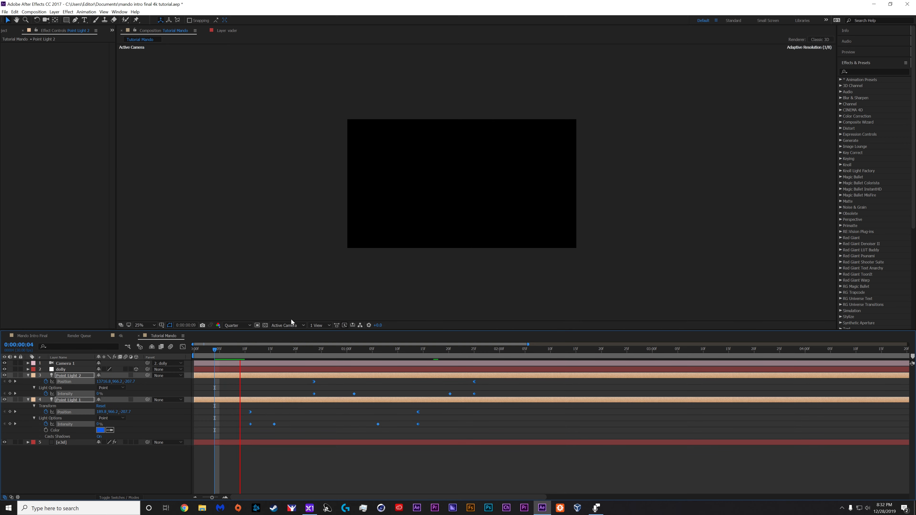
{"action": "left_click", "coordinate": [271, 349]}
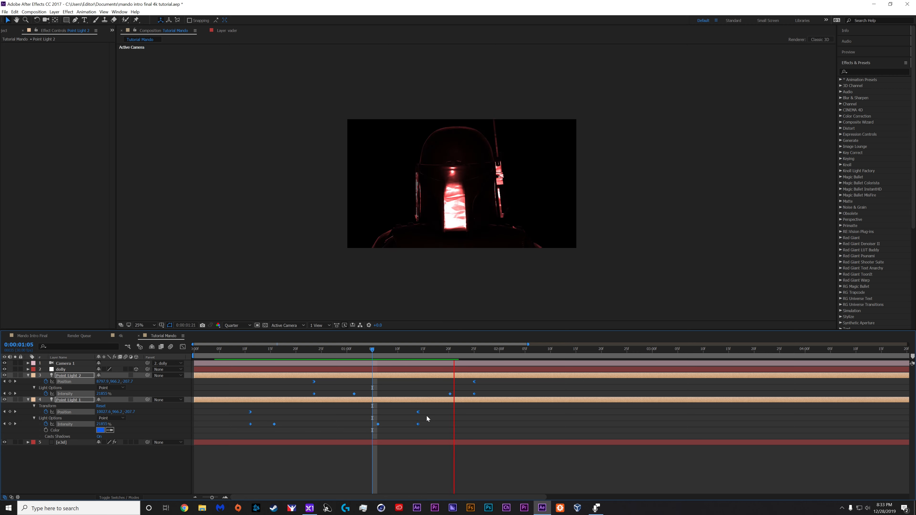
{"action": "left_click", "coordinate": [372, 349]}
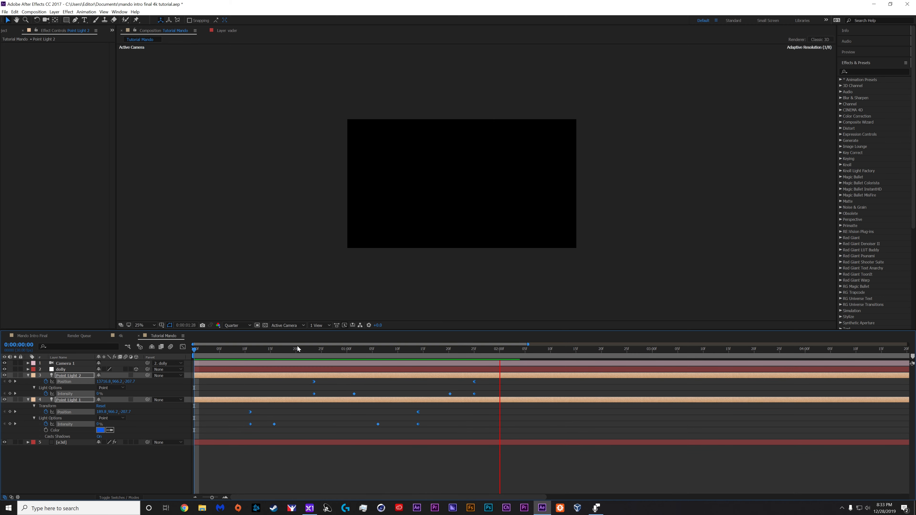
Collapse the layers and duplicate the Element 3D layer with Ctrl+D
{"action": "left_click", "coordinate": [357, 349]}
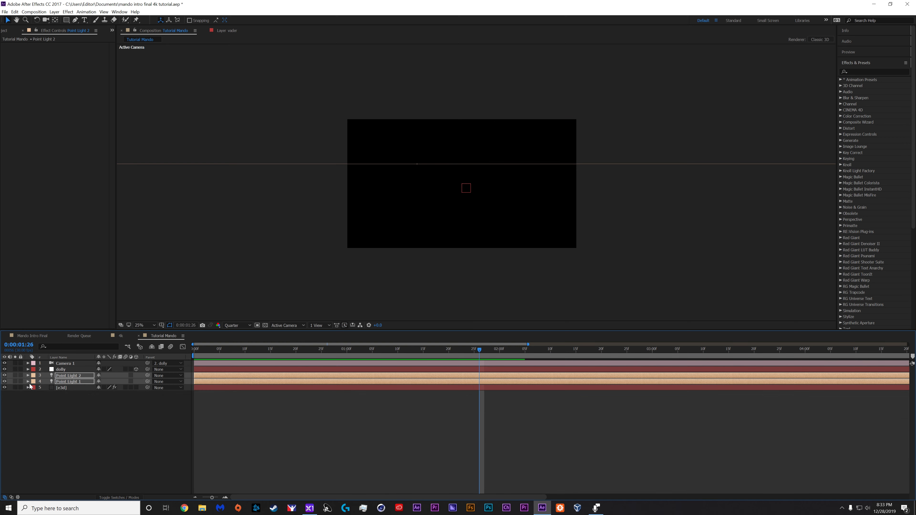
{"action": "left_click", "coordinate": [61, 388]}
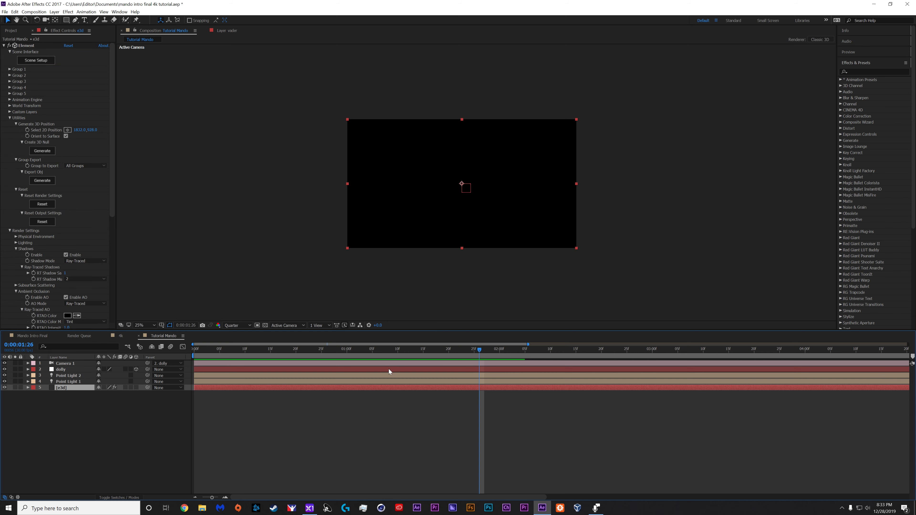
{"action": "mouse_move", "coordinate": [781, 410]}
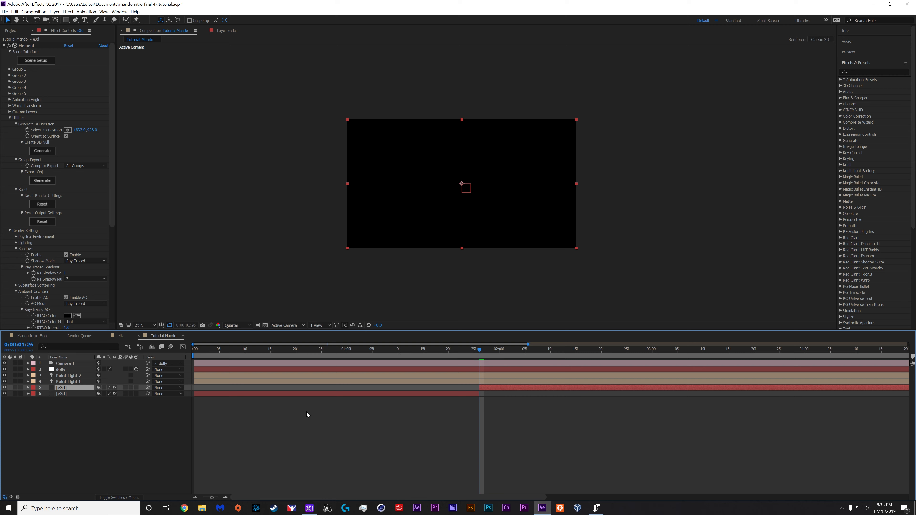
{"action": "left_click", "coordinate": [441, 353]}
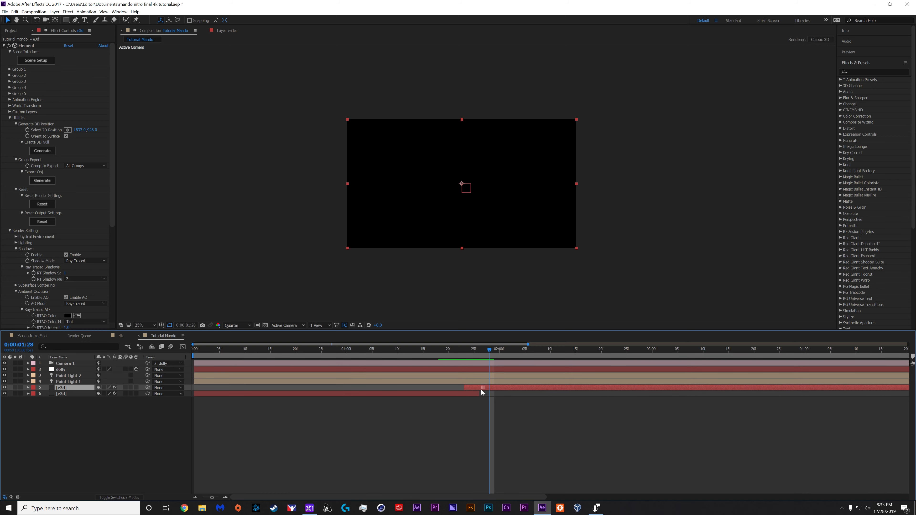
Trim the copy's in point to start later and launch Element's Scene Setup
{"action": "left_click", "coordinate": [458, 349]}
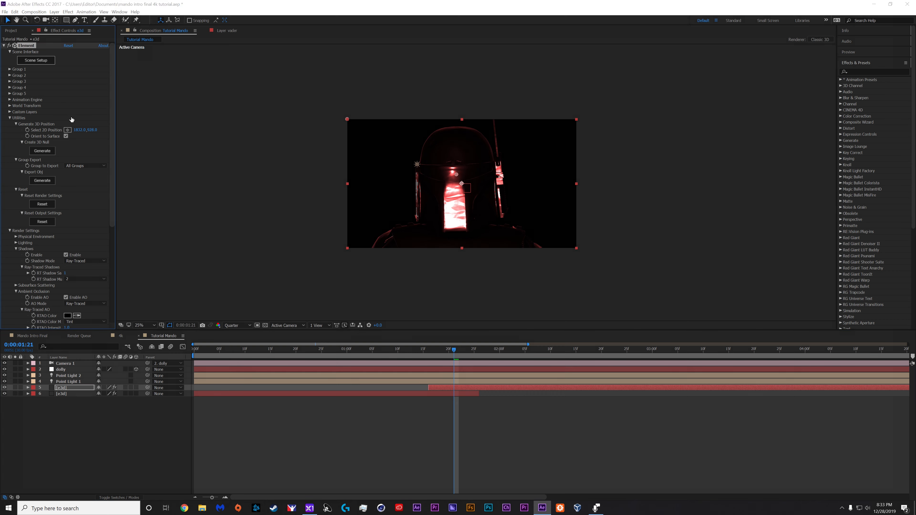
{"action": "left_click", "coordinate": [35, 60]}
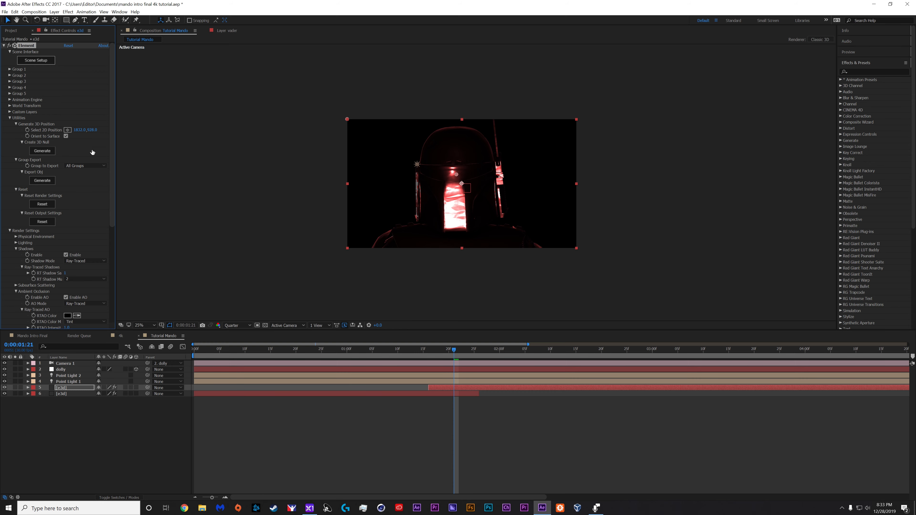
{"action": "left_click", "coordinate": [35, 60]}
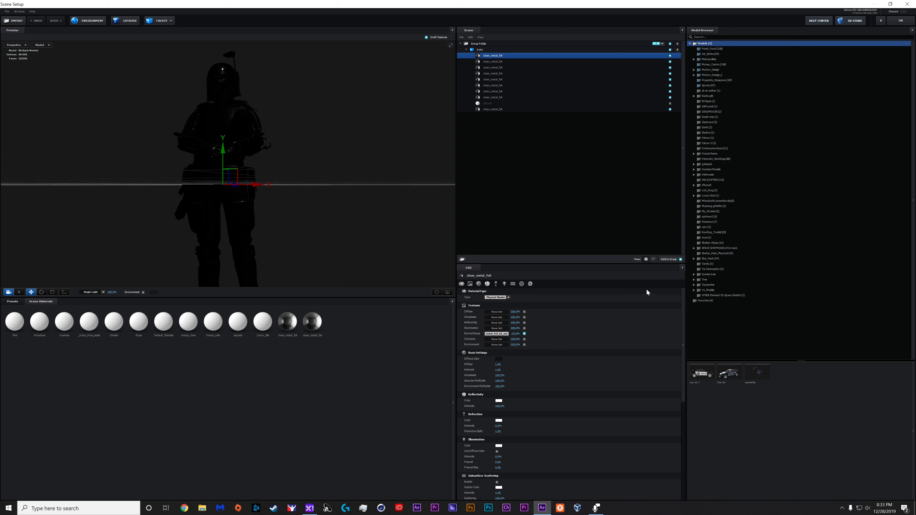
Import the Kylo Ren Skin model from the Star Wars folder into the scene group
{"action": "left_click", "coordinate": [707, 258]}
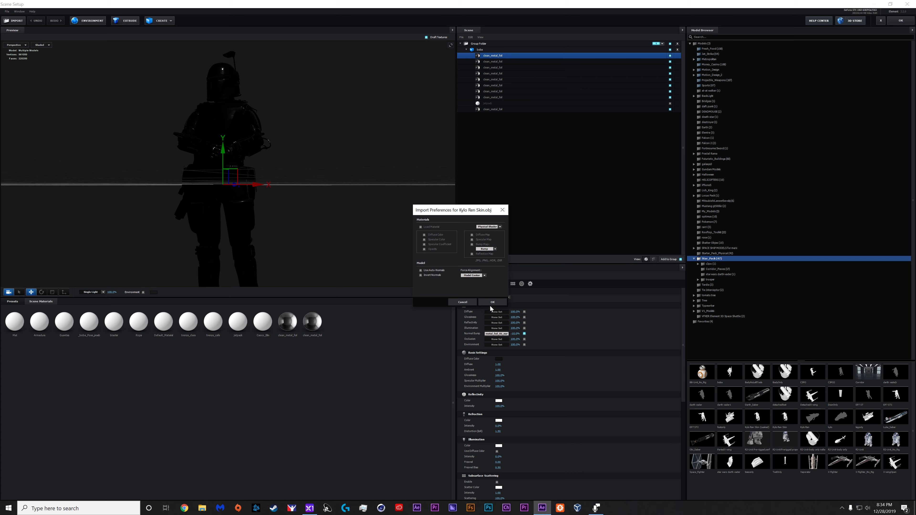
{"action": "left_click", "coordinate": [492, 302]}
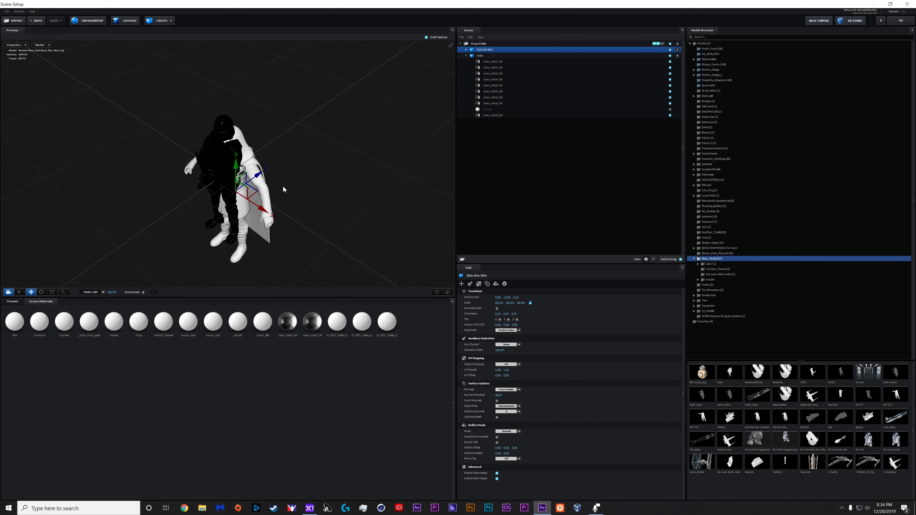
Orbit the preview and rescale the Kylo Ren model beside the armoured figure
{"action": "left_click_drag", "start_coordinate": [509, 303], "coordinate": [500, 303]}
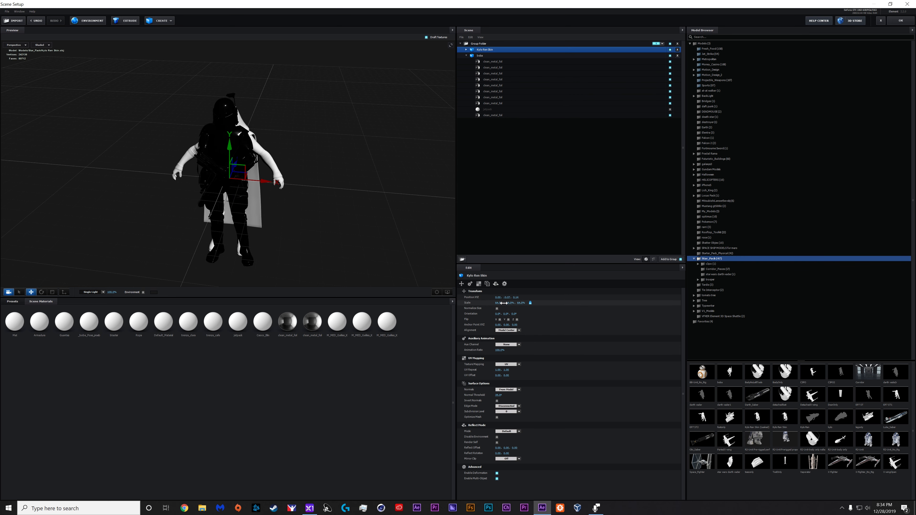
{"action": "left_click_drag", "start_coordinate": [498, 303], "coordinate": [504, 302]}
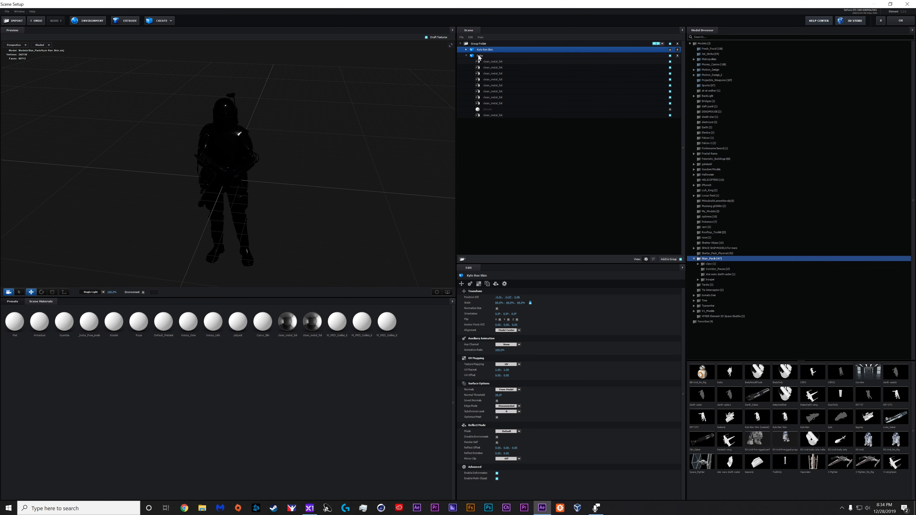
{"action": "left_click", "coordinate": [471, 55]}
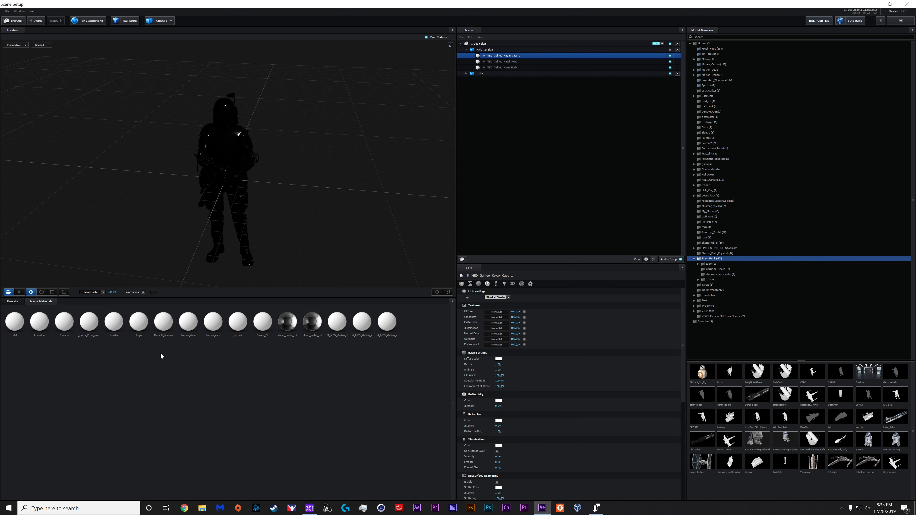
Copy a material from the armoured Solo model
{"action": "left_click", "coordinate": [480, 73]}
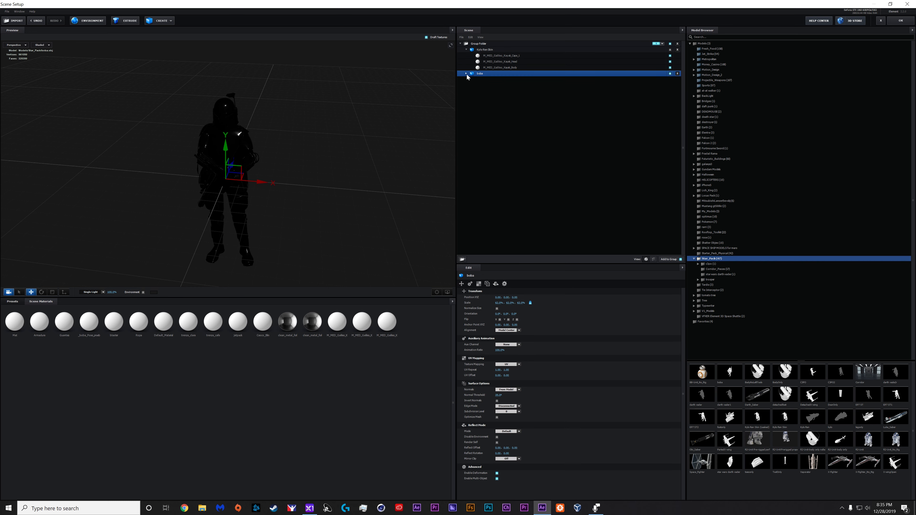
{"action": "right_click", "coordinate": [480, 73]}
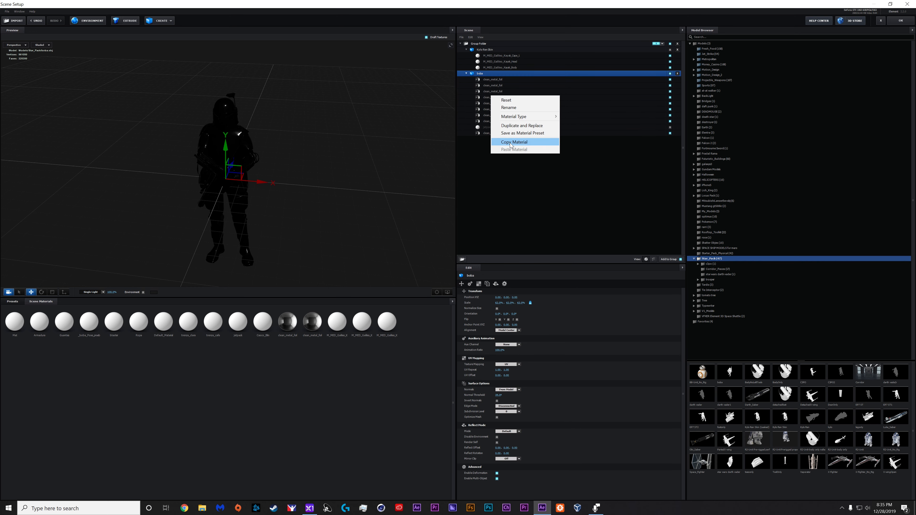
{"action": "left_click", "coordinate": [515, 143]}
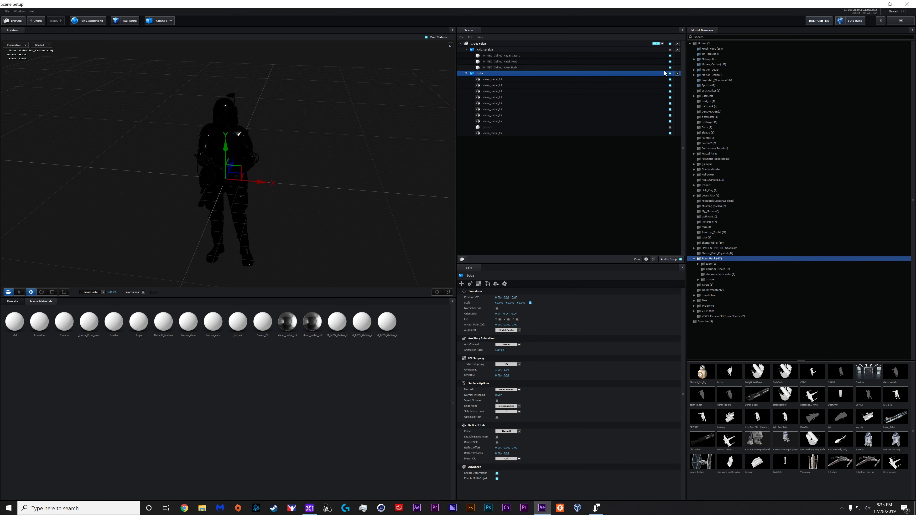
Hide the armoured figure, adjust the Kylo Ren model options and confirm with OK
{"action": "left_click", "coordinate": [671, 74]}
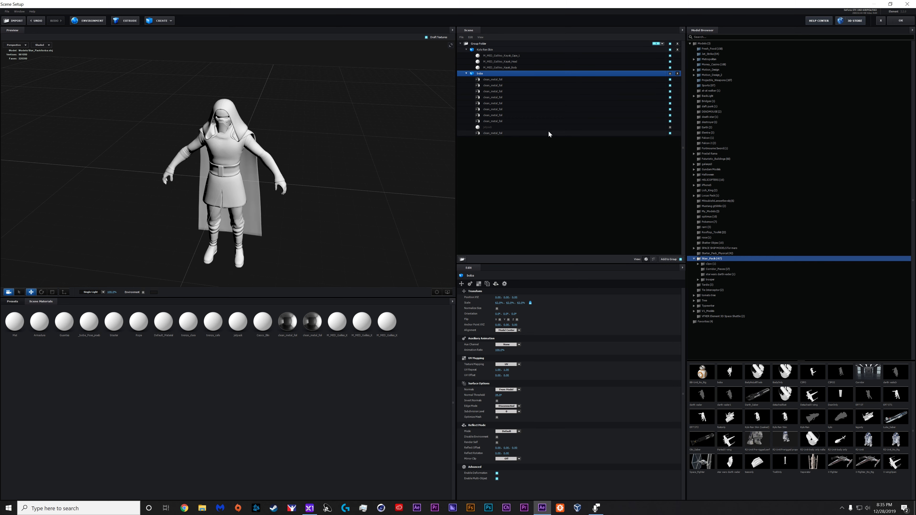
{"action": "right_click", "coordinate": [486, 50]}
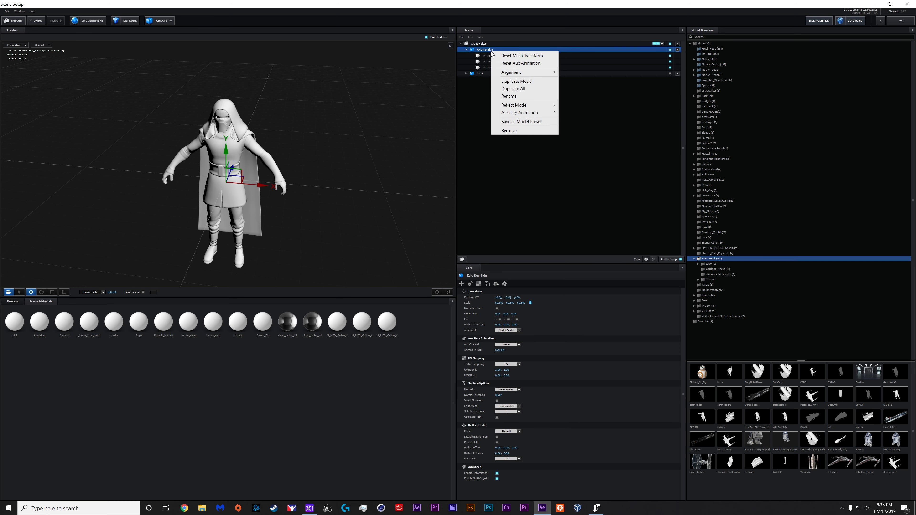
{"action": "left_click", "coordinate": [492, 55]}
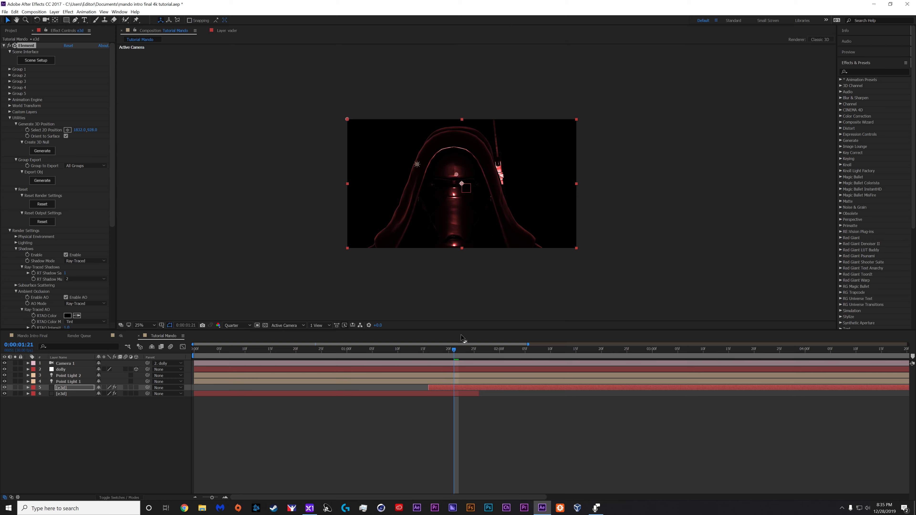
{"action": "mouse_move", "coordinate": [224, 182]}
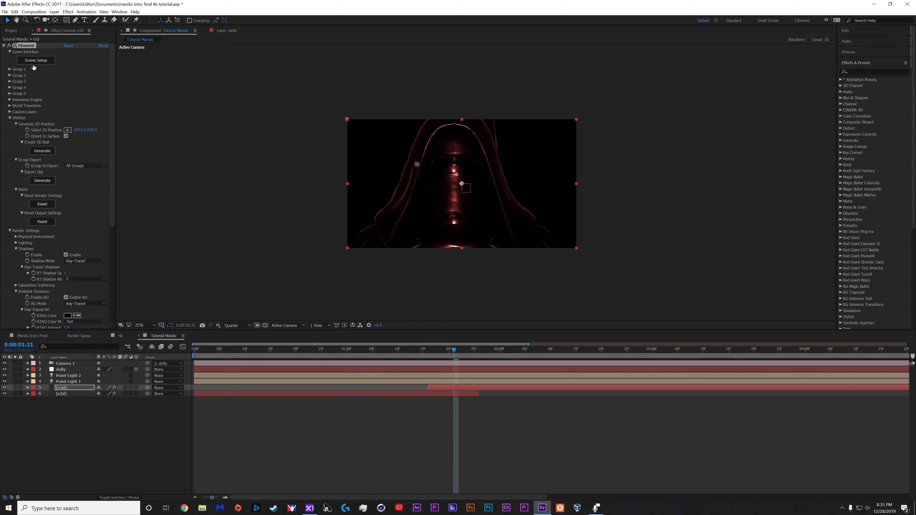
{"action": "left_click", "coordinate": [35, 60]}
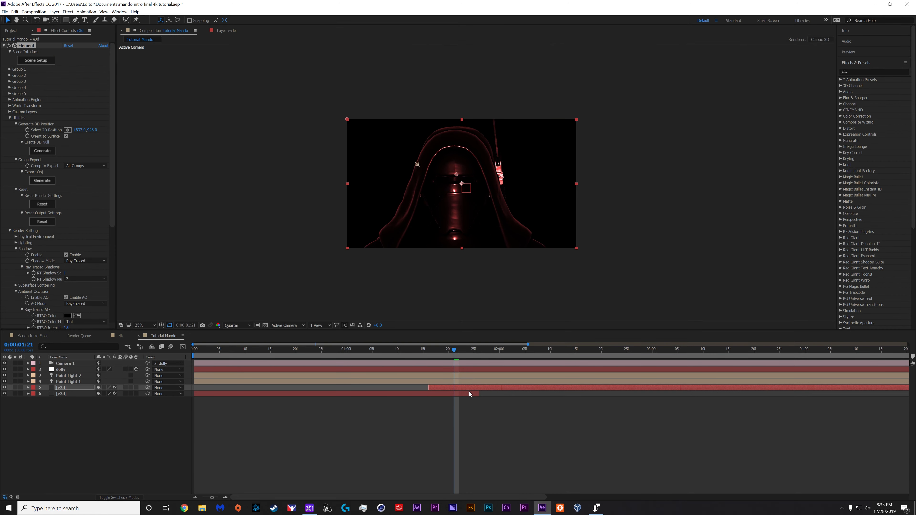
{"action": "left_click", "coordinate": [68, 381]}
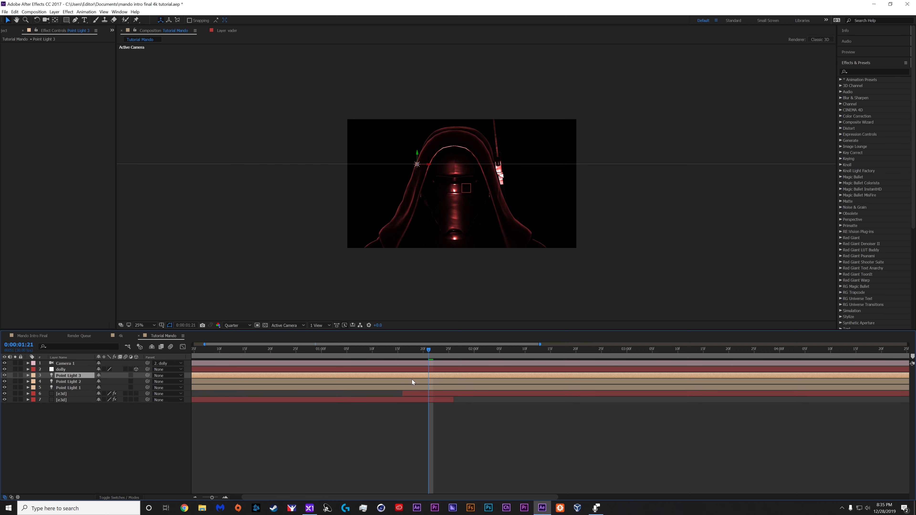
Select the new third point light and scrub between 1:24 and 3:01 to check its lighting
{"action": "left_click", "coordinate": [27, 375]}
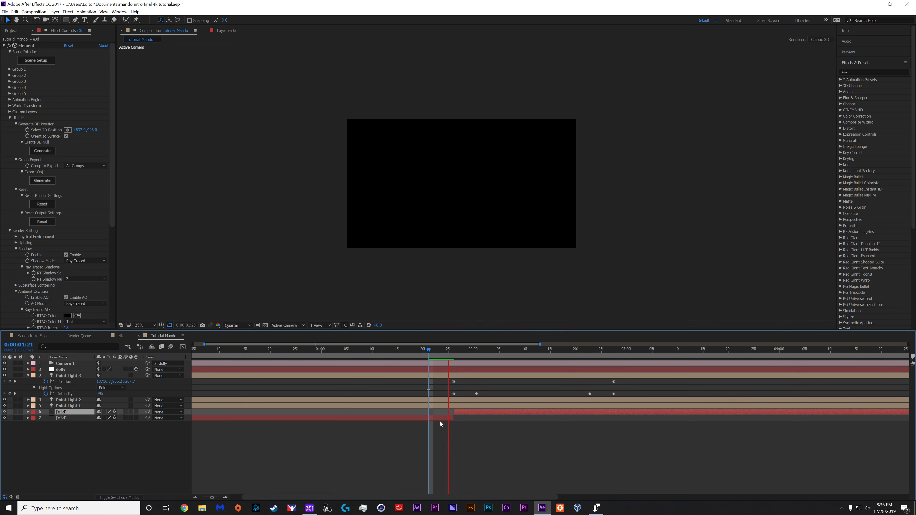
{"action": "left_click", "coordinate": [448, 349]}
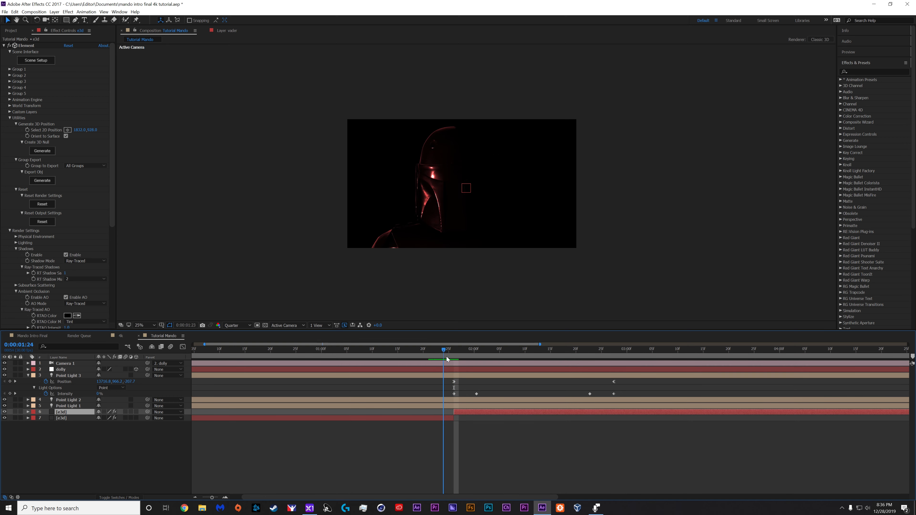
{"action": "left_click", "coordinate": [631, 349]}
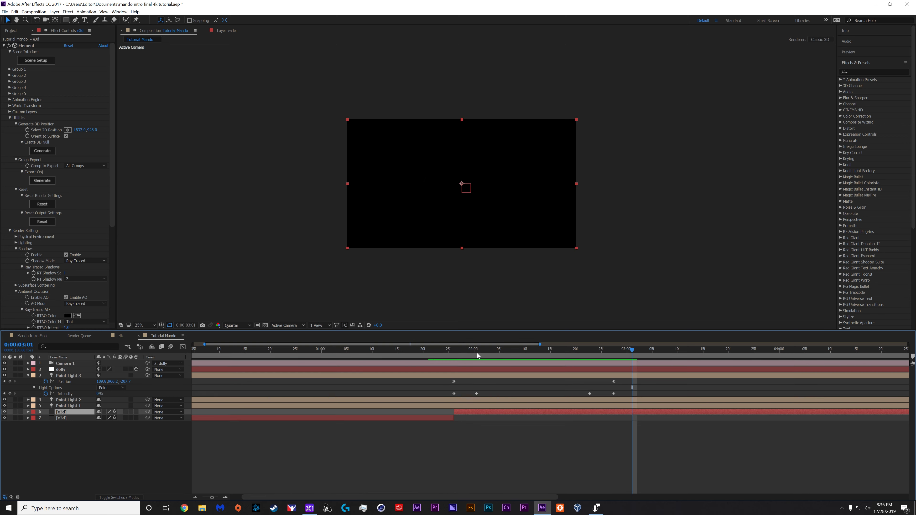
{"action": "left_click", "coordinate": [591, 349]}
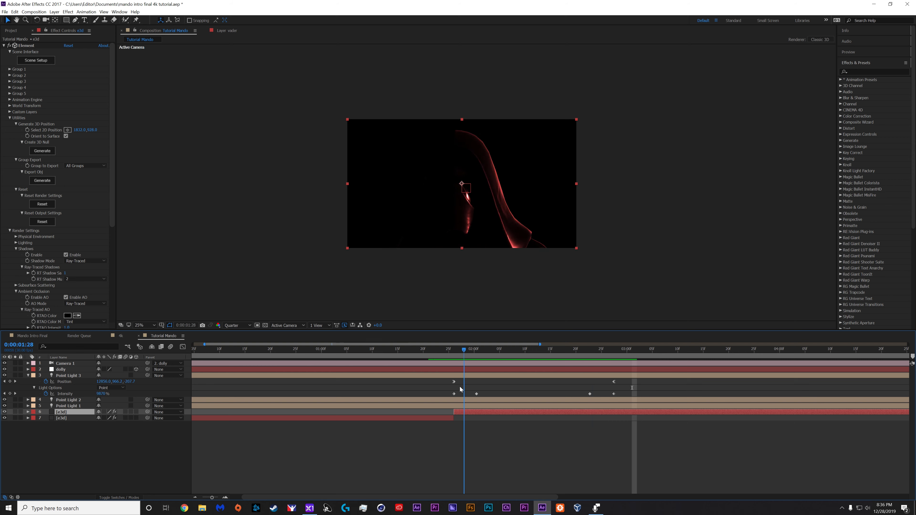
Adjust the light around 2:08–2:15 and bring up Light Settings to change its type
{"action": "left_click", "coordinate": [612, 349]}
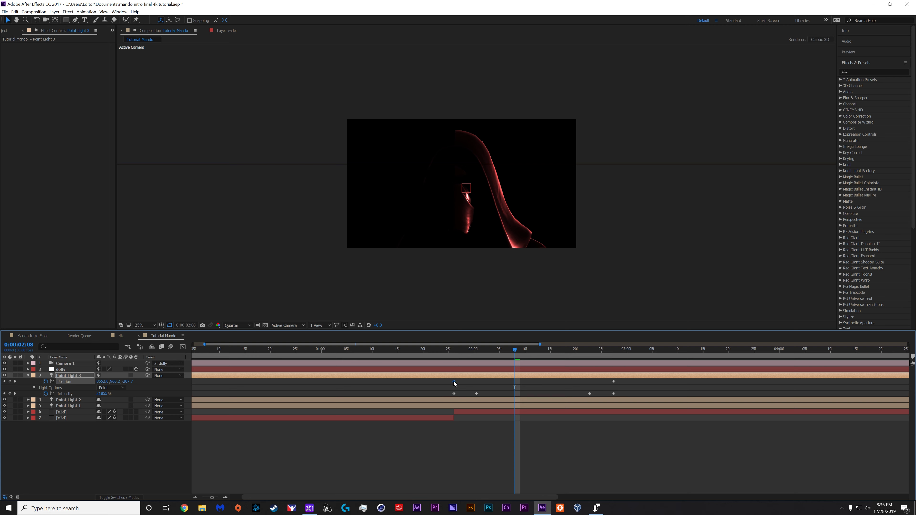
{"action": "left_click", "coordinate": [602, 349]}
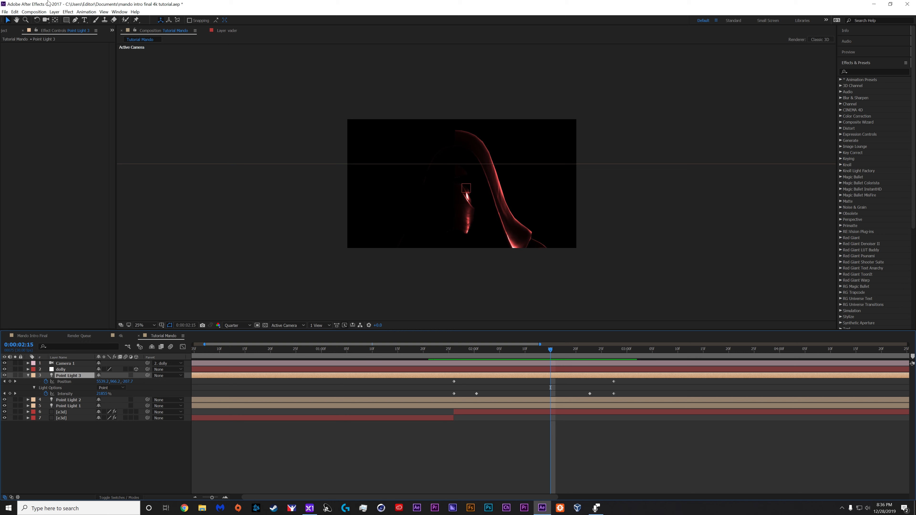
{"action": "left_click", "coordinate": [71, 27]}
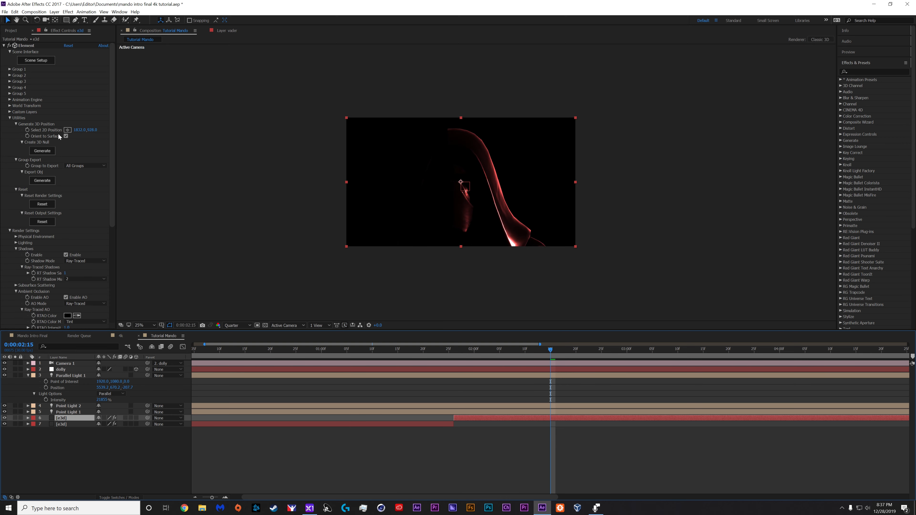
Reposition the parallel light on the figure for a side rim light and save the project
{"action": "left_click_drag", "start_coordinate": [463, 186], "coordinate": [455, 173]}
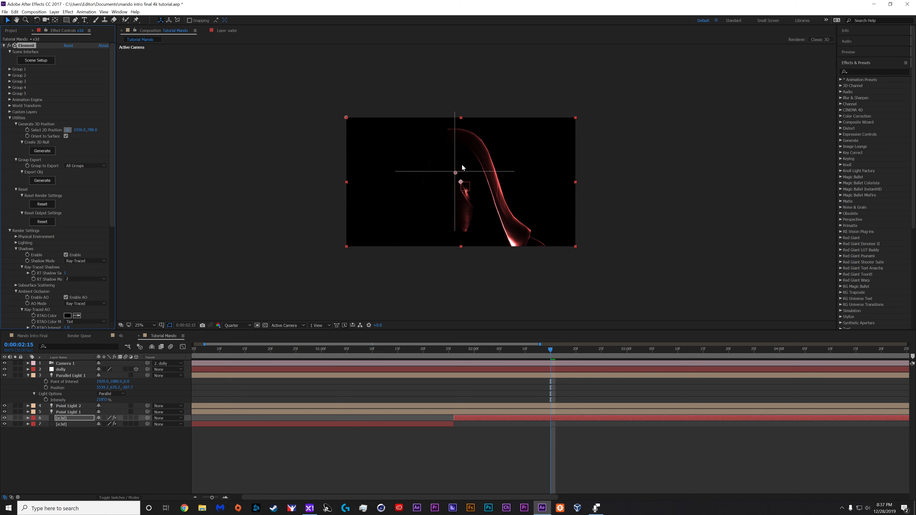
{"action": "key", "text": "ctrl+s"}
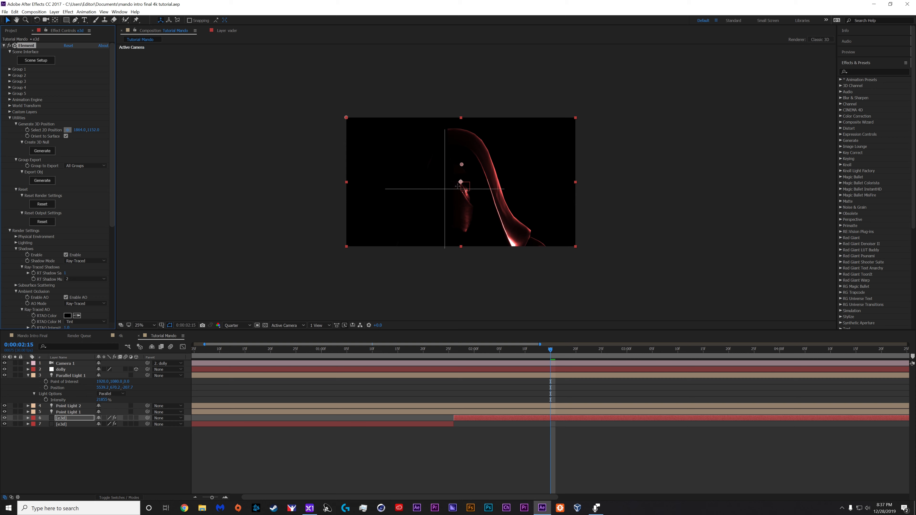
{"action": "left_click_drag", "start_coordinate": [460, 187], "coordinate": [479, 187]}
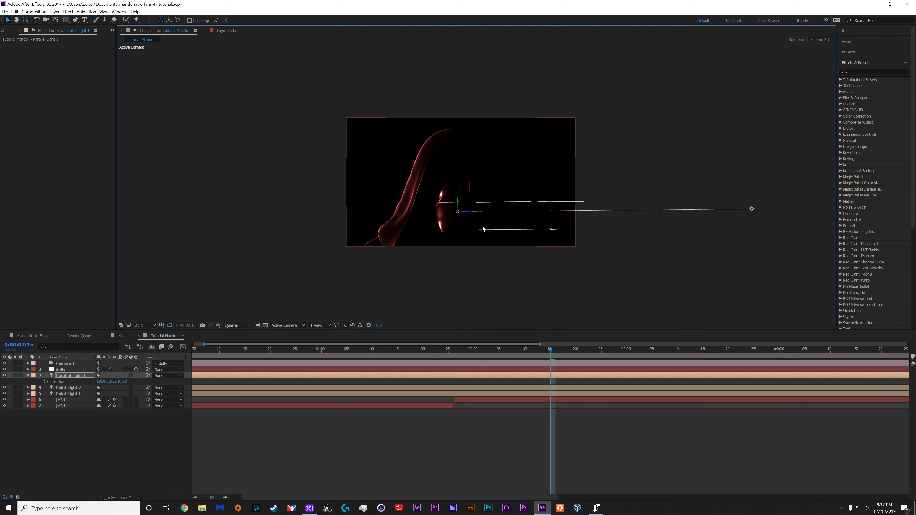
Keyframe the parallel light's intensity from 0% at 1:26 to full at 2:00
{"action": "left_click", "coordinate": [139, 326]}
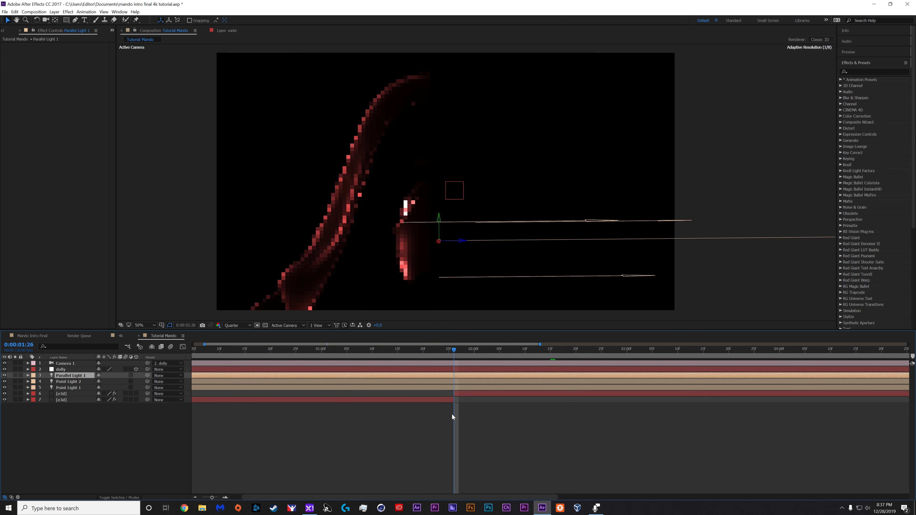
{"action": "left_click", "coordinate": [28, 375]}
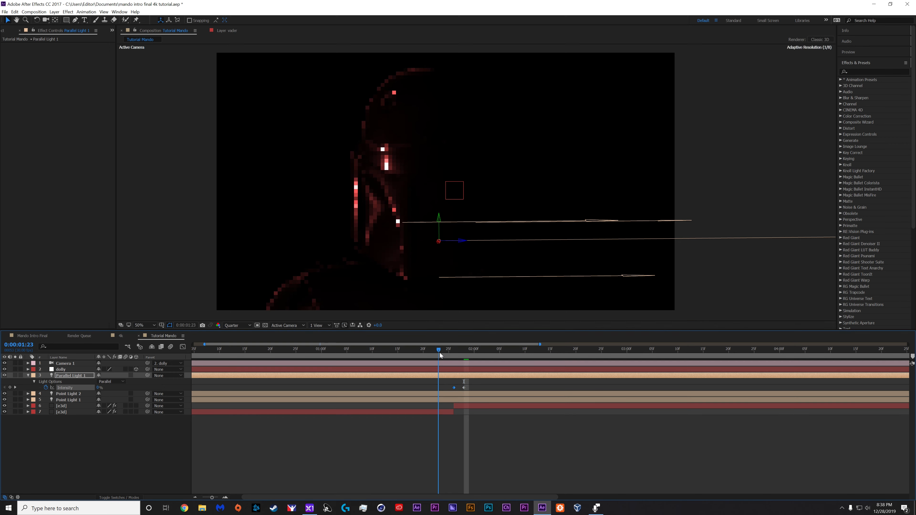
{"action": "left_click", "coordinate": [439, 349]}
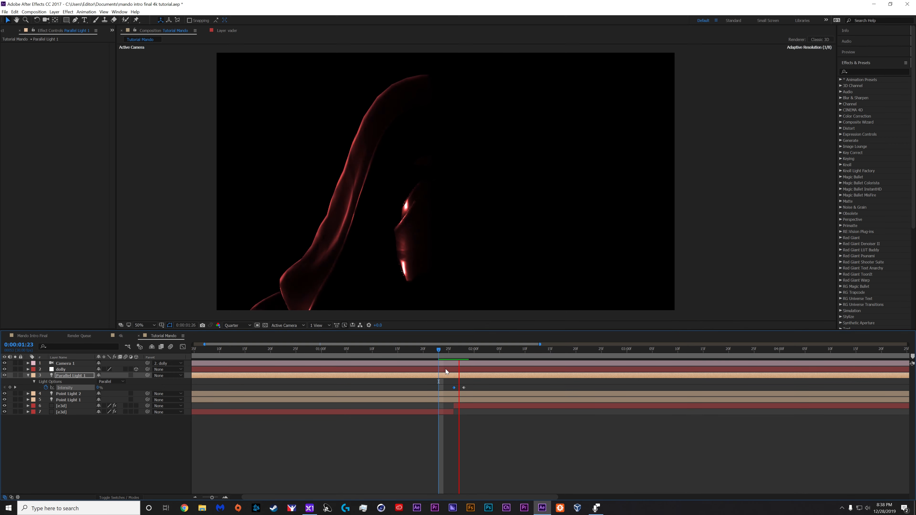
{"action": "left_click", "coordinate": [402, 348]}
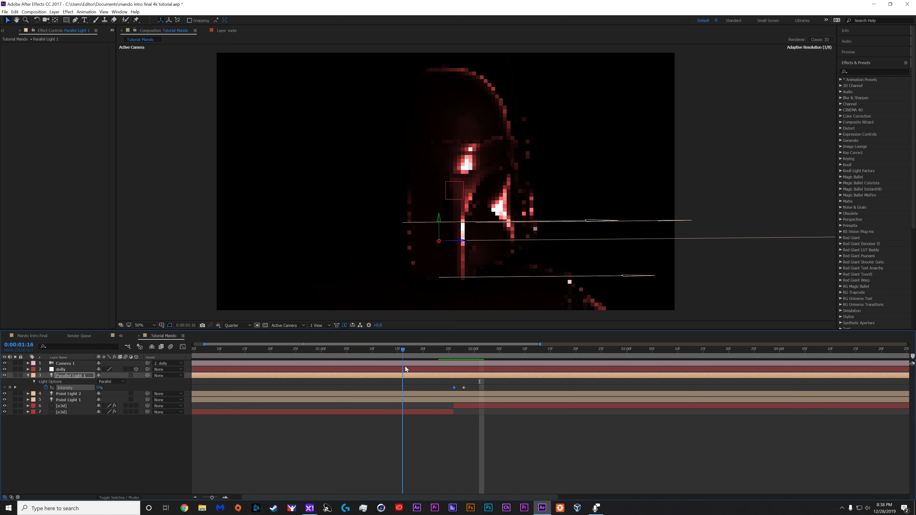
{"action": "left_click", "coordinate": [215, 349]}
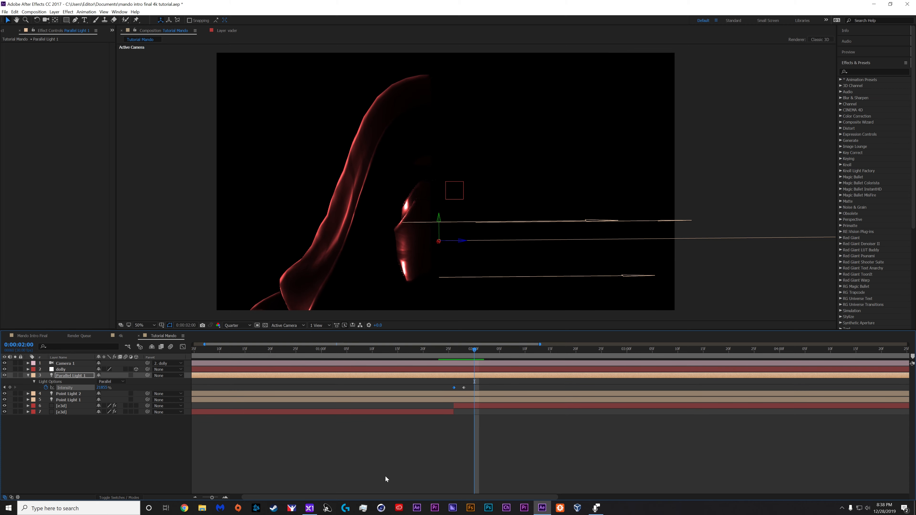
{"action": "left_click", "coordinate": [141, 325]}
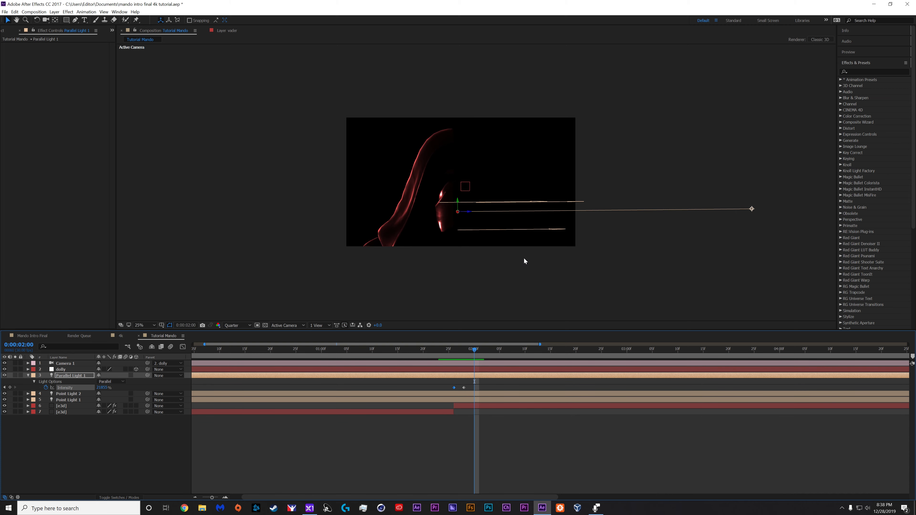
{"action": "mouse_move", "coordinate": [75, 368]}
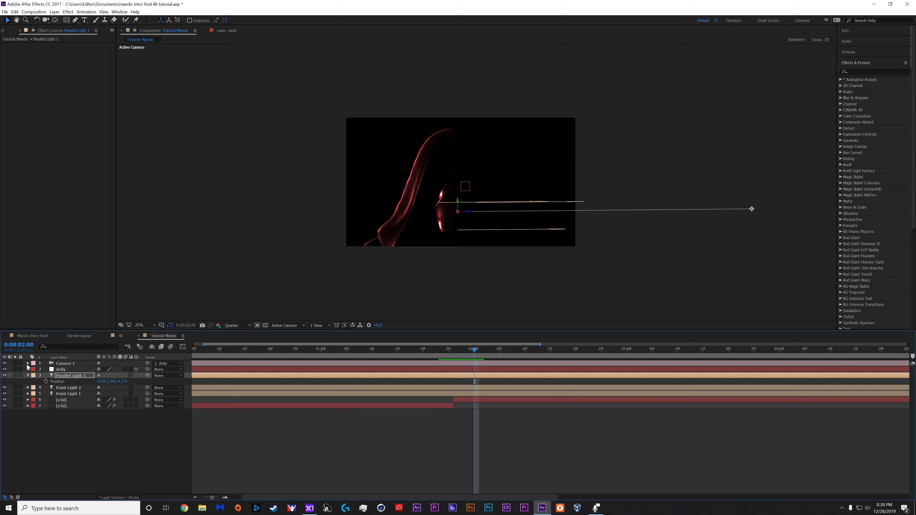
Enable Point of Interest keyframing under Transform and move to 3:00
{"action": "left_click", "coordinate": [28, 375]}
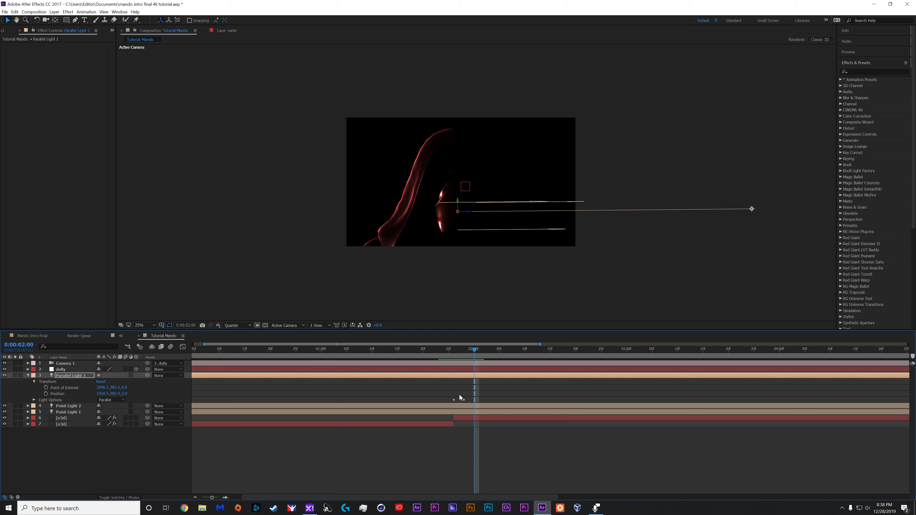
{"action": "left_click", "coordinate": [455, 349]}
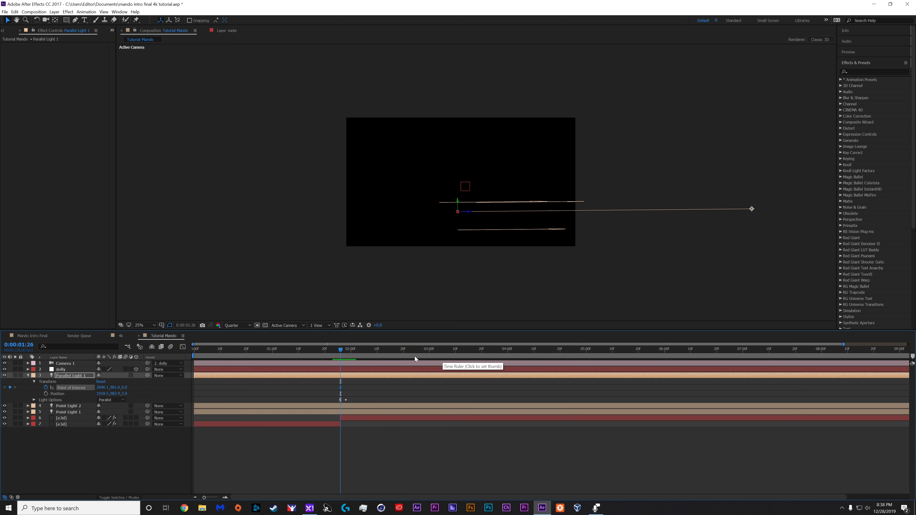
{"action": "left_click", "coordinate": [429, 349]}
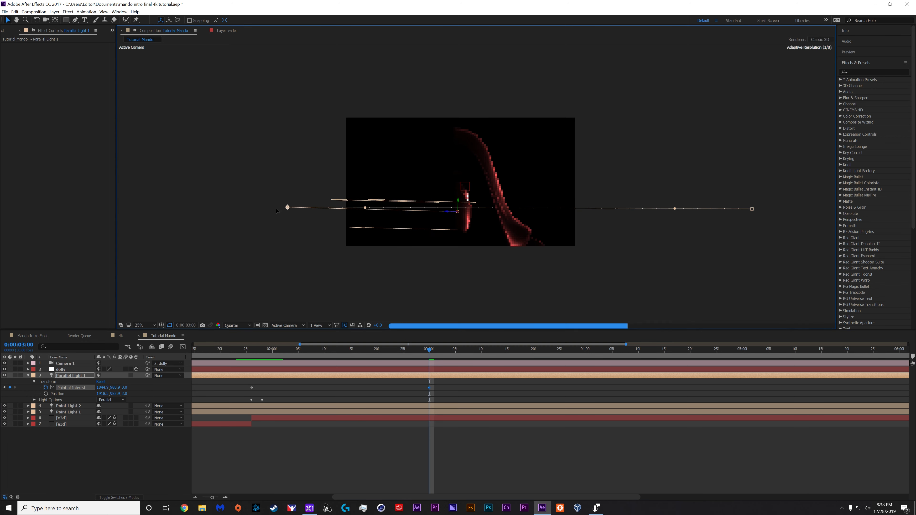
Swing the light's aim point across the figure and edit the intensity keyframes to 0%
{"action": "left_click_drag", "start_coordinate": [287, 209], "coordinate": [183, 212]}
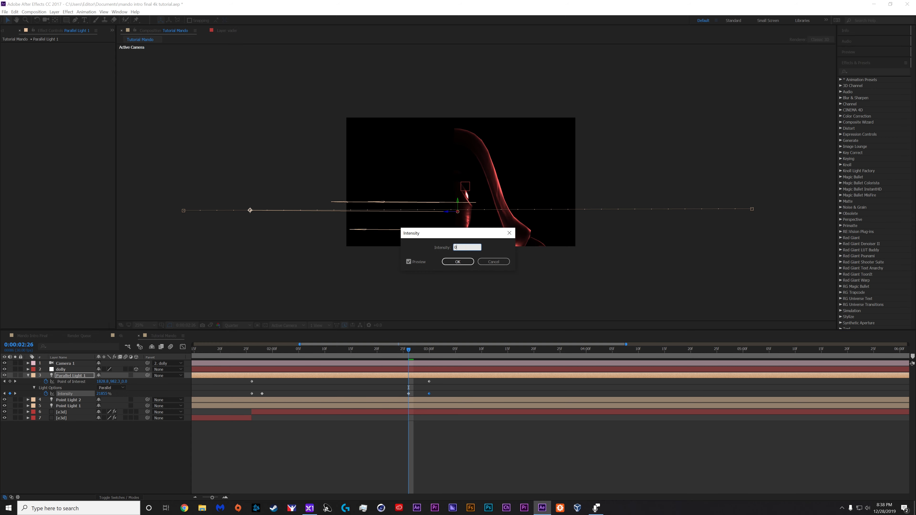
{"action": "right_click", "coordinate": [431, 383]}
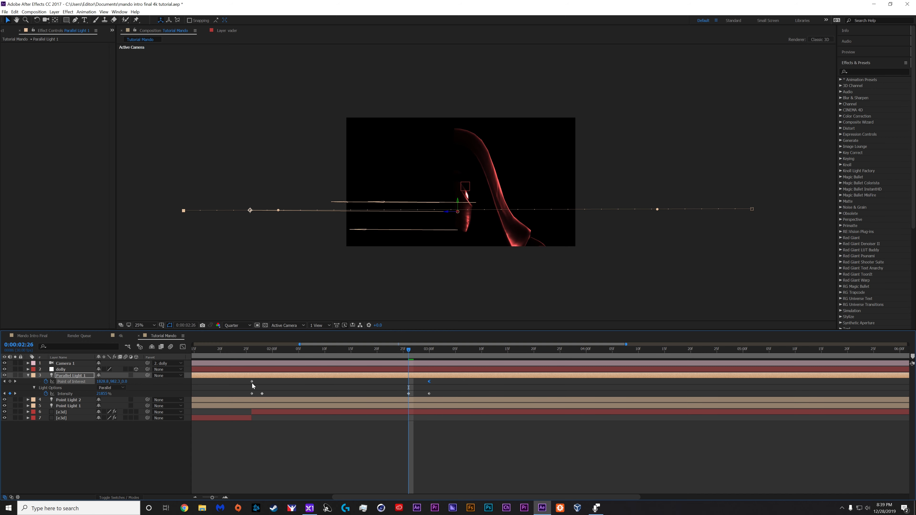
{"action": "right_click", "coordinate": [252, 386]}
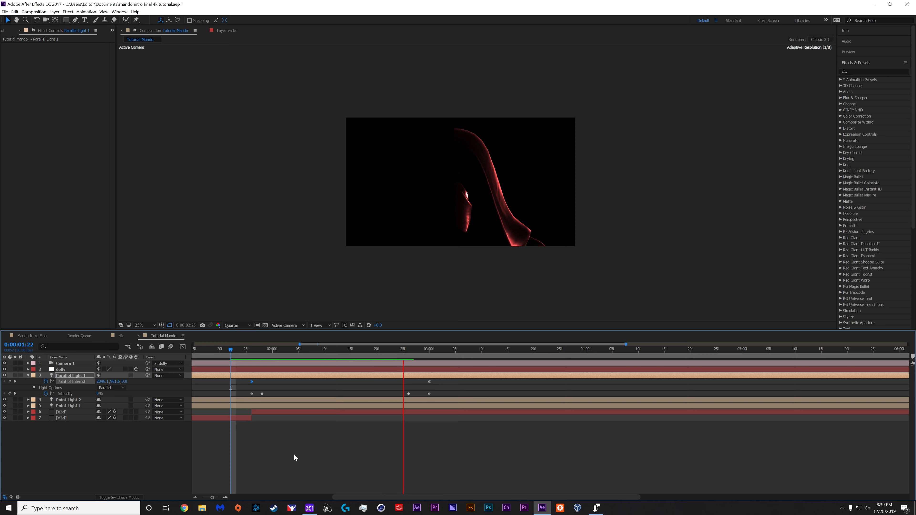
At the brightest frame, change the light type from Parallel to Point in Light Settings
{"action": "left_click", "coordinate": [409, 349]}
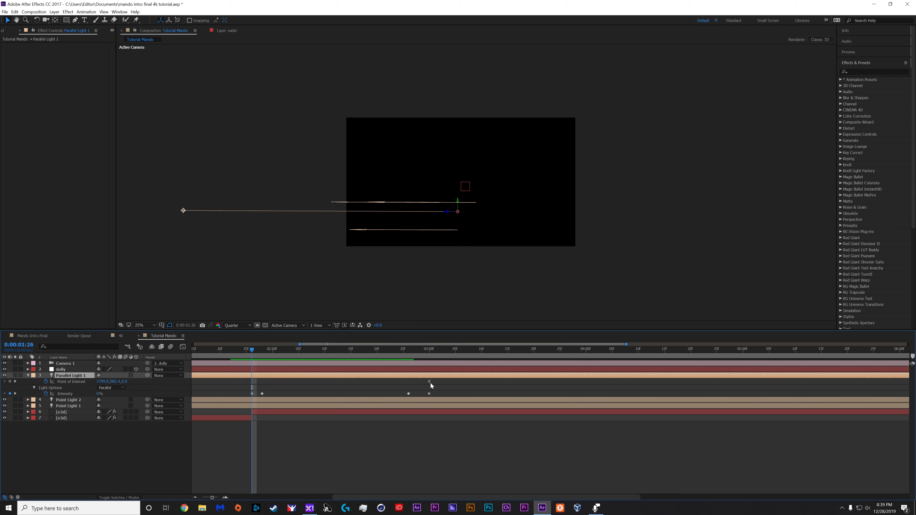
{"action": "left_click", "coordinate": [342, 349]}
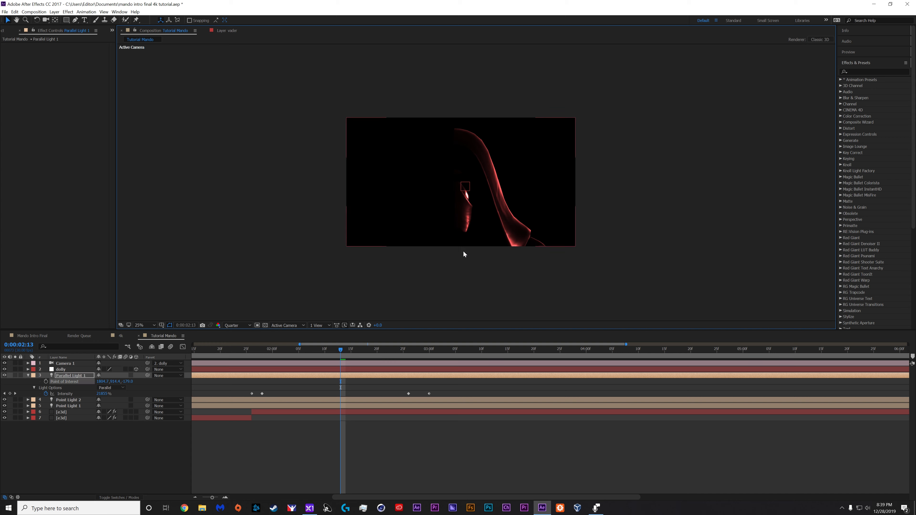
{"action": "left_click", "coordinate": [54, 12]}
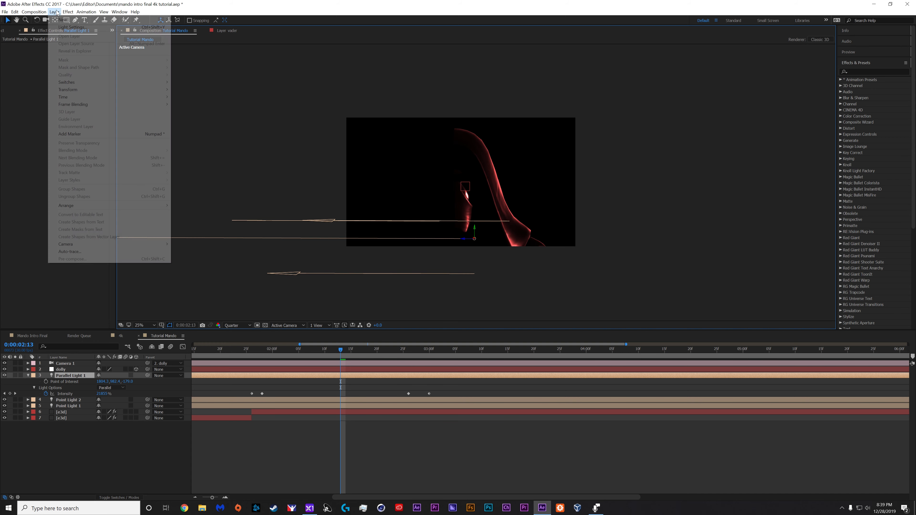
{"action": "left_click", "coordinate": [71, 26]}
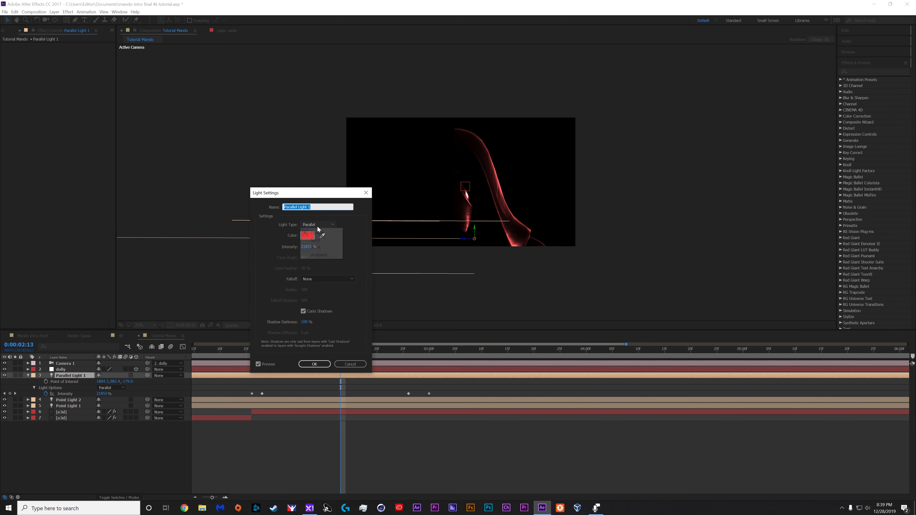
{"action": "left_click", "coordinate": [319, 225]}
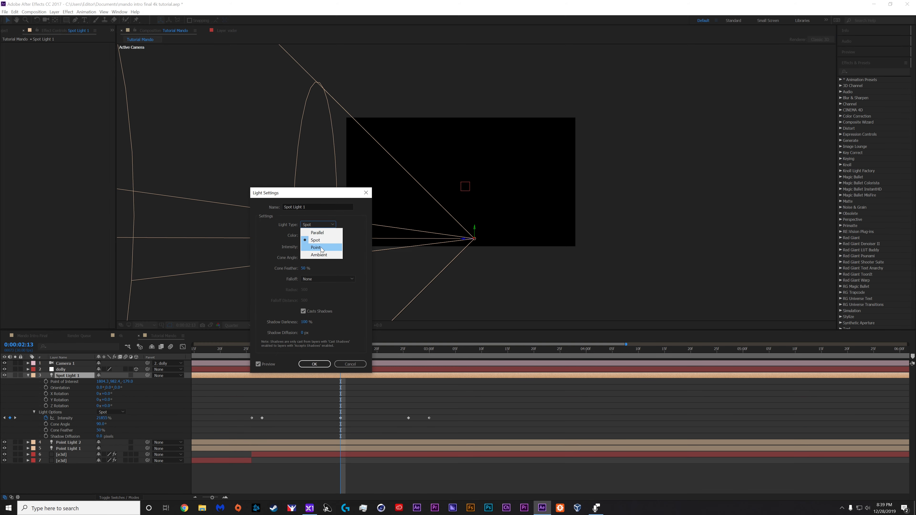
{"action": "left_click", "coordinate": [316, 247]}
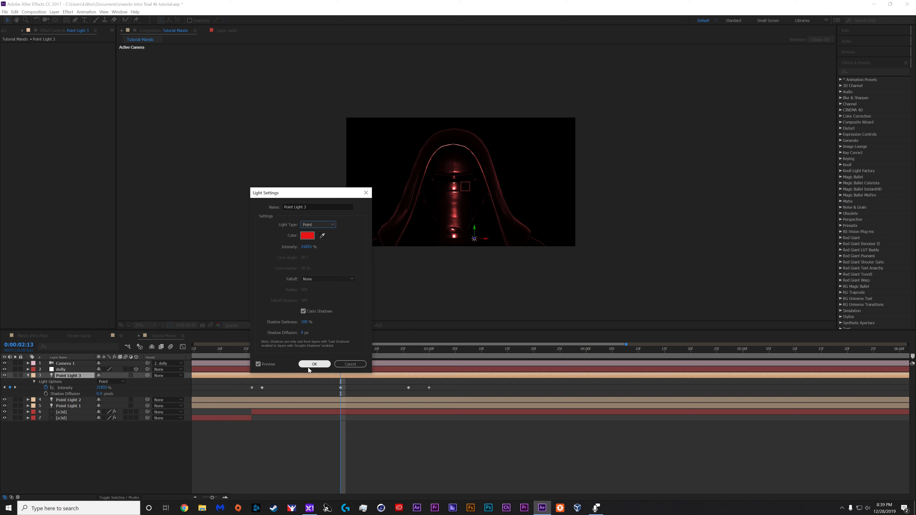
{"action": "left_click", "coordinate": [314, 365]}
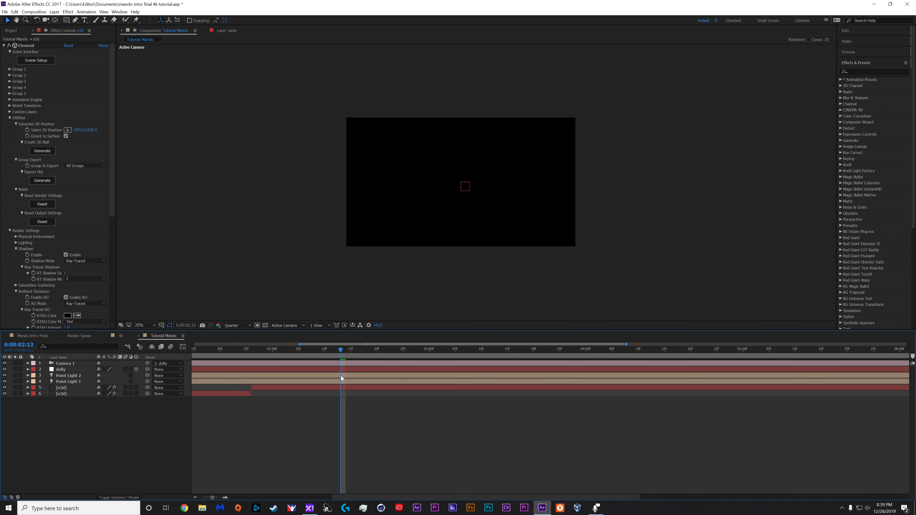
Reveal the lights' animated properties and select Point Light 3 at the fade-in start
{"action": "left_click", "coordinate": [26, 375]}
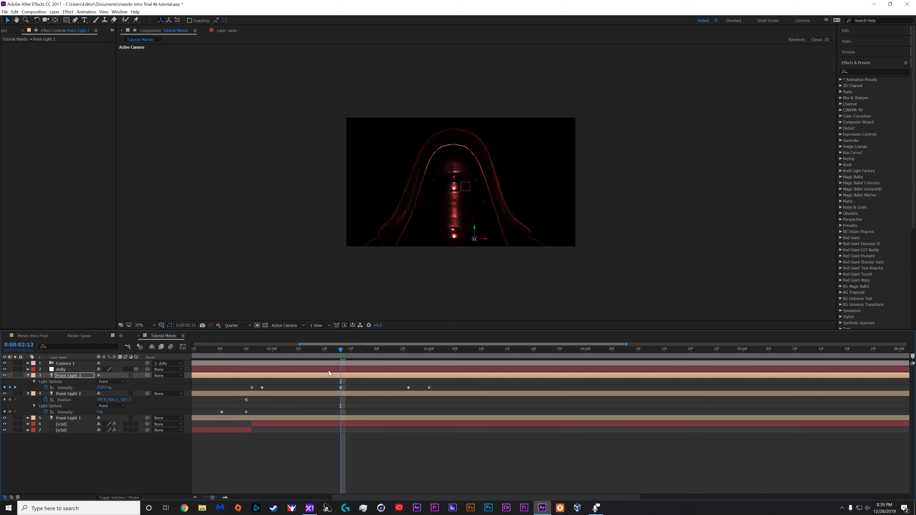
{"action": "left_click", "coordinate": [263, 349]}
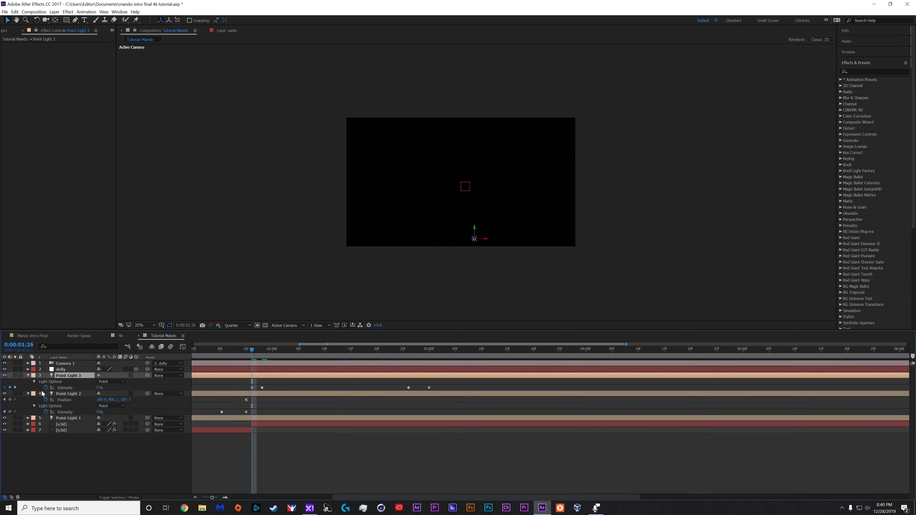
{"action": "mouse_move", "coordinate": [74, 396]}
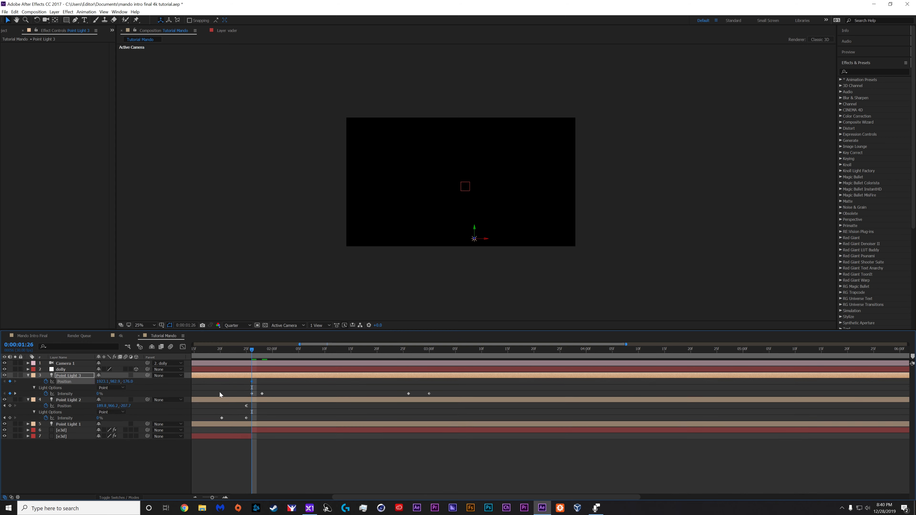
{"action": "left_click", "coordinate": [418, 349]}
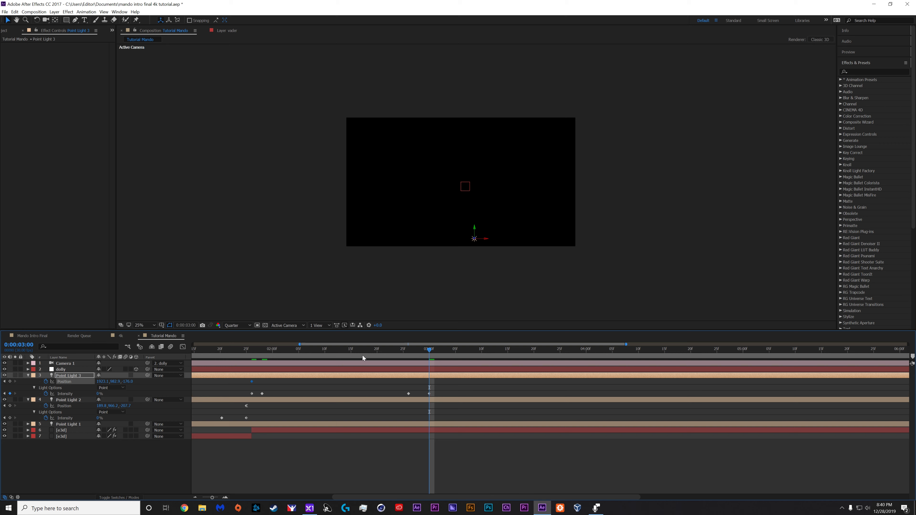
{"action": "left_click", "coordinate": [252, 349]}
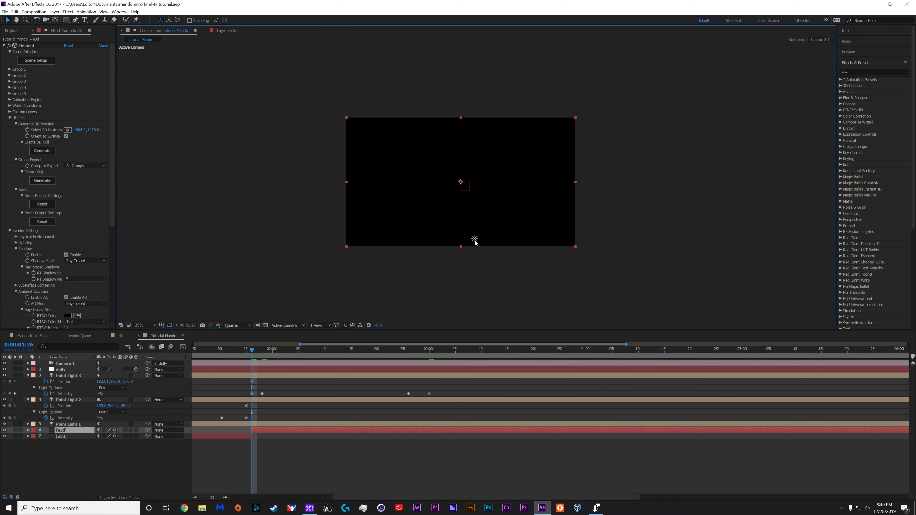
{"action": "left_click", "coordinate": [68, 375]}
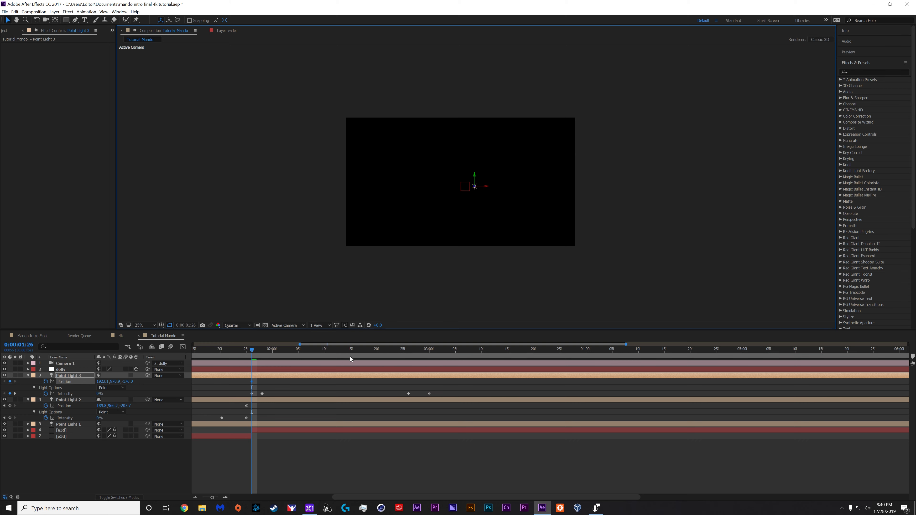
Keyframe Point Light 3's position at the mask's face and check the frames to 3:00
{"action": "left_click_drag", "start_coordinate": [252, 348], "coordinate": [336, 348]}
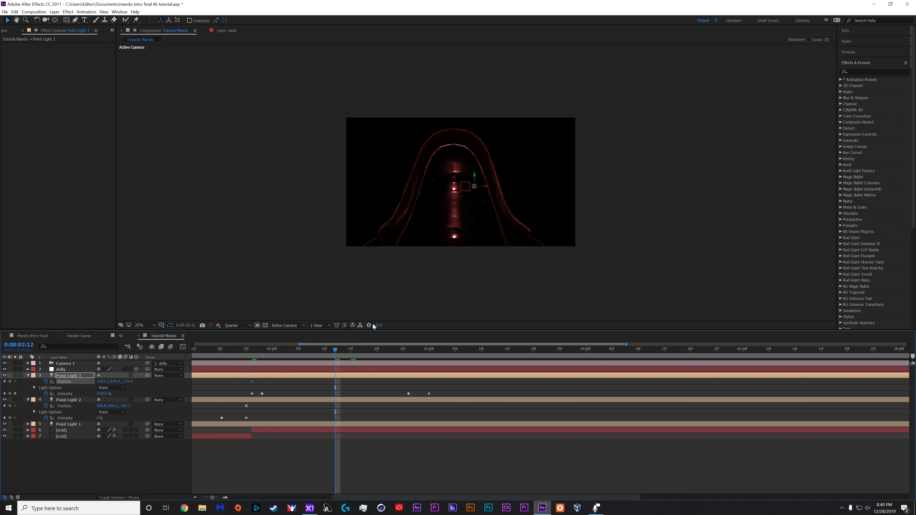
{"action": "left_click", "coordinate": [252, 348]}
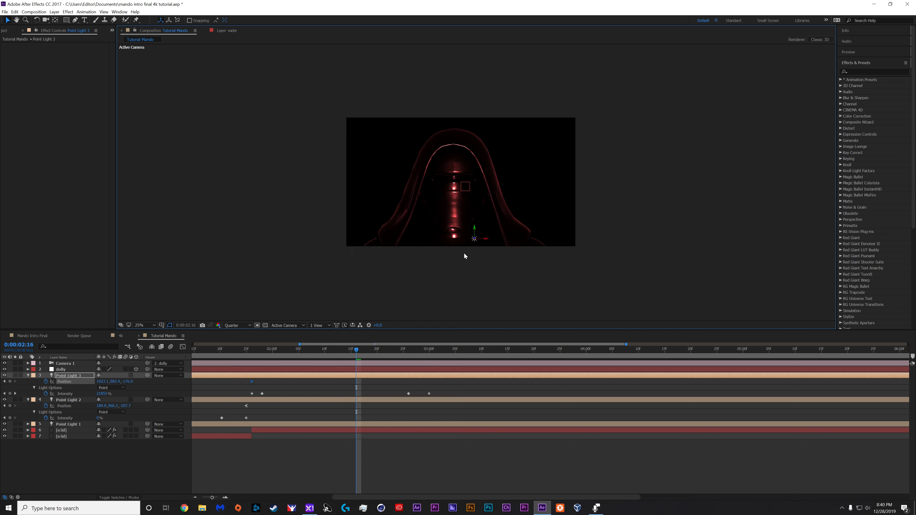
{"action": "left_click", "coordinate": [277, 356]}
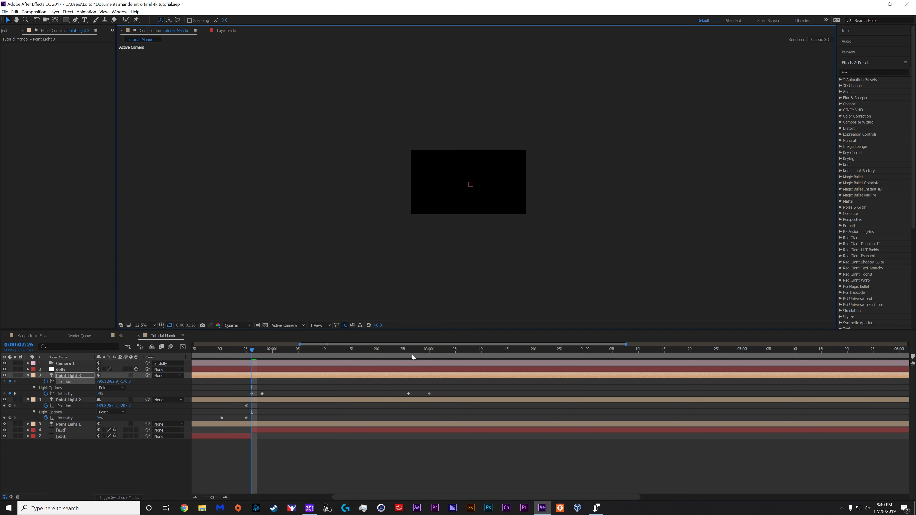
{"action": "left_click", "coordinate": [430, 349]}
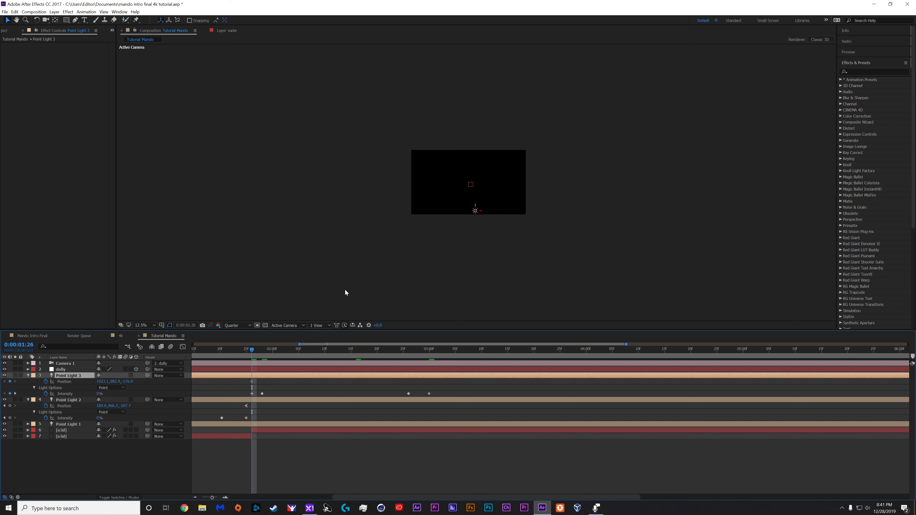
{"action": "left_click", "coordinate": [263, 349]}
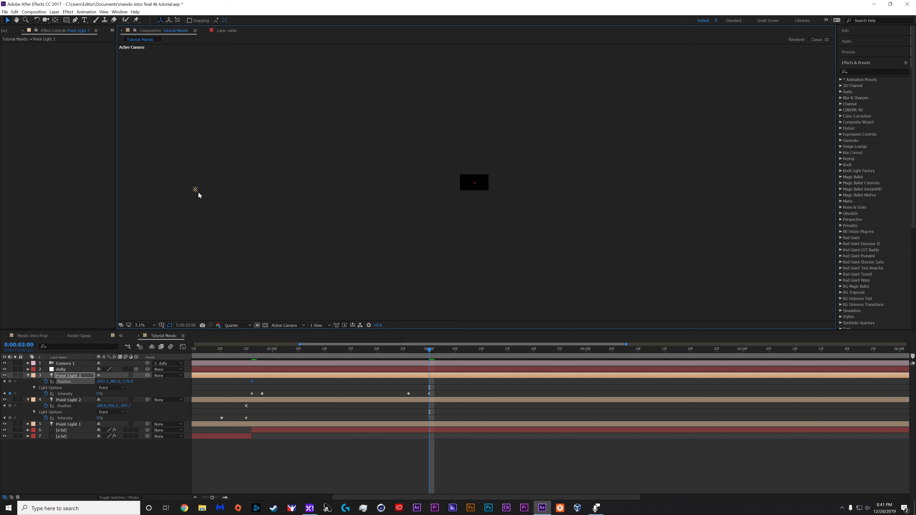
{"action": "mouse_move", "coordinate": [204, 200]}
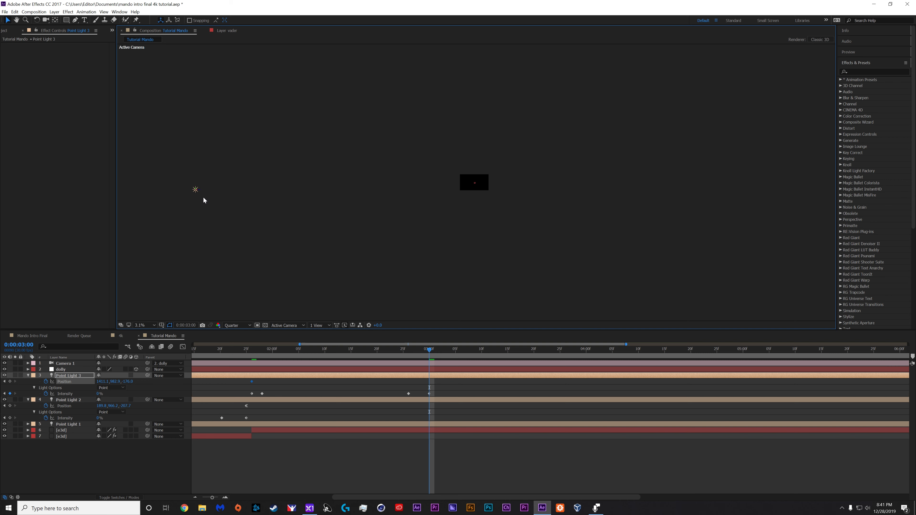
{"action": "mouse_move", "coordinate": [196, 192]}
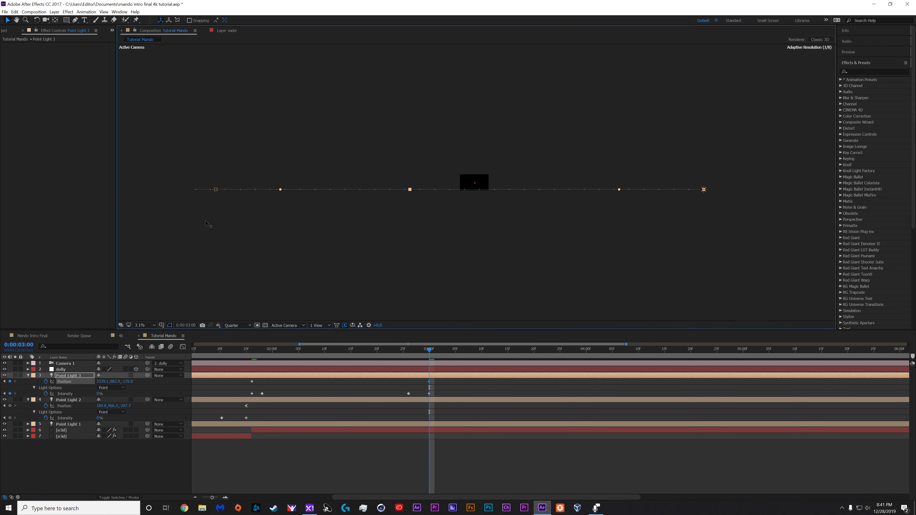
{"action": "mouse_move", "coordinate": [315, 358]}
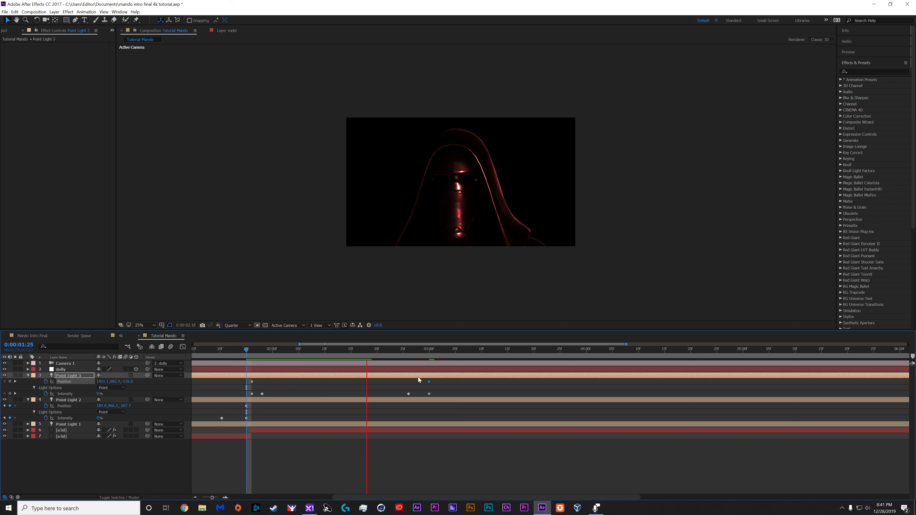
Review the far-side position keyframe and the intensity keyframe options for the sweep
{"action": "left_click", "coordinate": [403, 349]}
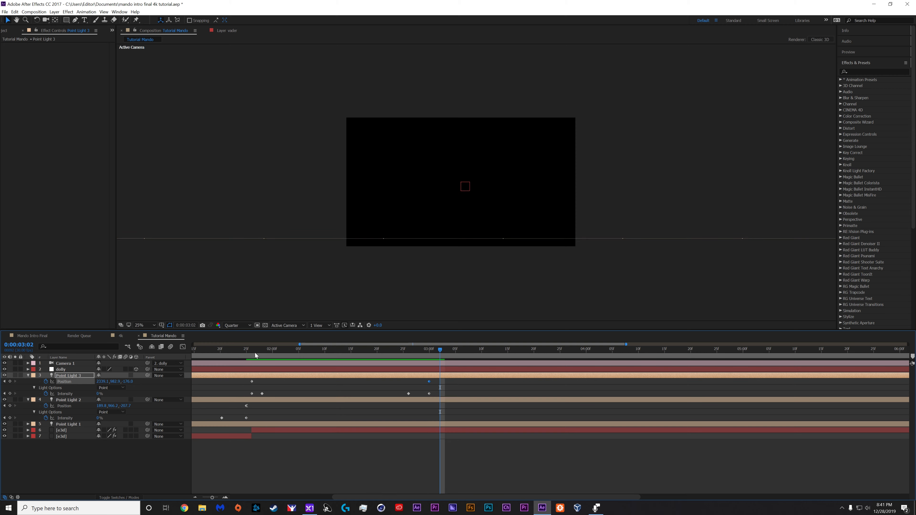
{"action": "left_click", "coordinate": [220, 349]}
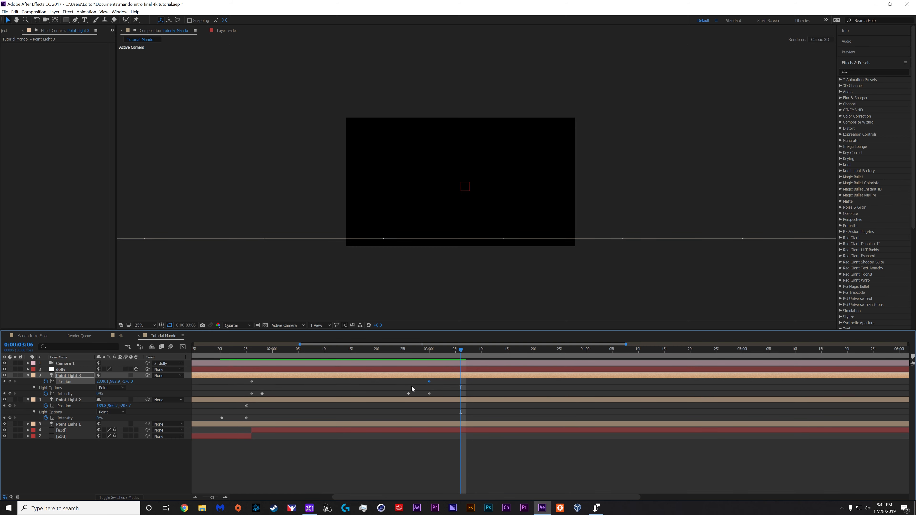
{"action": "right_click", "coordinate": [429, 389]}
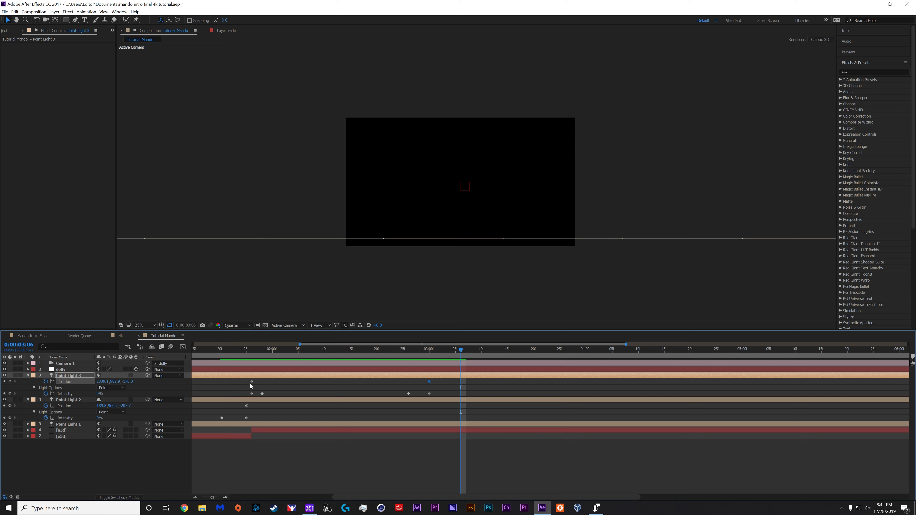
{"action": "right_click", "coordinate": [252, 383]}
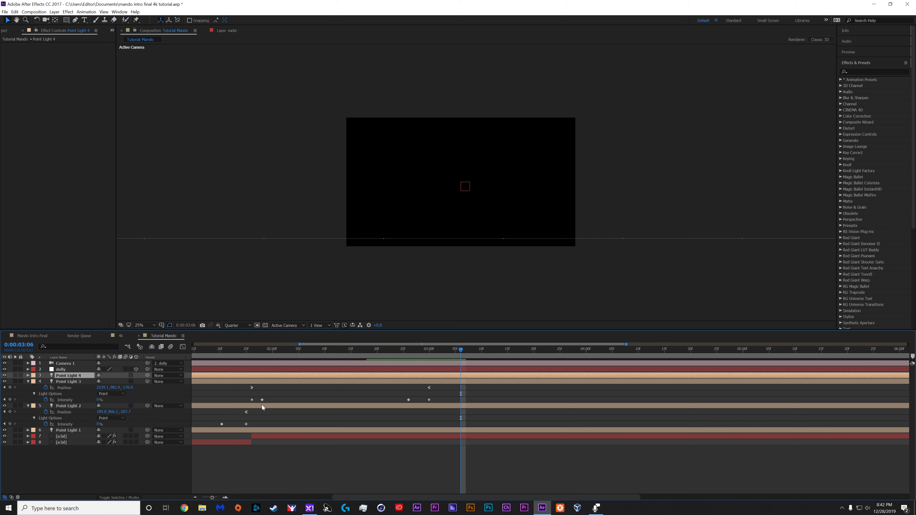
Give Point Light 2 a red colour in its Light Settings so the hooded model renders red-lit
{"action": "left_click", "coordinate": [320, 349]}
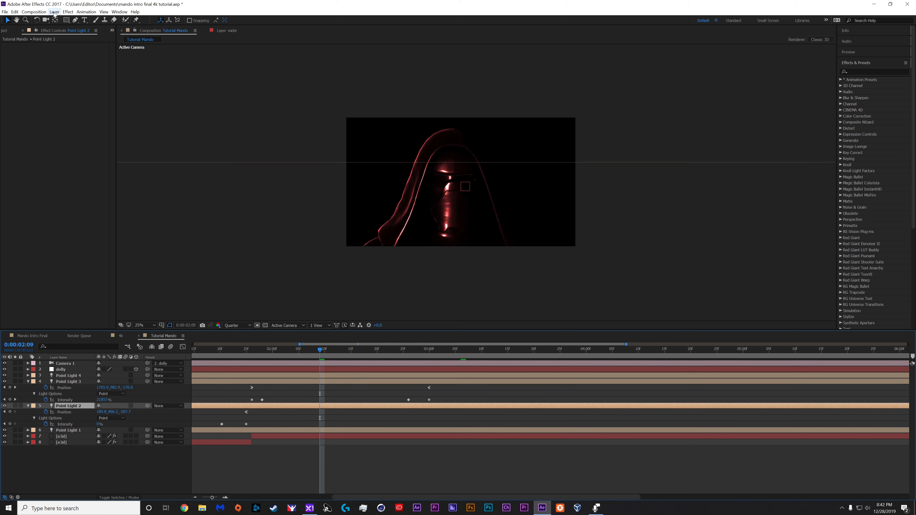
{"action": "double_click", "coordinate": [70, 406]}
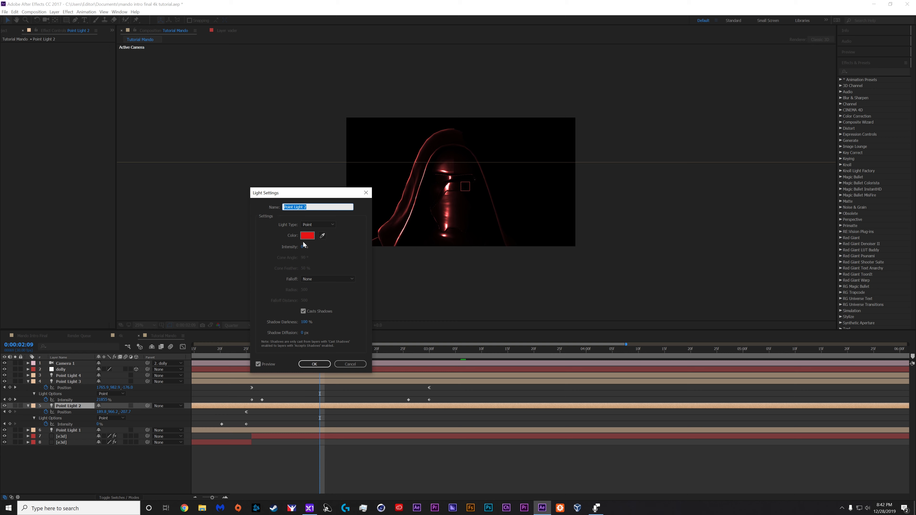
{"action": "left_click", "coordinate": [307, 234]}
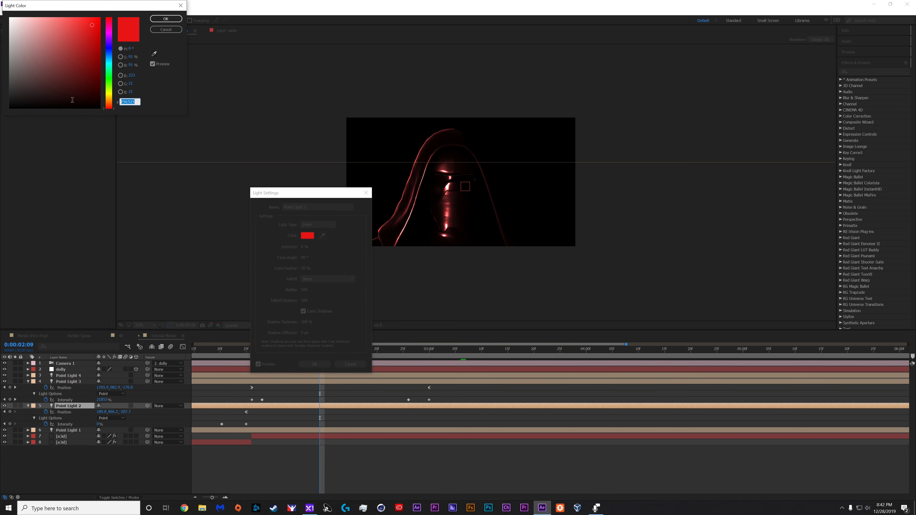
{"action": "left_click", "coordinate": [166, 18]}
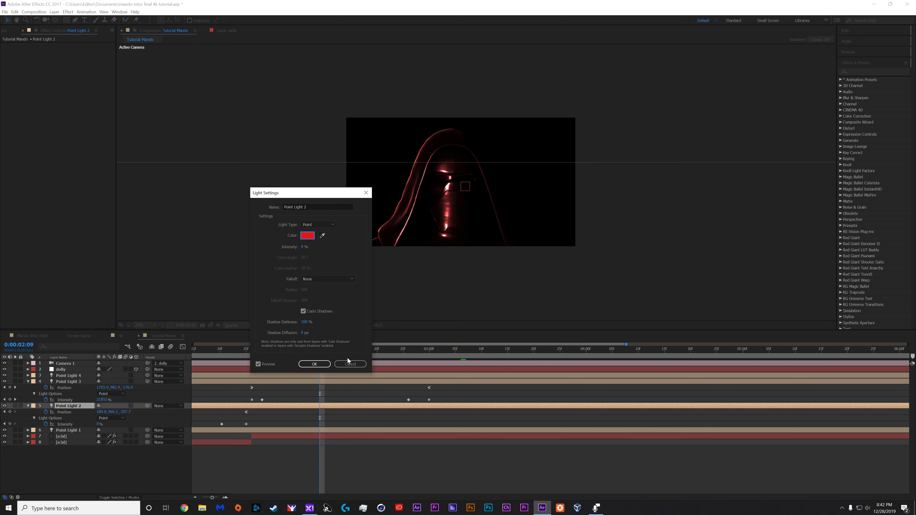
{"action": "left_click", "coordinate": [350, 364]}
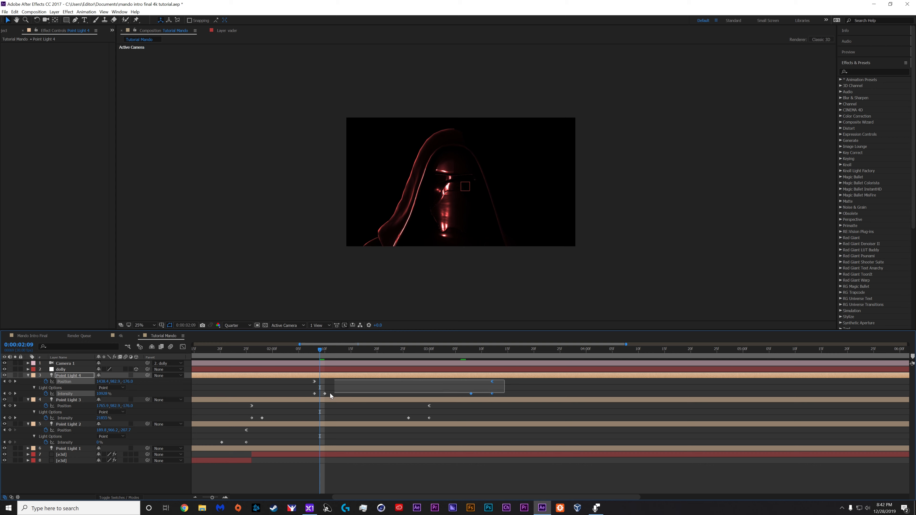
Apply Easy Ease In to Point Light 4's keyframes via Keyframe Assistant and preview the red rim glow
{"action": "right_click", "coordinate": [321, 393]}
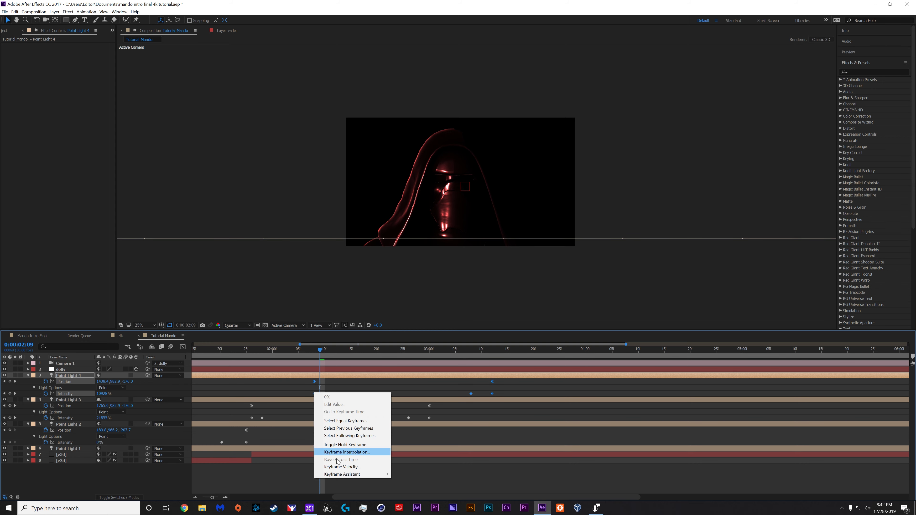
{"action": "left_click", "coordinate": [346, 452]}
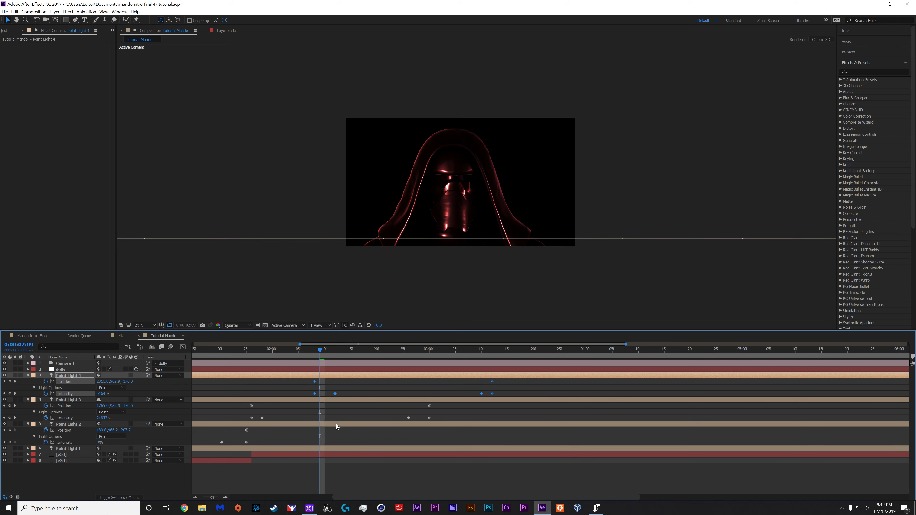
{"action": "right_click", "coordinate": [319, 386]}
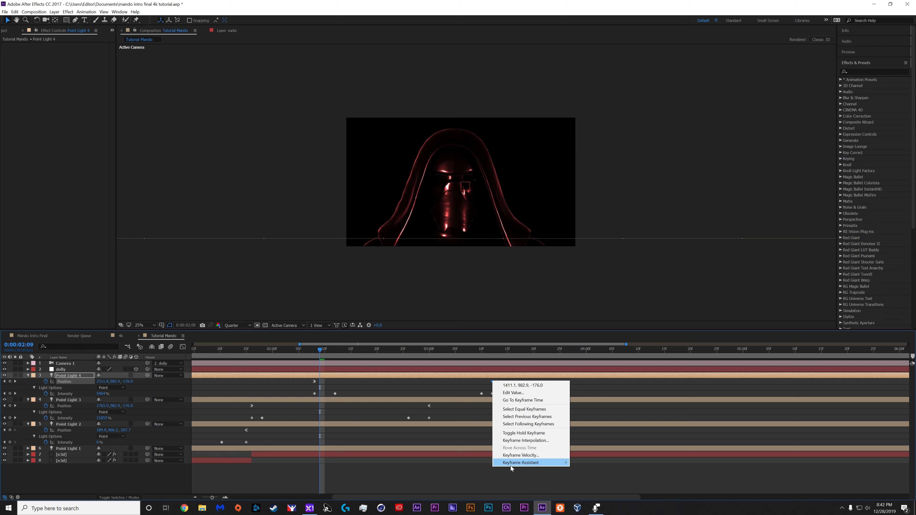
{"action": "mouse_move", "coordinate": [520, 463]}
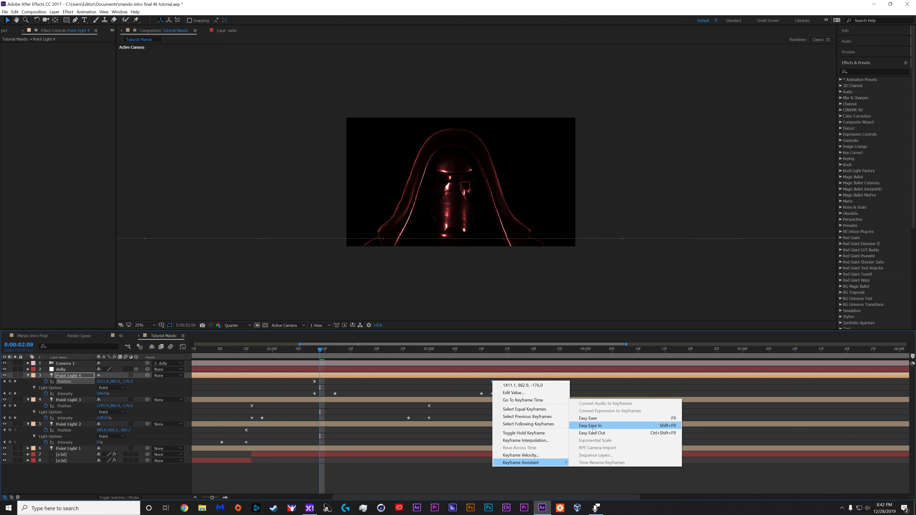
{"action": "left_click", "coordinate": [589, 425]}
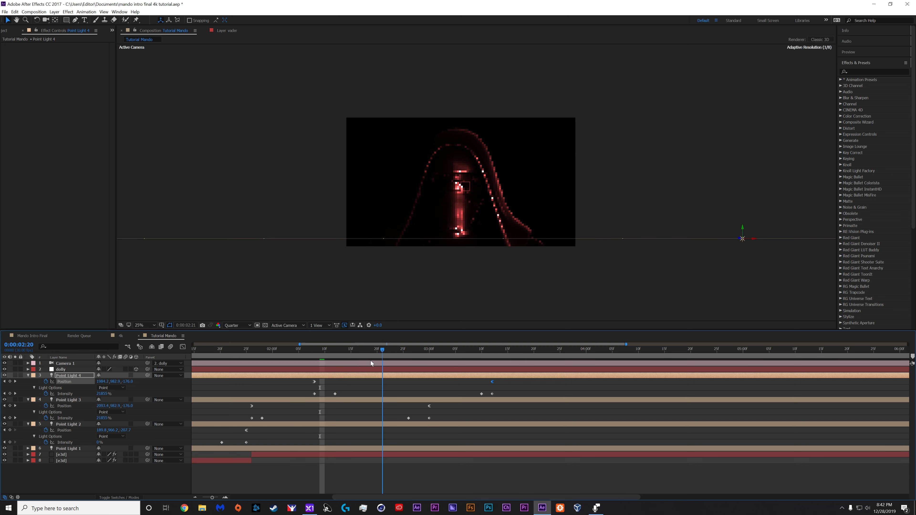
{"action": "left_click", "coordinate": [420, 349]}
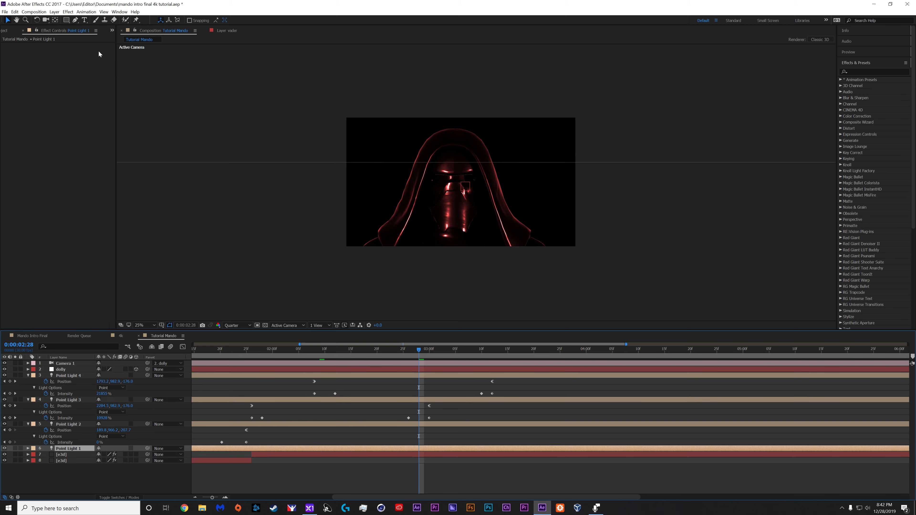
Review Point Light 1's light settings and keep its blue colour unchanged
{"action": "double_click", "coordinate": [68, 448]}
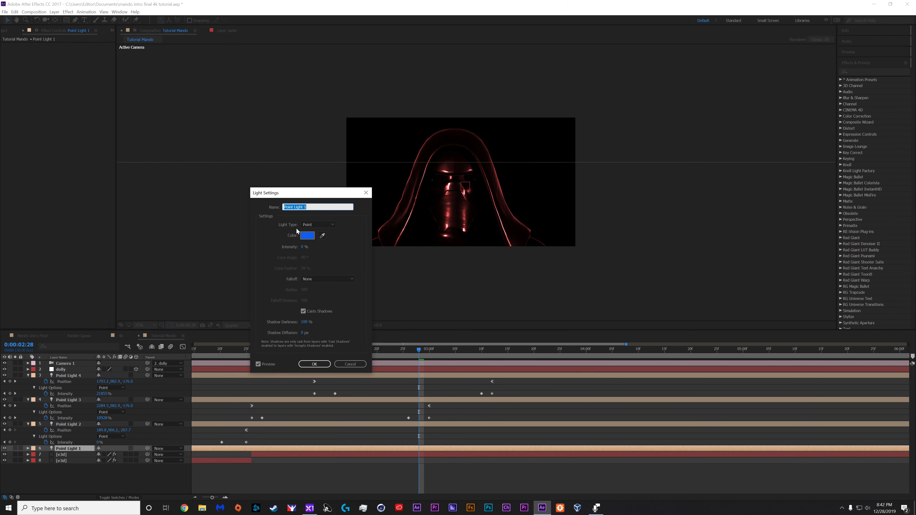
{"action": "left_click", "coordinate": [306, 235]}
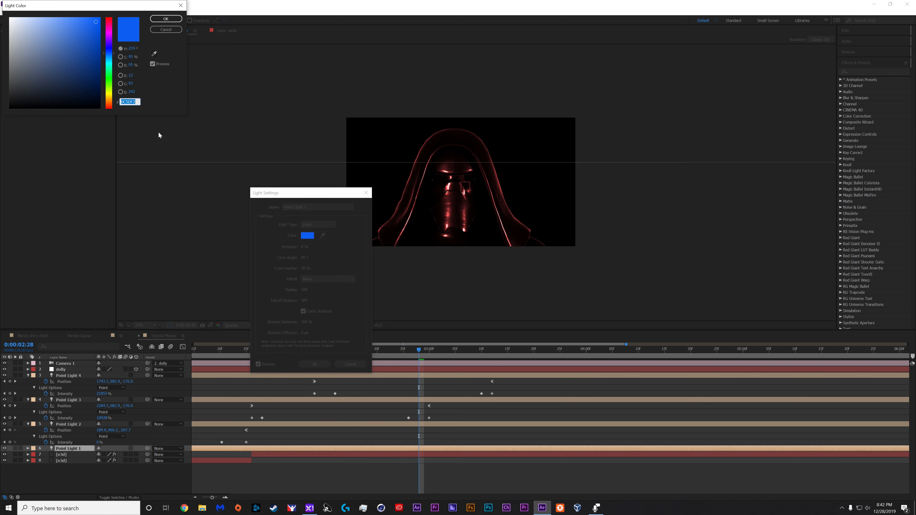
{"action": "left_click", "coordinate": [166, 19]}
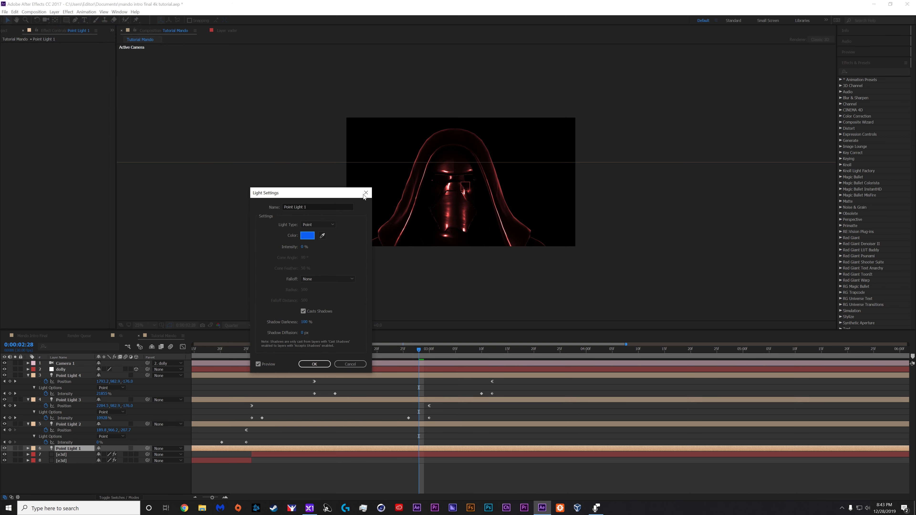
{"action": "left_click", "coordinate": [366, 193]}
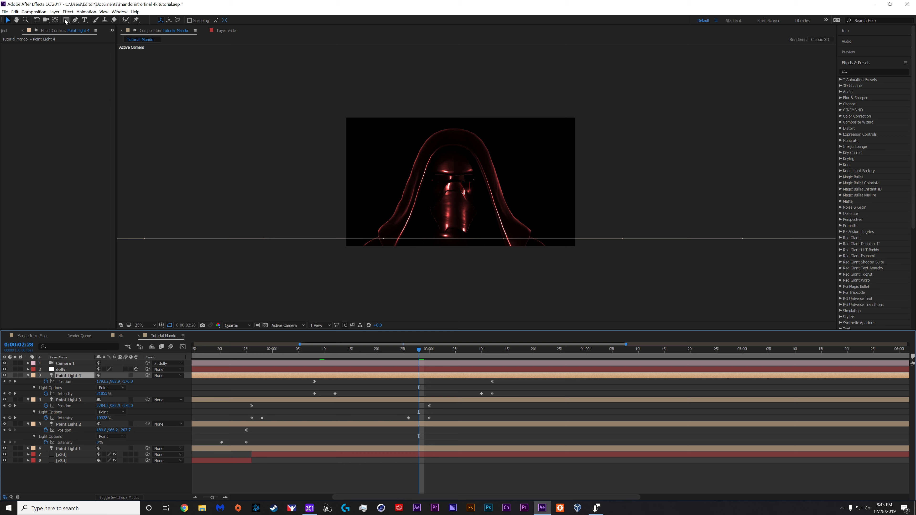
Recolour Point Light 4 to blue and check the hood lit red on one side, blue on the other
{"action": "double_click", "coordinate": [69, 375]}
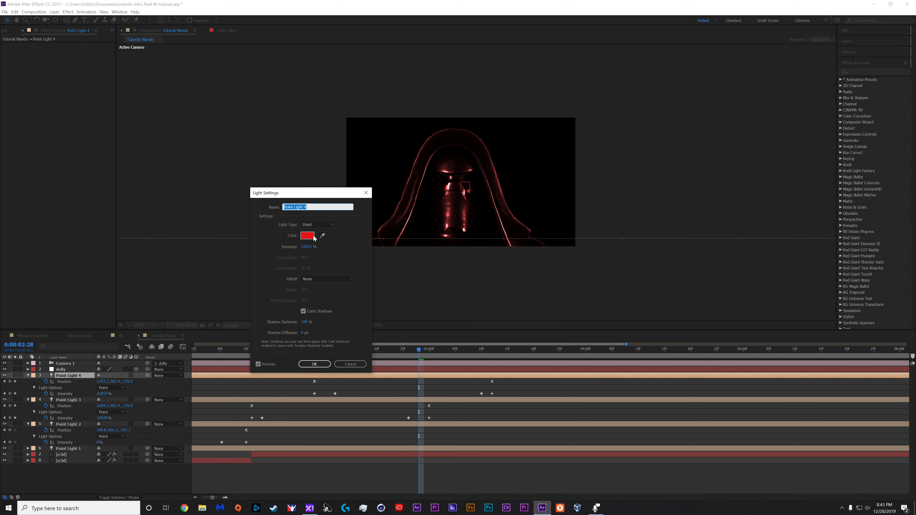
{"action": "left_click", "coordinate": [306, 236]}
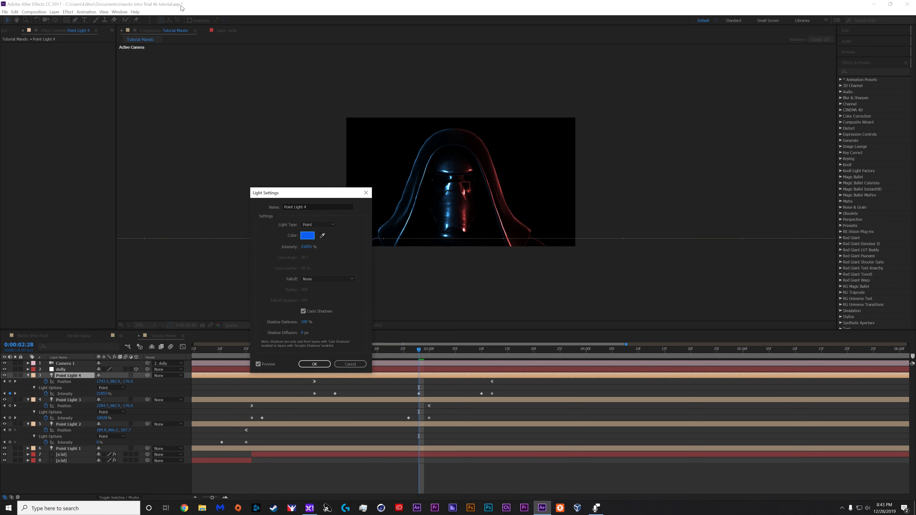
{"action": "left_click", "coordinate": [314, 364]}
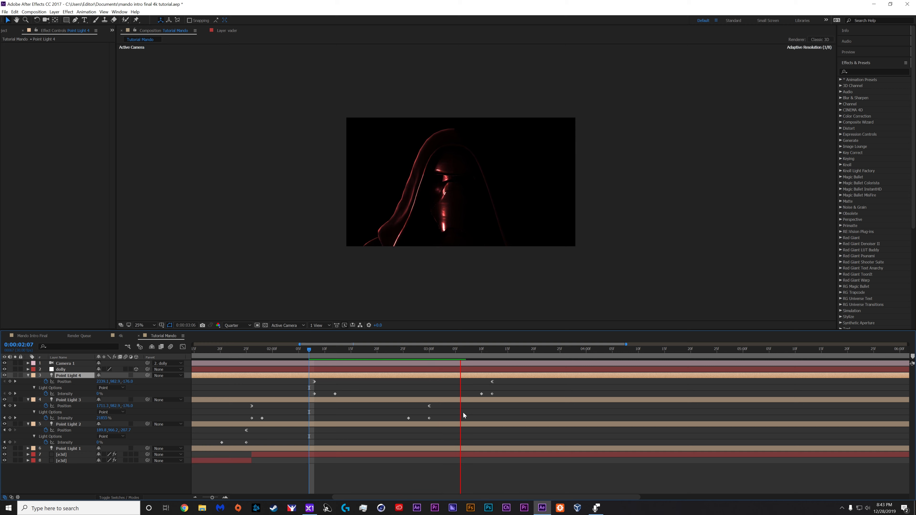
{"action": "left_click", "coordinate": [461, 348]}
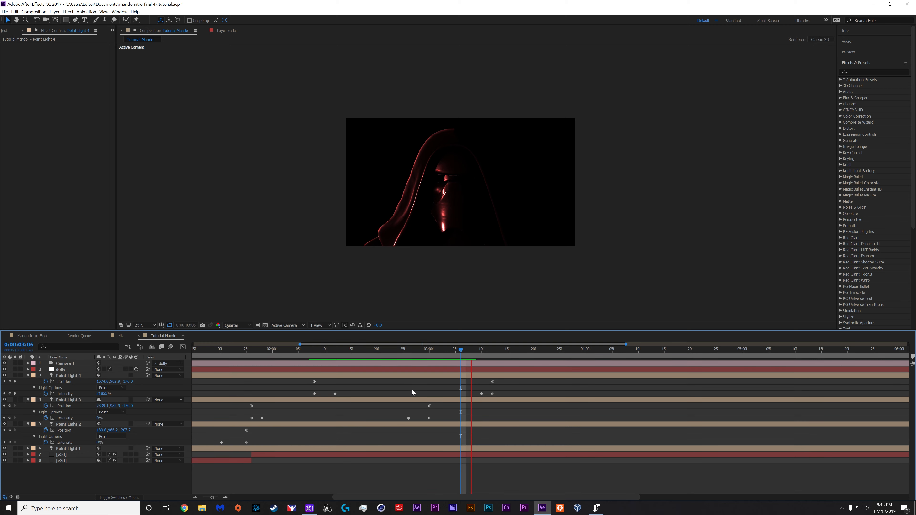
{"action": "left_click", "coordinate": [403, 349]}
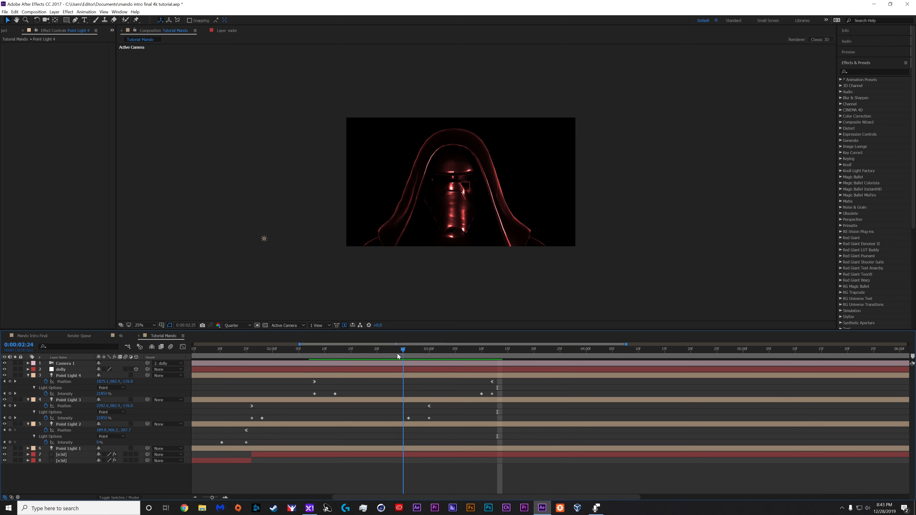
{"action": "left_click", "coordinate": [67, 11]}
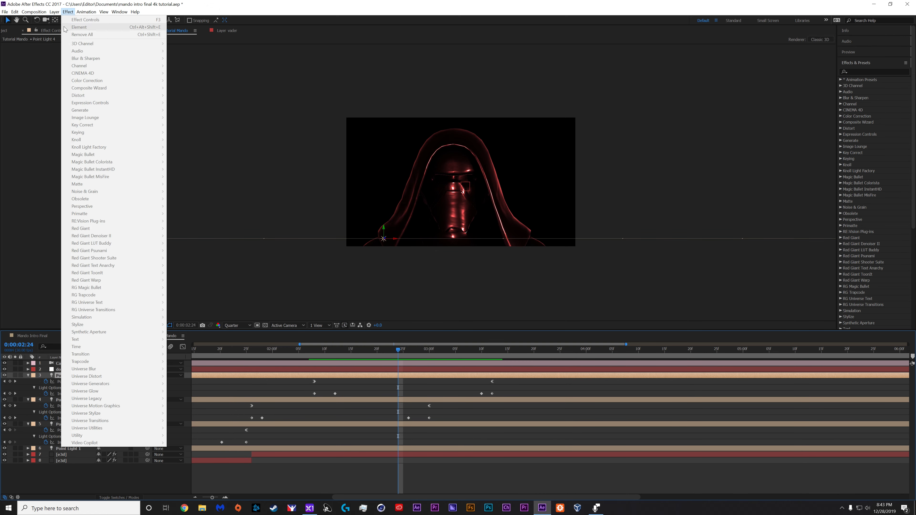
{"action": "left_click", "coordinate": [308, 235]}
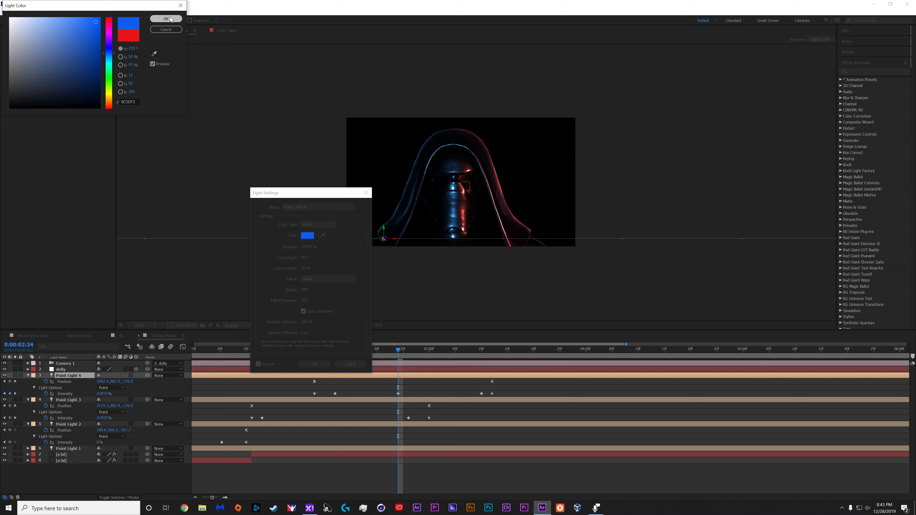
{"action": "left_click", "coordinate": [166, 19]}
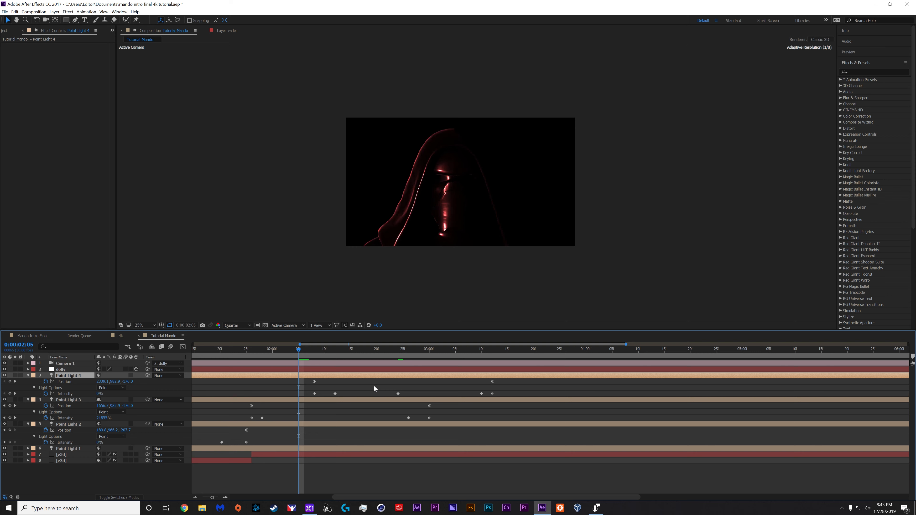
Drag Point Light 4's final intensity keyframes earlier so the fade to black finishes just after three seconds
{"action": "left_click", "coordinate": [342, 349]}
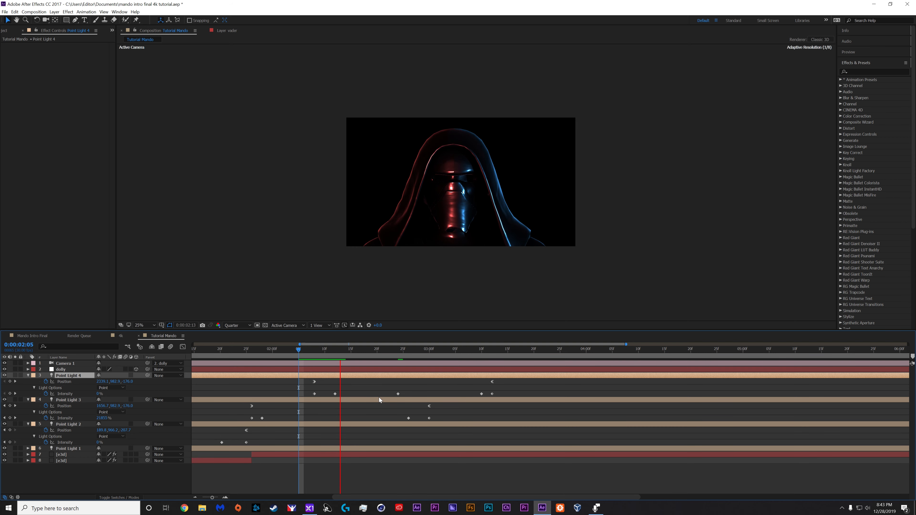
{"action": "left_click", "coordinate": [377, 348]}
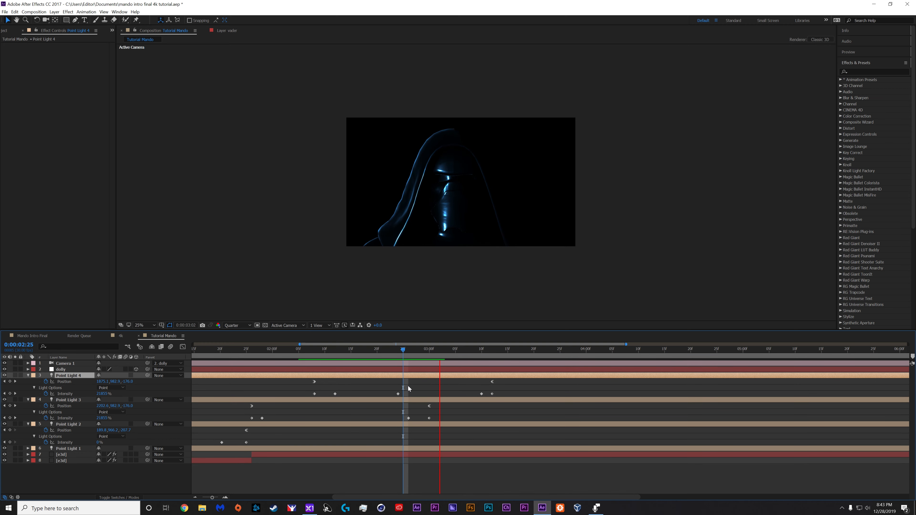
{"action": "left_click", "coordinate": [450, 349]}
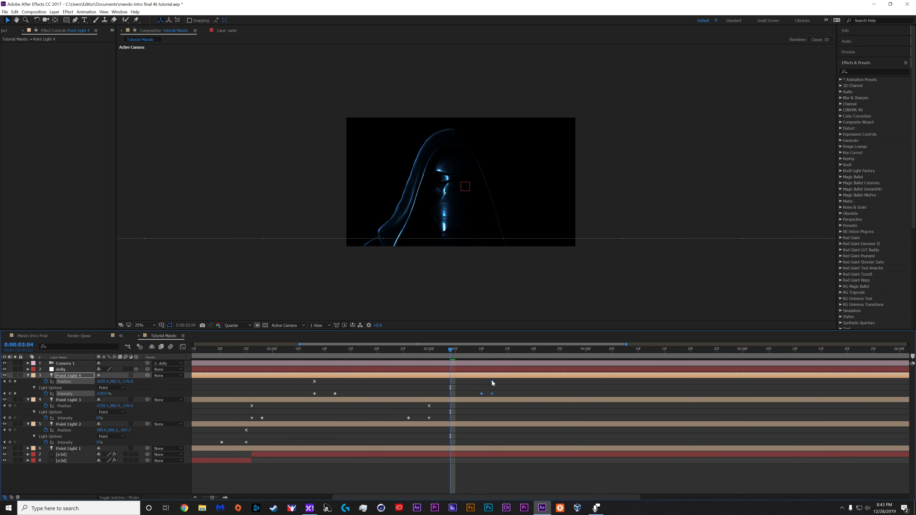
{"action": "left_click_drag", "start_coordinate": [494, 394], "coordinate": [424, 393]}
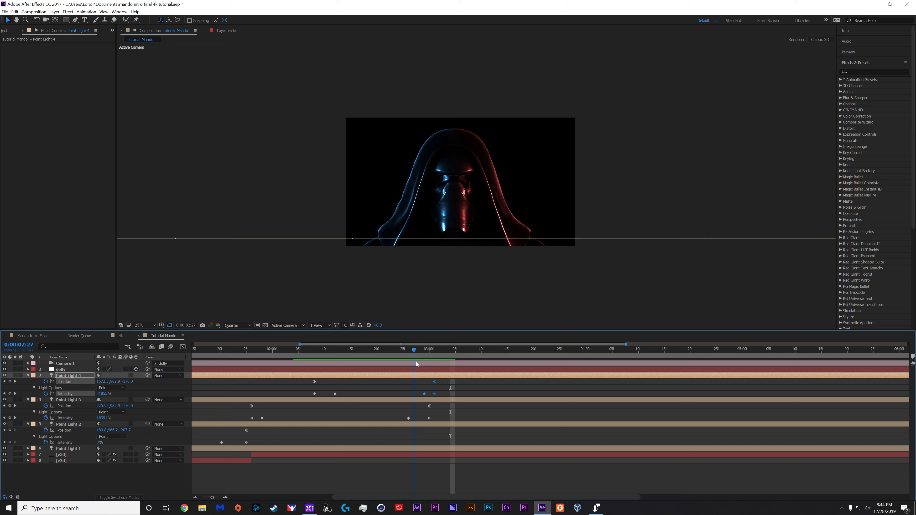
{"action": "left_click", "coordinate": [461, 349]}
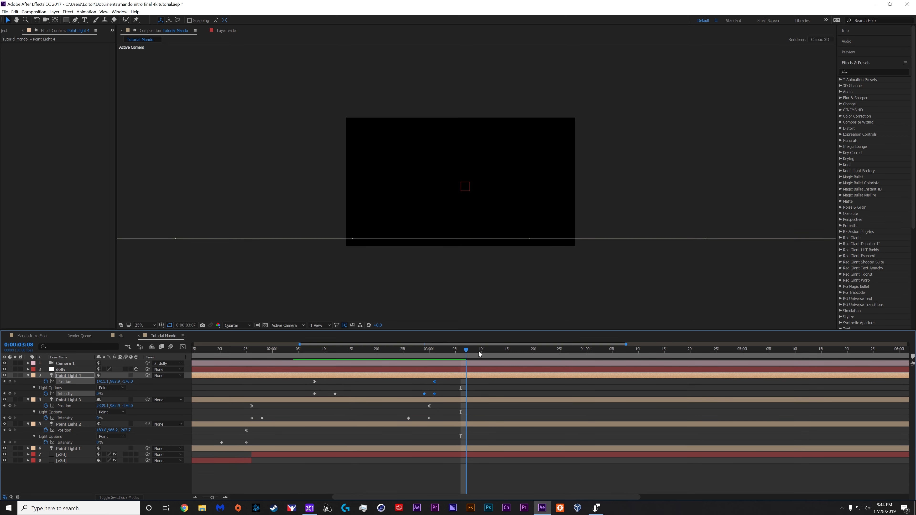
{"action": "left_click_drag", "start_coordinate": [467, 348], "coordinate": [446, 348]}
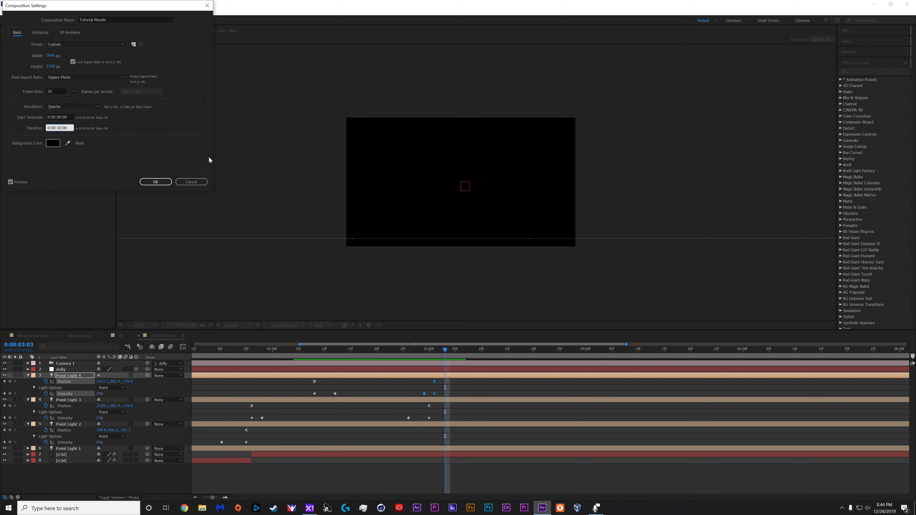
Set the Tutorial Mando composition duration to 0:00:04:00 and return the playhead near the start
{"action": "type", "text": "0:00:04:00"}
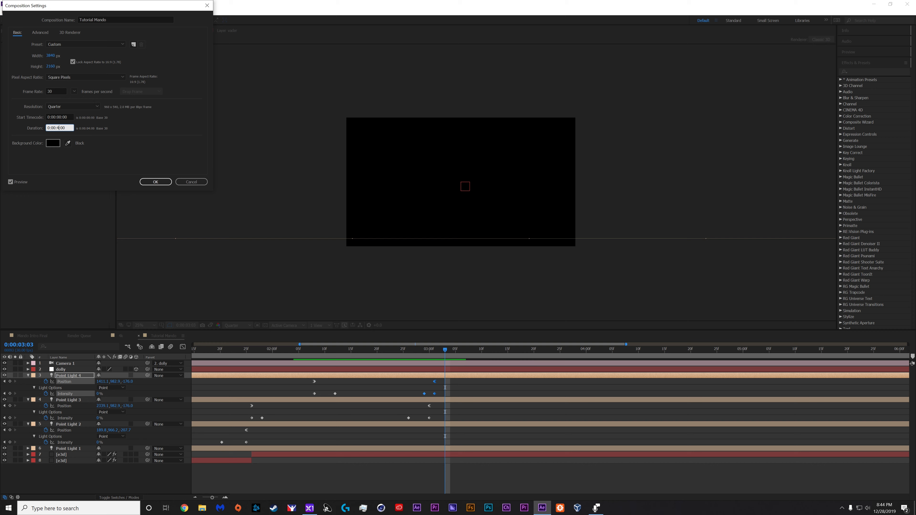
{"action": "left_click", "coordinate": [155, 182]}
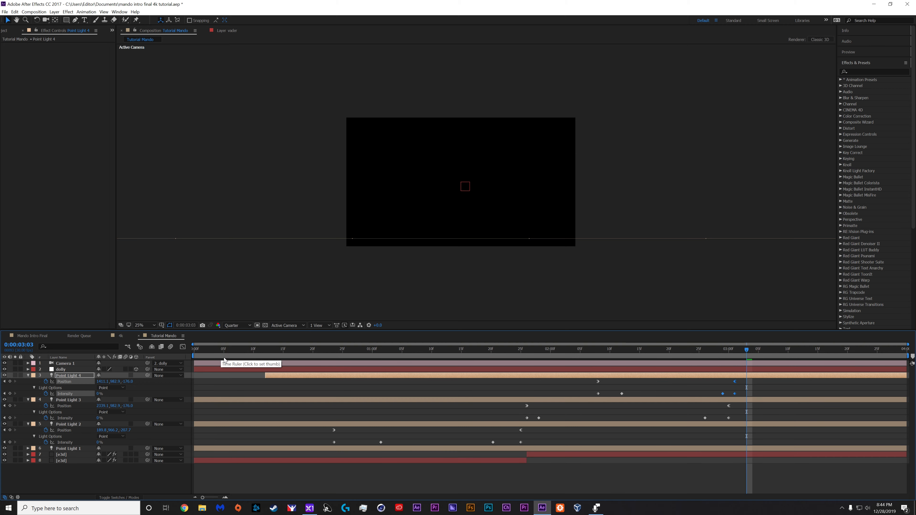
{"action": "left_click", "coordinate": [367, 349]}
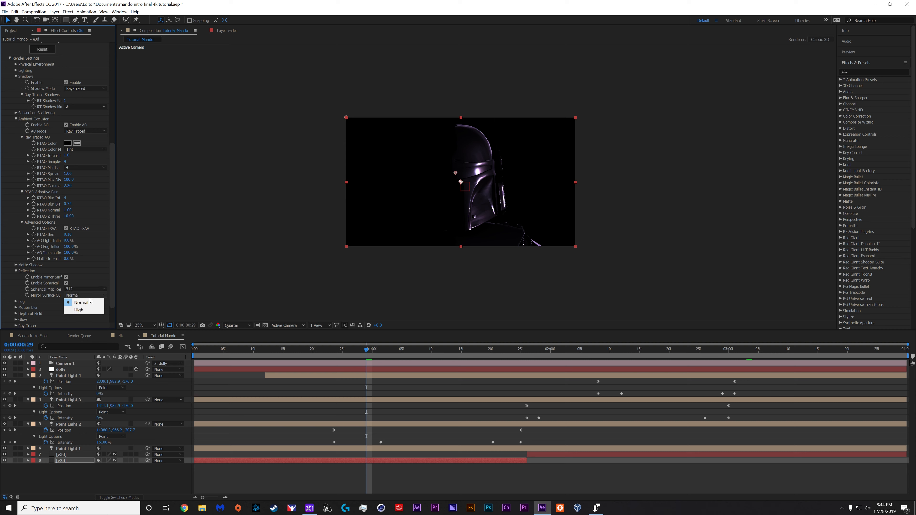
Set Element 3D's RTAO Multiplier to 4 and Reflection mirror surface quality to High
{"action": "left_click", "coordinate": [78, 309]}
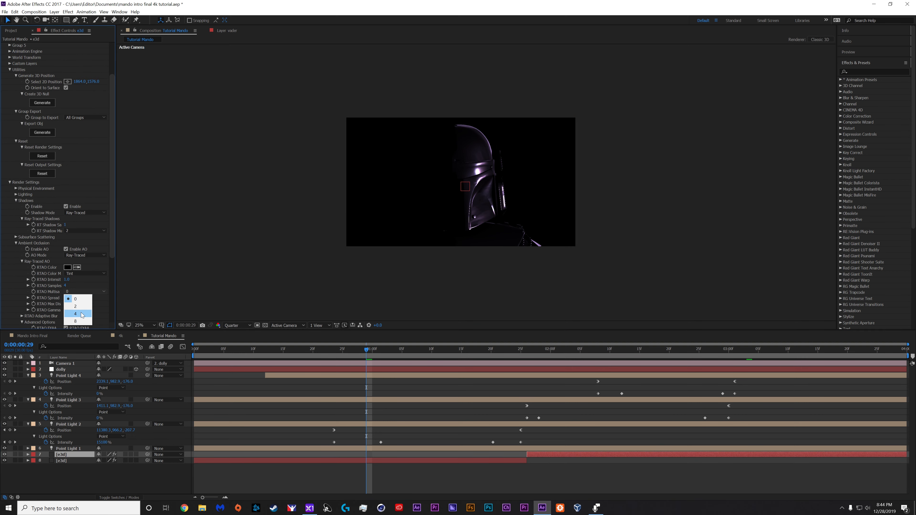
{"action": "left_click", "coordinate": [74, 313]}
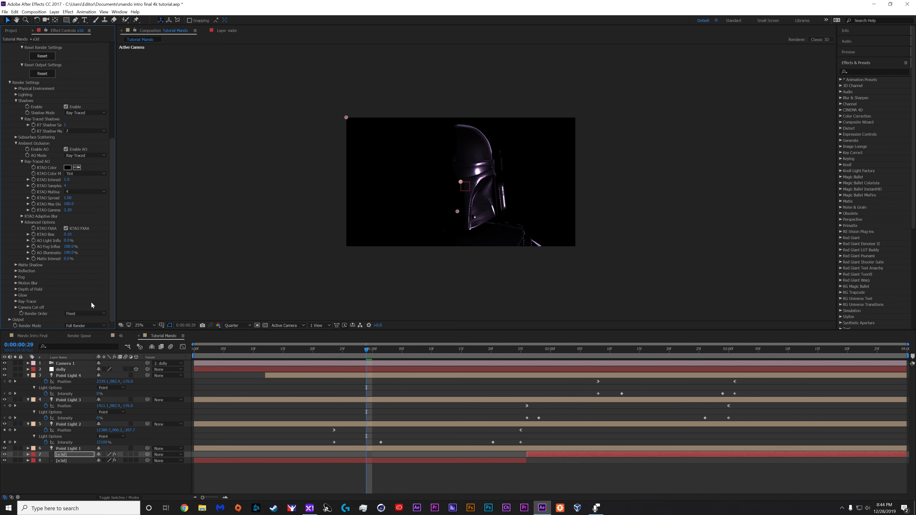
{"action": "left_click", "coordinate": [14, 265]}
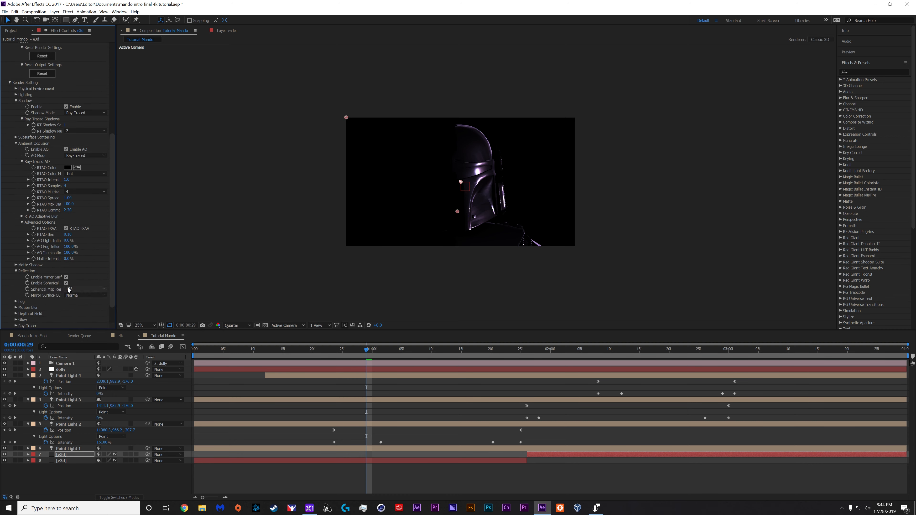
{"action": "left_click", "coordinate": [85, 295]}
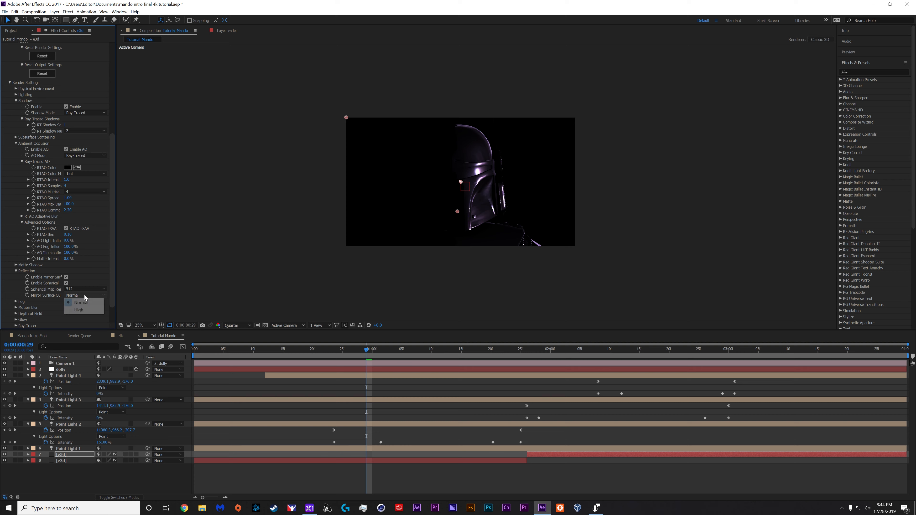
{"action": "left_click", "coordinate": [79, 310]}
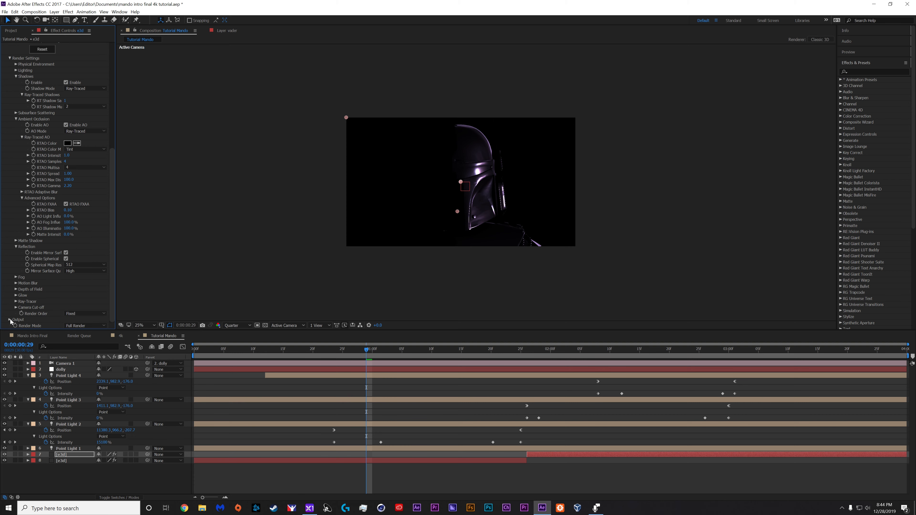
{"action": "left_click", "coordinate": [85, 240]}
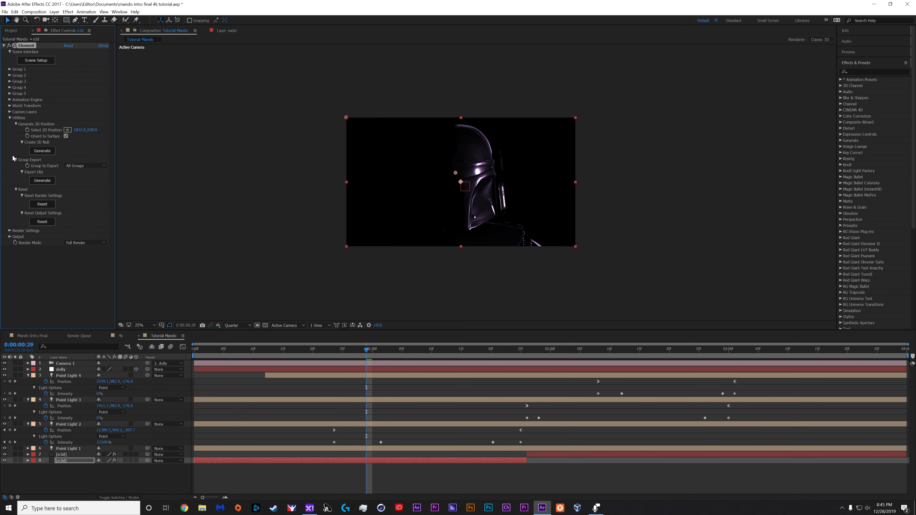
{"action": "left_click", "coordinate": [34, 11]}
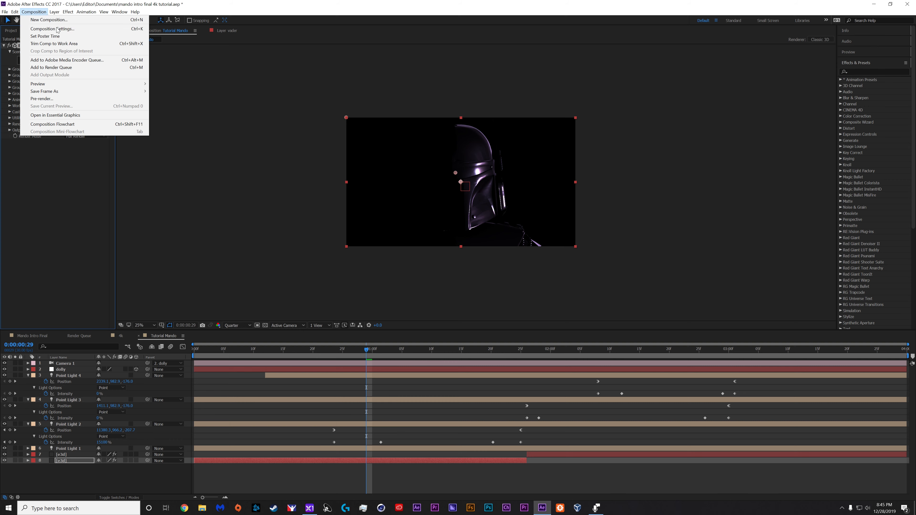
{"action": "left_click", "coordinate": [52, 28]}
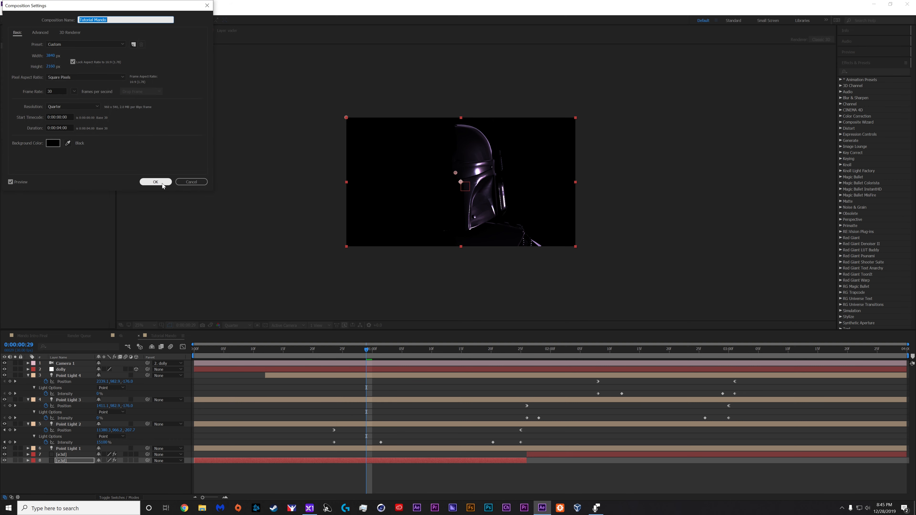
{"action": "left_click", "coordinate": [156, 182]}
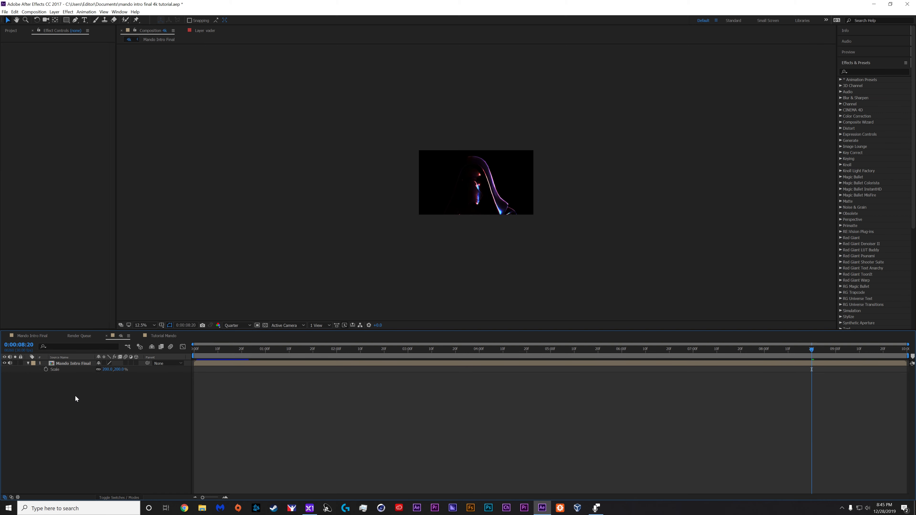
{"action": "mouse_move", "coordinate": [181, 344]}
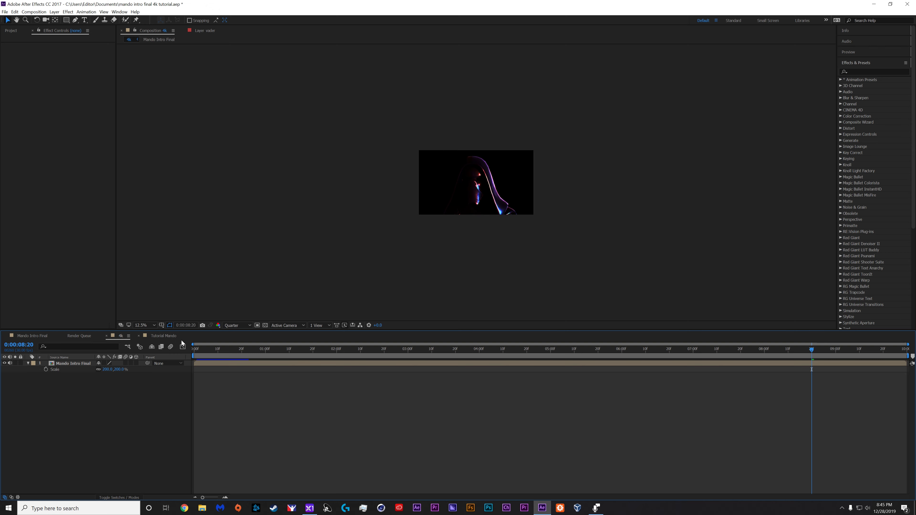
{"action": "left_click", "coordinate": [165, 336]}
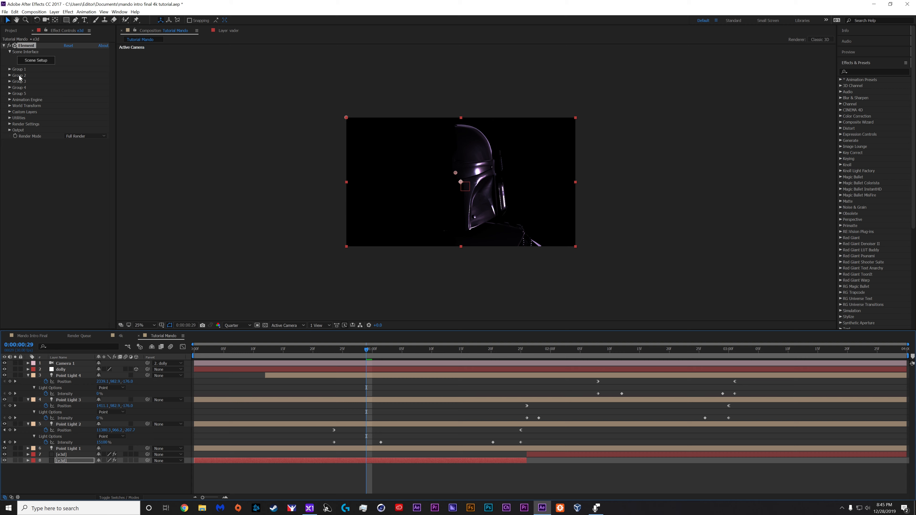
{"action": "mouse_move", "coordinate": [56, 18]}
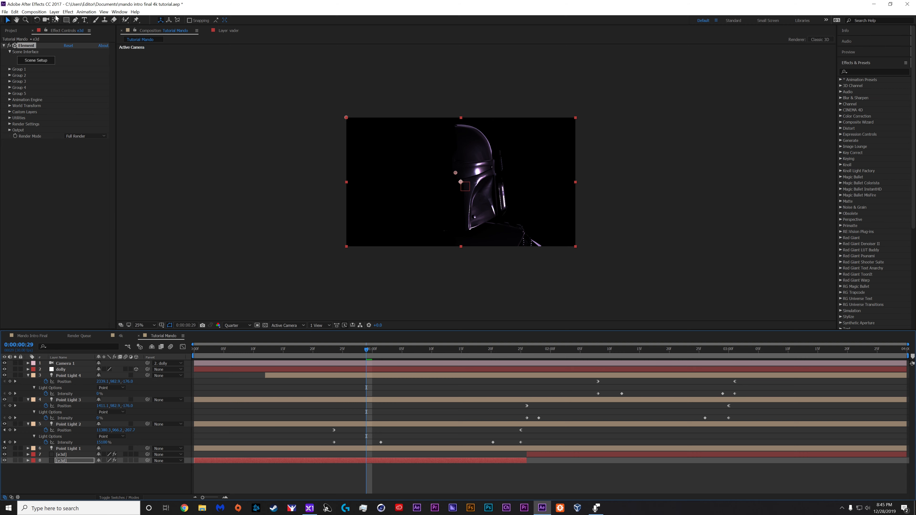
Create a new adjustment layer, apply the Looks effect found by searching 'lo', and launch its editor
{"action": "left_click", "coordinate": [54, 11]}
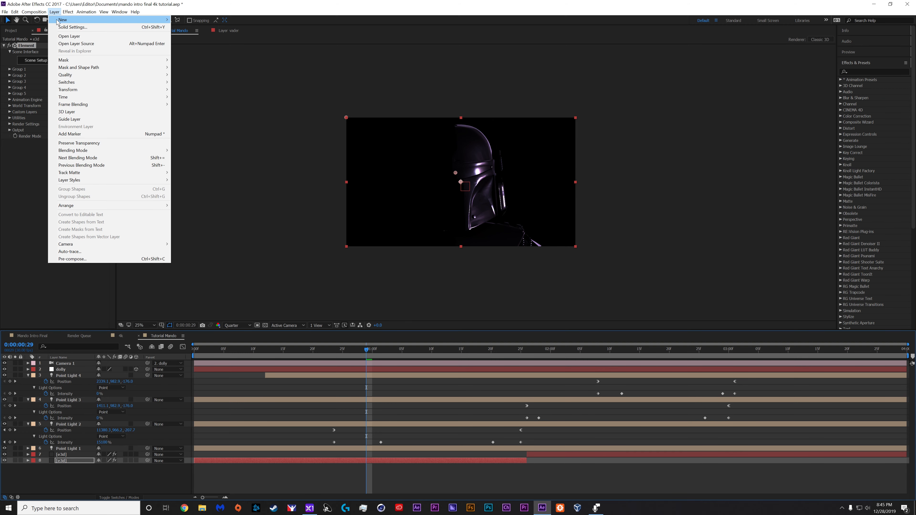
{"action": "mouse_move", "coordinate": [62, 19]}
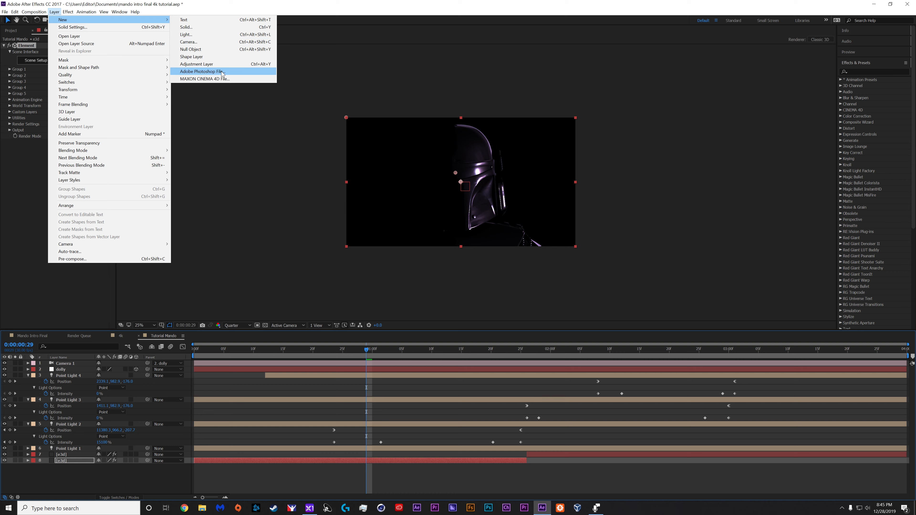
{"action": "left_click", "coordinate": [196, 63]}
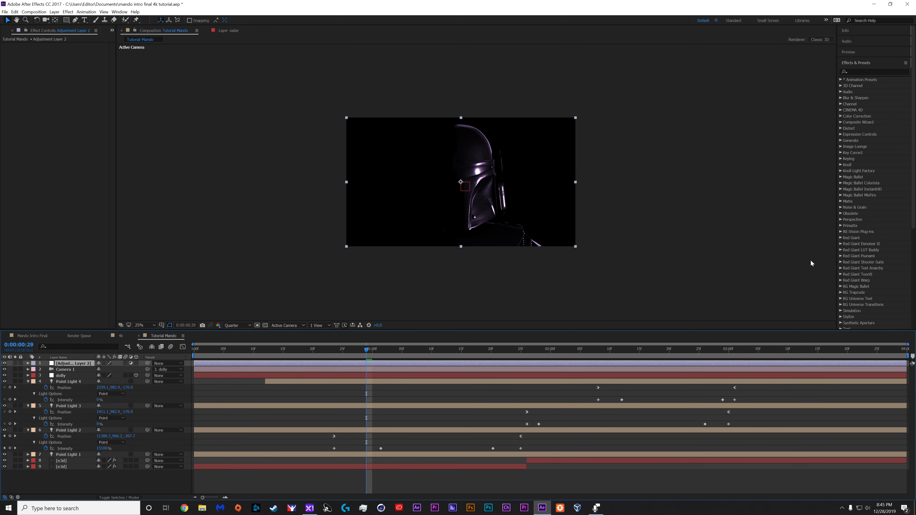
{"action": "type", "text": "looks"}
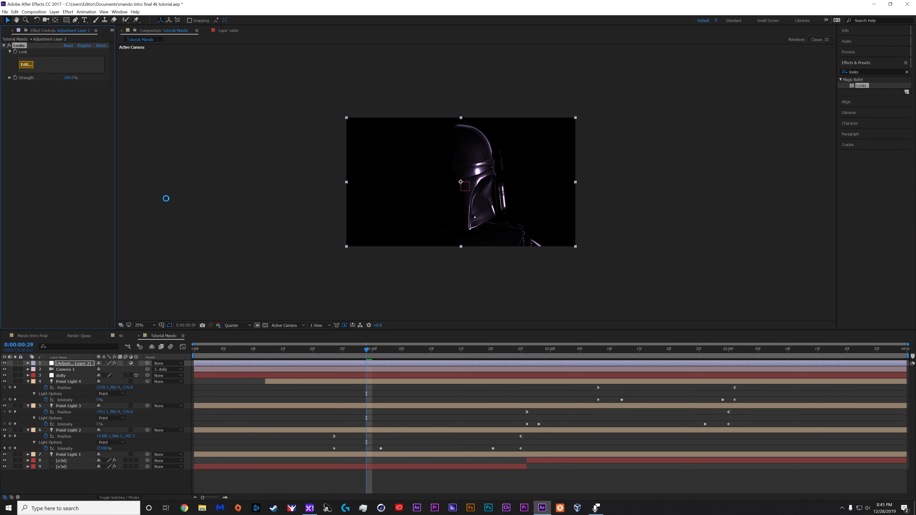
{"action": "left_click", "coordinate": [26, 64]}
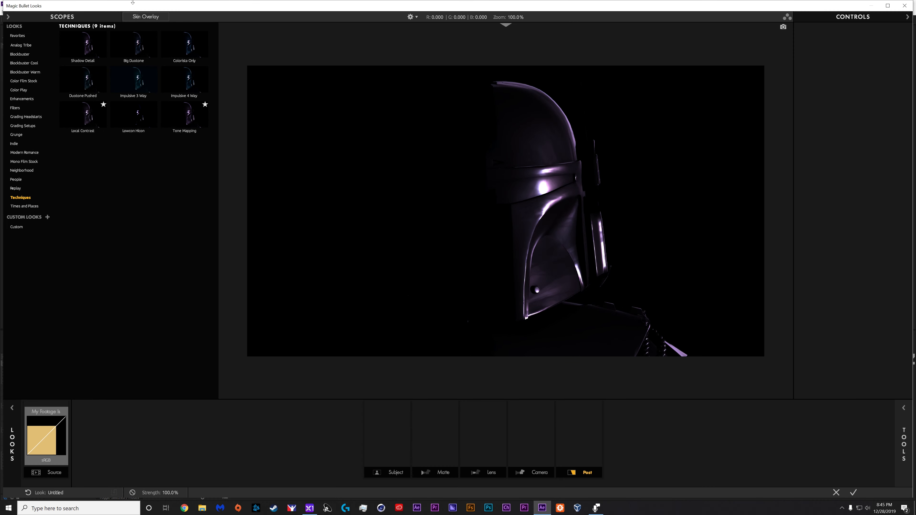
{"action": "mouse_move", "coordinate": [29, 201]}
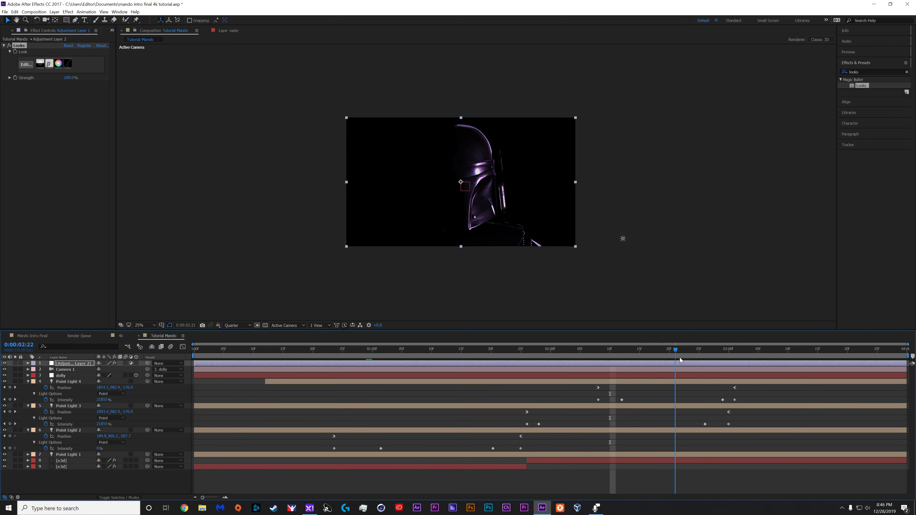
At 0:00:02:22 duplicate the graded adjustment layer and launch Looks on the top copy
{"action": "left_click", "coordinate": [682, 349]}
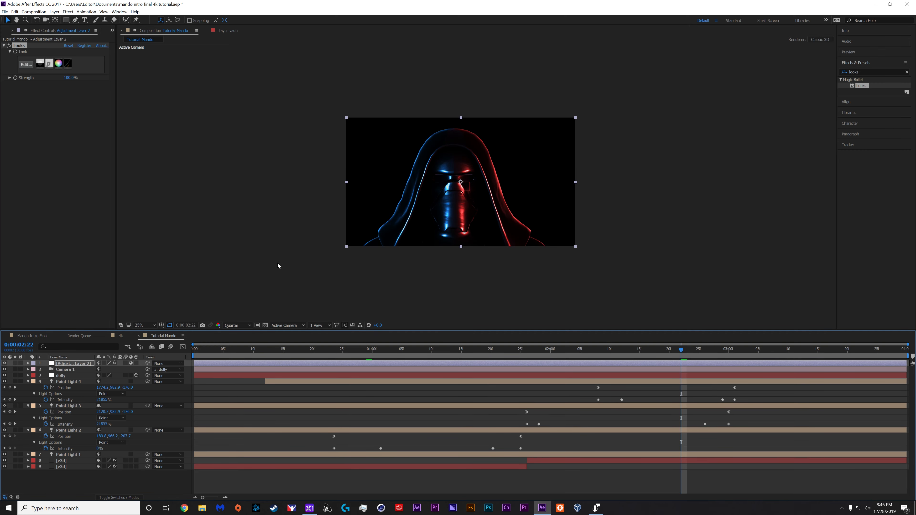
{"action": "mouse_move", "coordinate": [66, 368]}
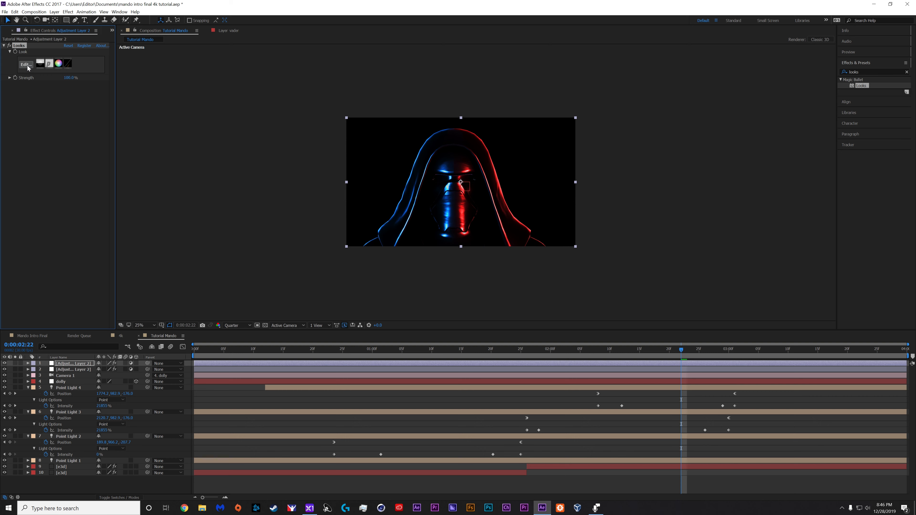
{"action": "mouse_move", "coordinate": [161, 114]}
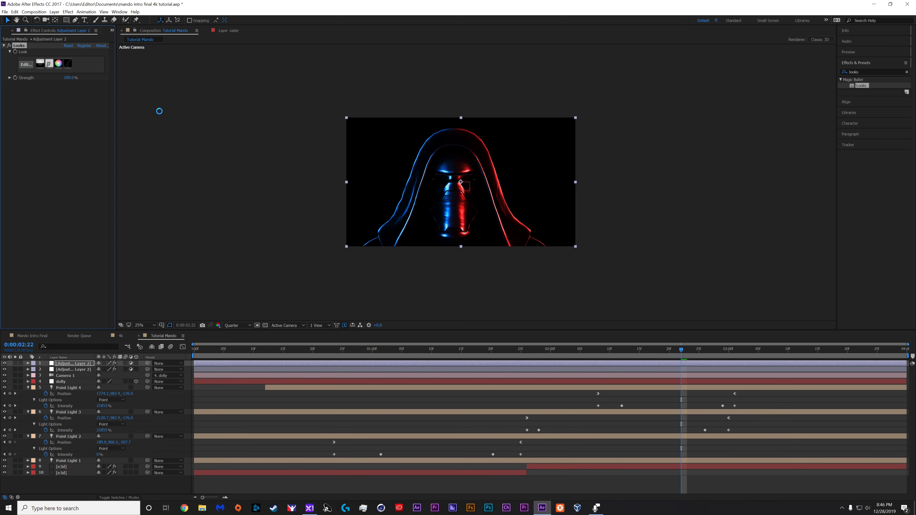
{"action": "left_click", "coordinate": [25, 65]}
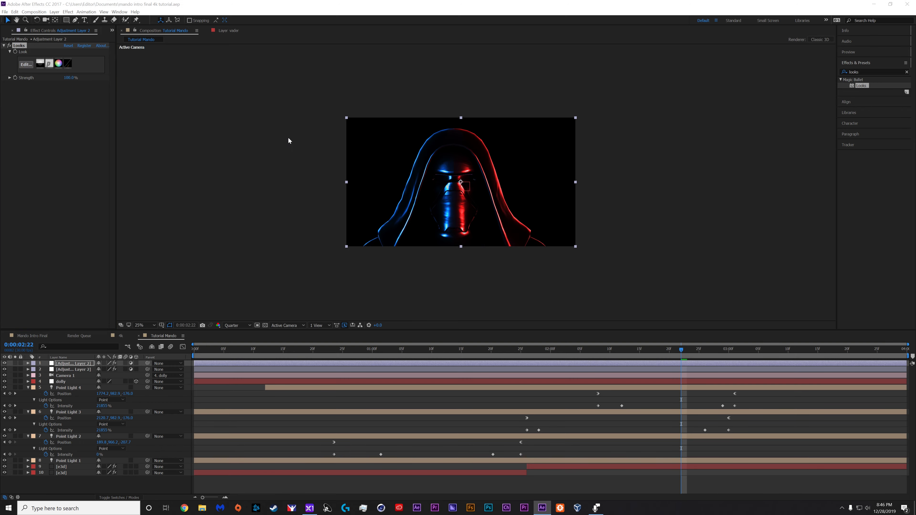
Build a fresh look with Exposure and Chromatic Aberration tools for the top adjustment layer
{"action": "left_click", "coordinate": [25, 64]}
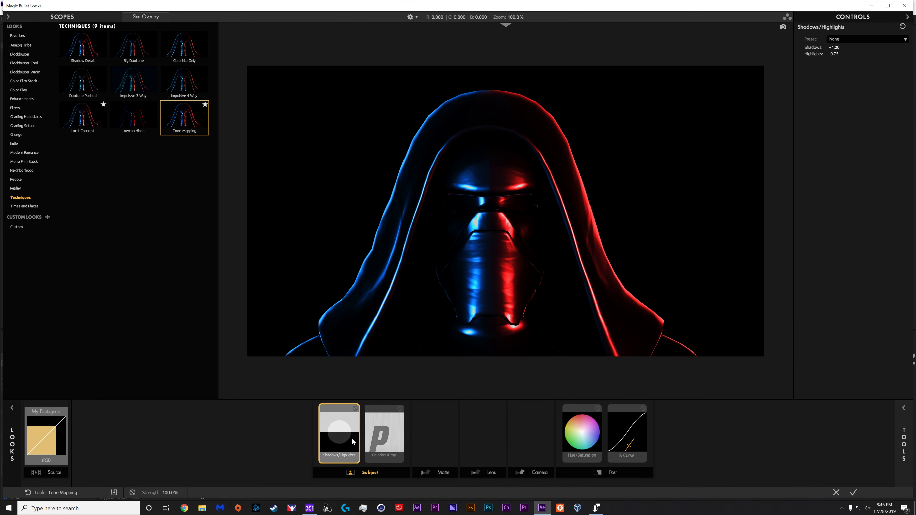
{"action": "left_click", "coordinate": [581, 432]}
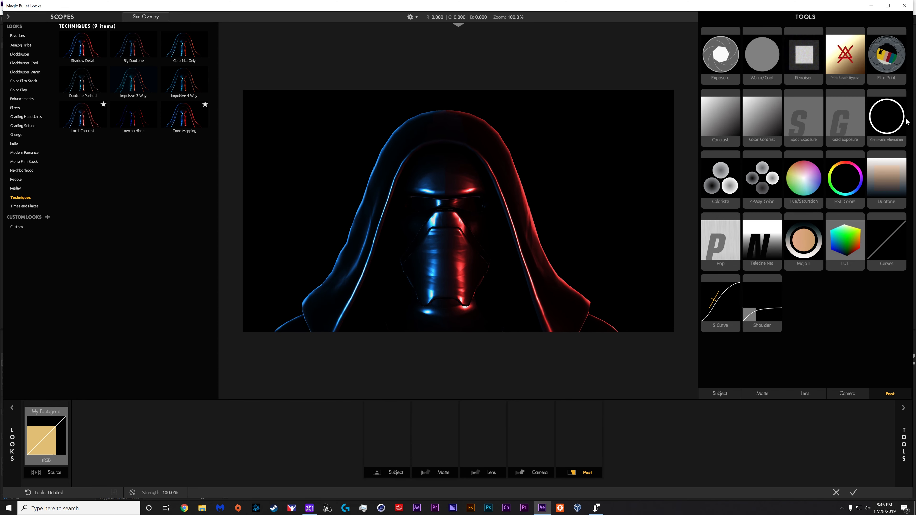
{"action": "left_click", "coordinate": [886, 117]}
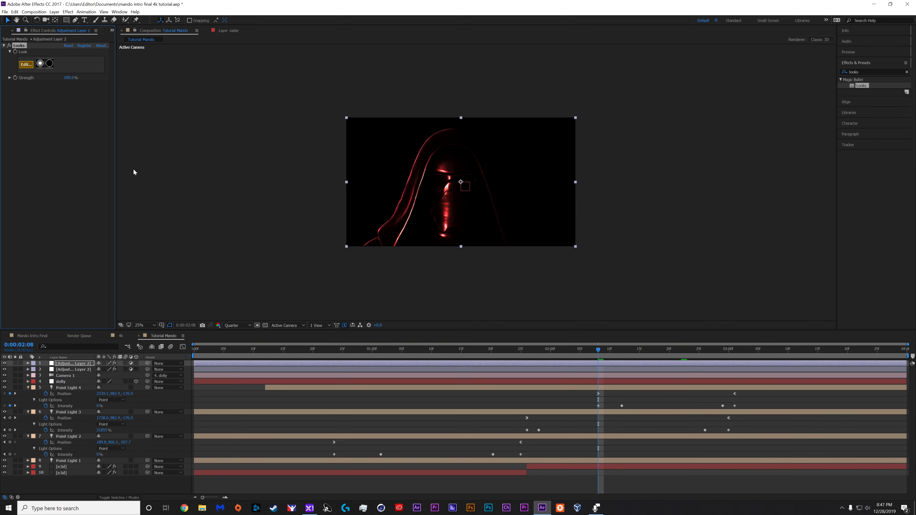
{"action": "mouse_move", "coordinate": [168, 195]}
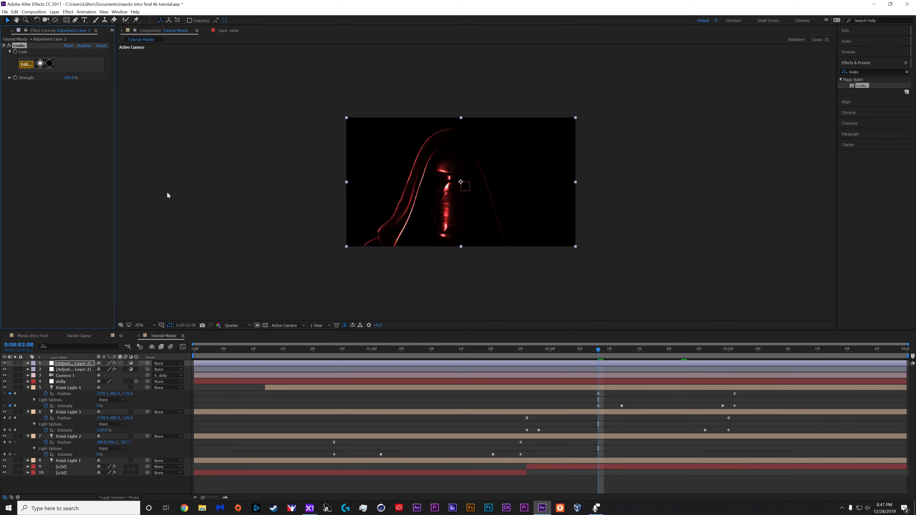
Reopen Looks and set the Exposure tool to +0.80 stops to brighten the red-lit hood
{"action": "left_click", "coordinate": [25, 64]}
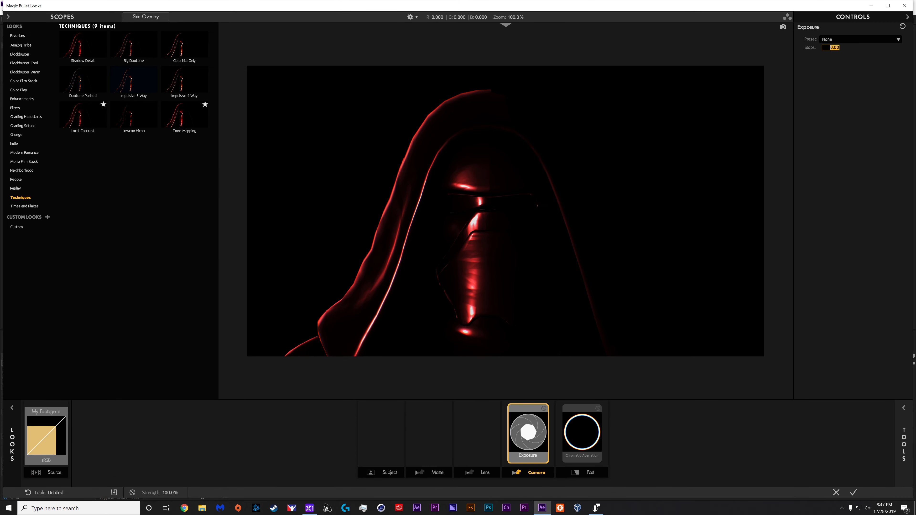
{"action": "type", "text": ".8"}
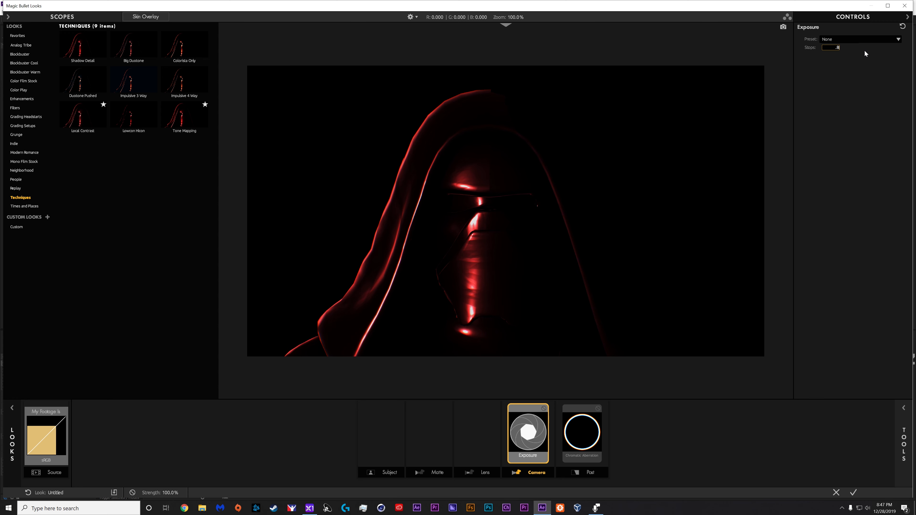
{"action": "type", "text": "+0.80"}
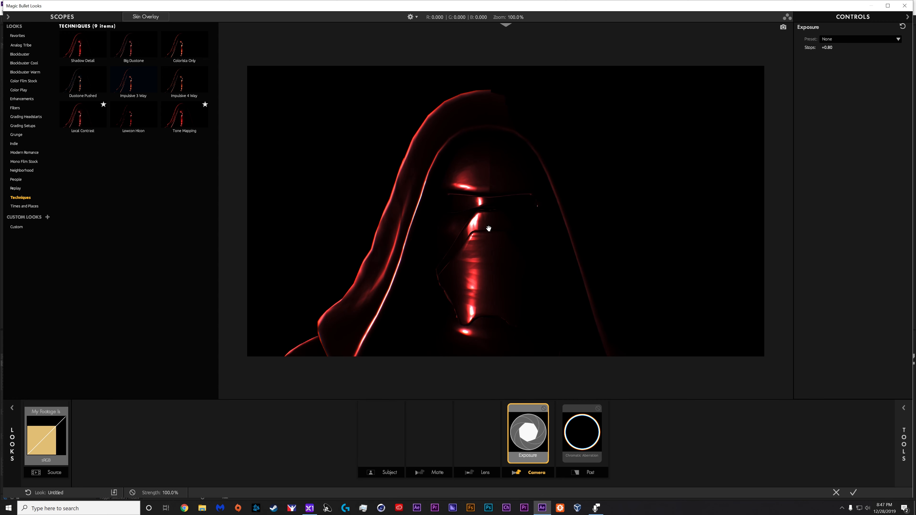